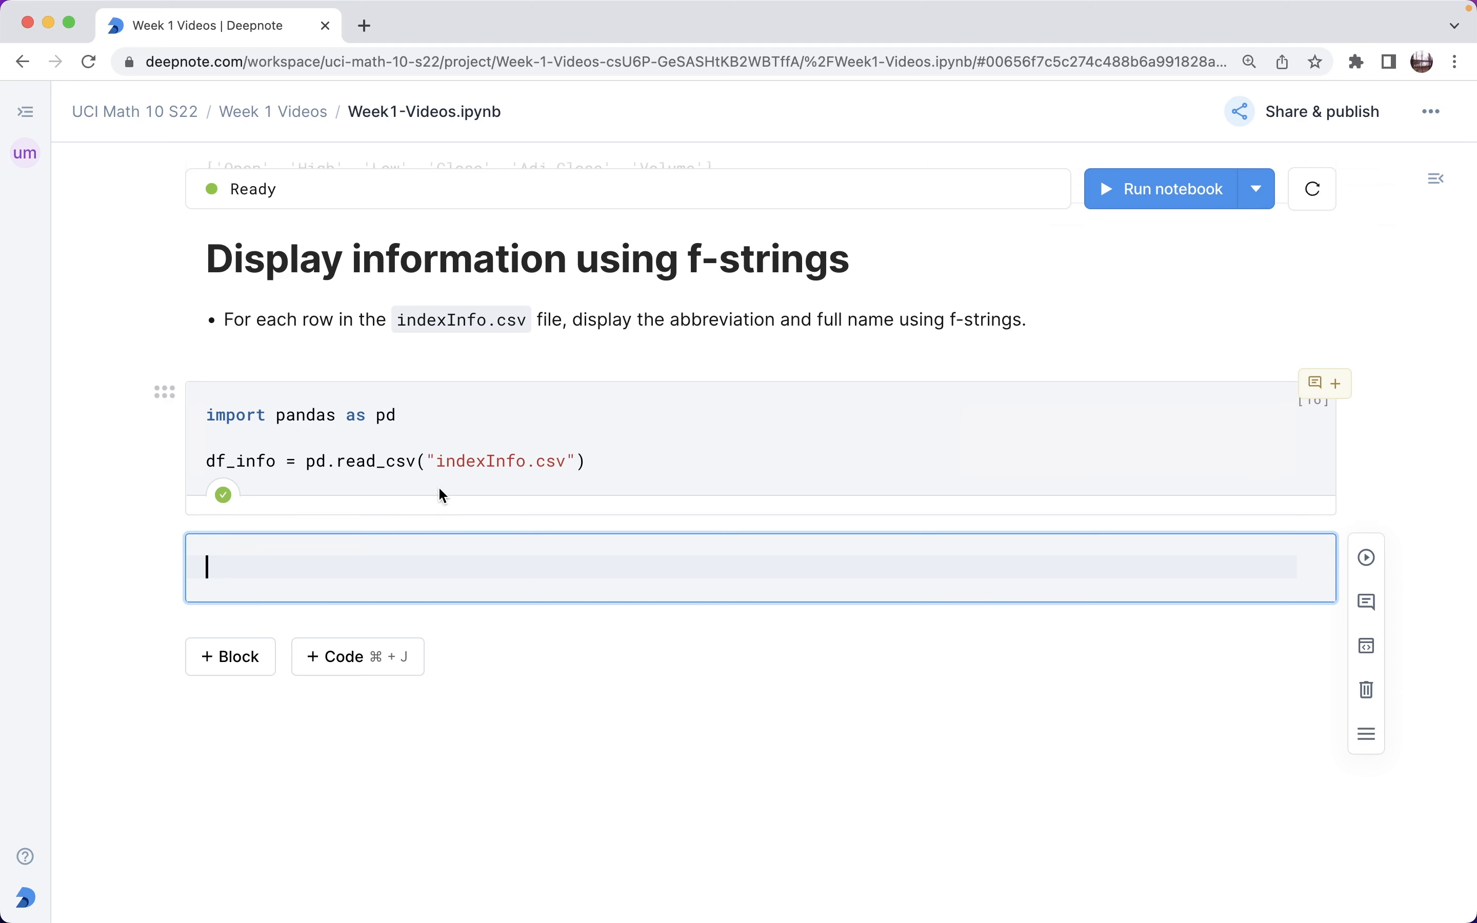
pyautogui.moveTo(462, 483)
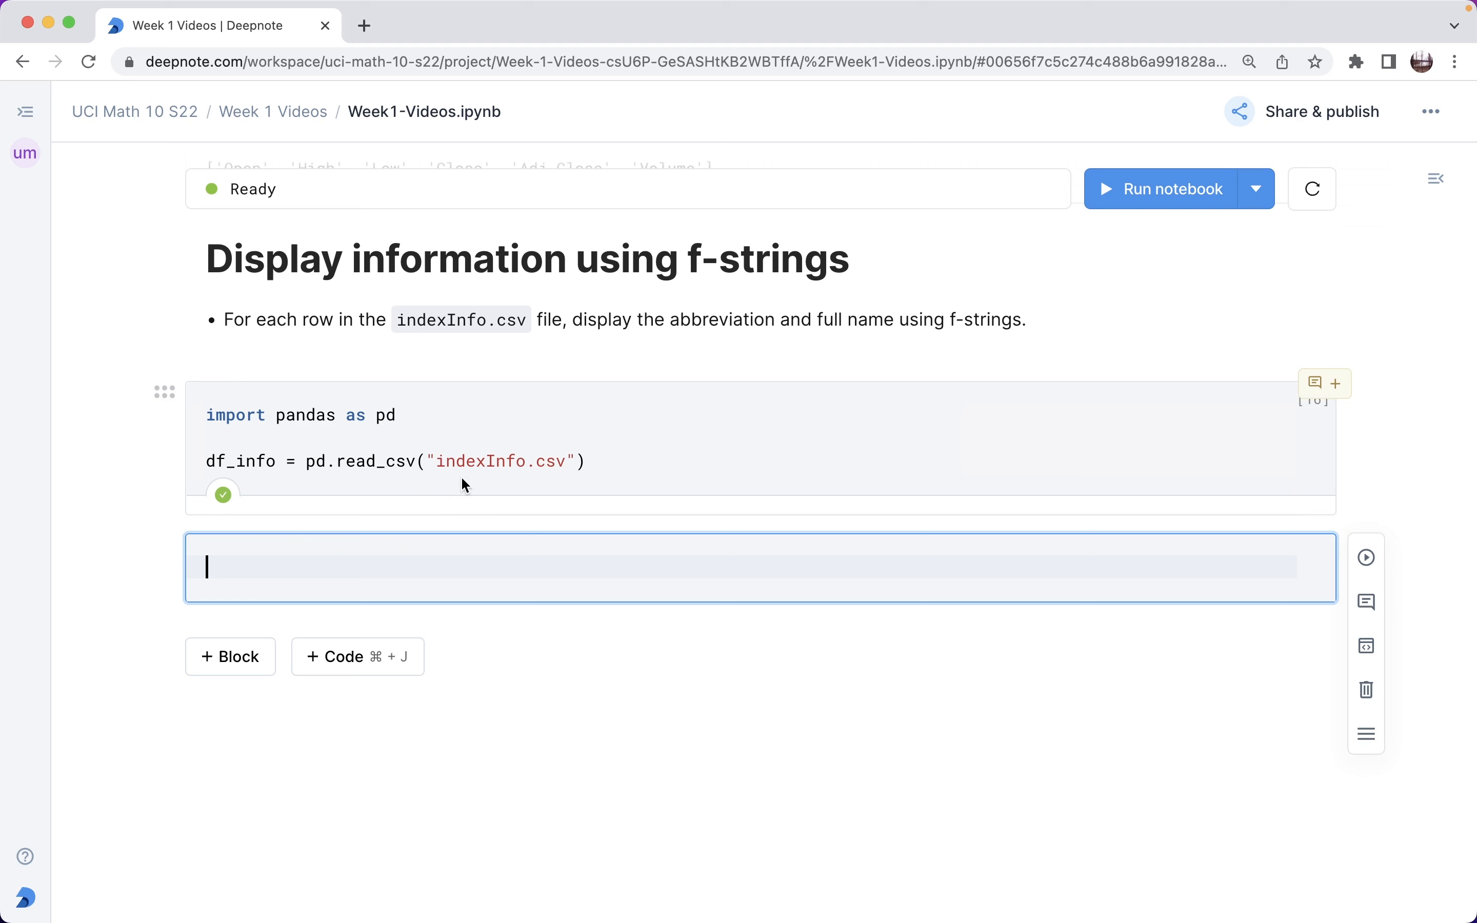
pyautogui.moveTo(459, 474)
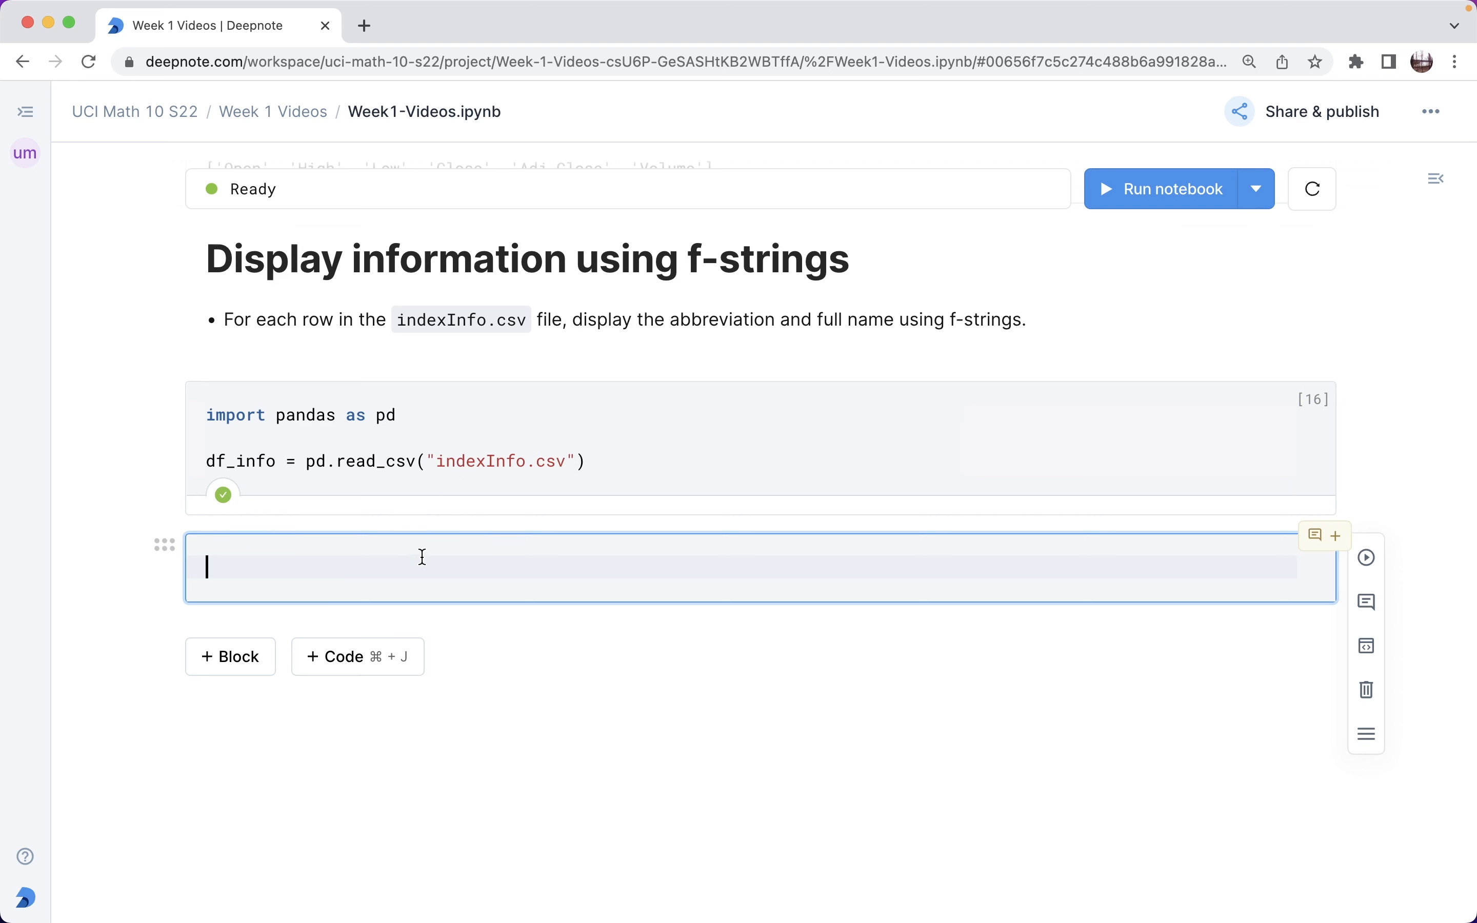
# Display df_info as a 14-row table of regions, exchanges, index codes and currencies.
pyautogui.write('d')
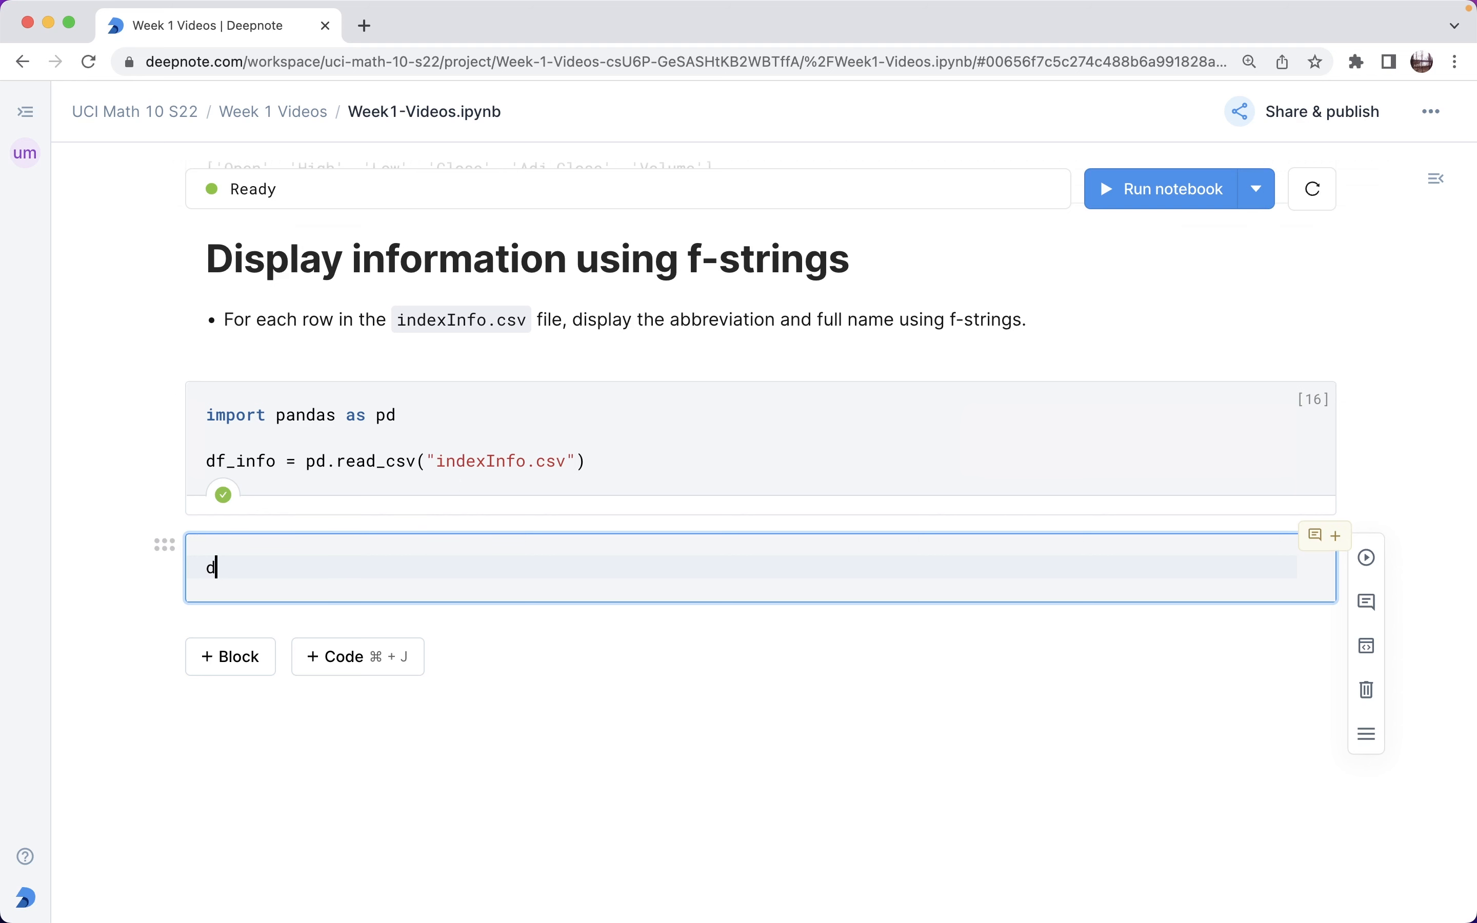
pyautogui.write('f_info')
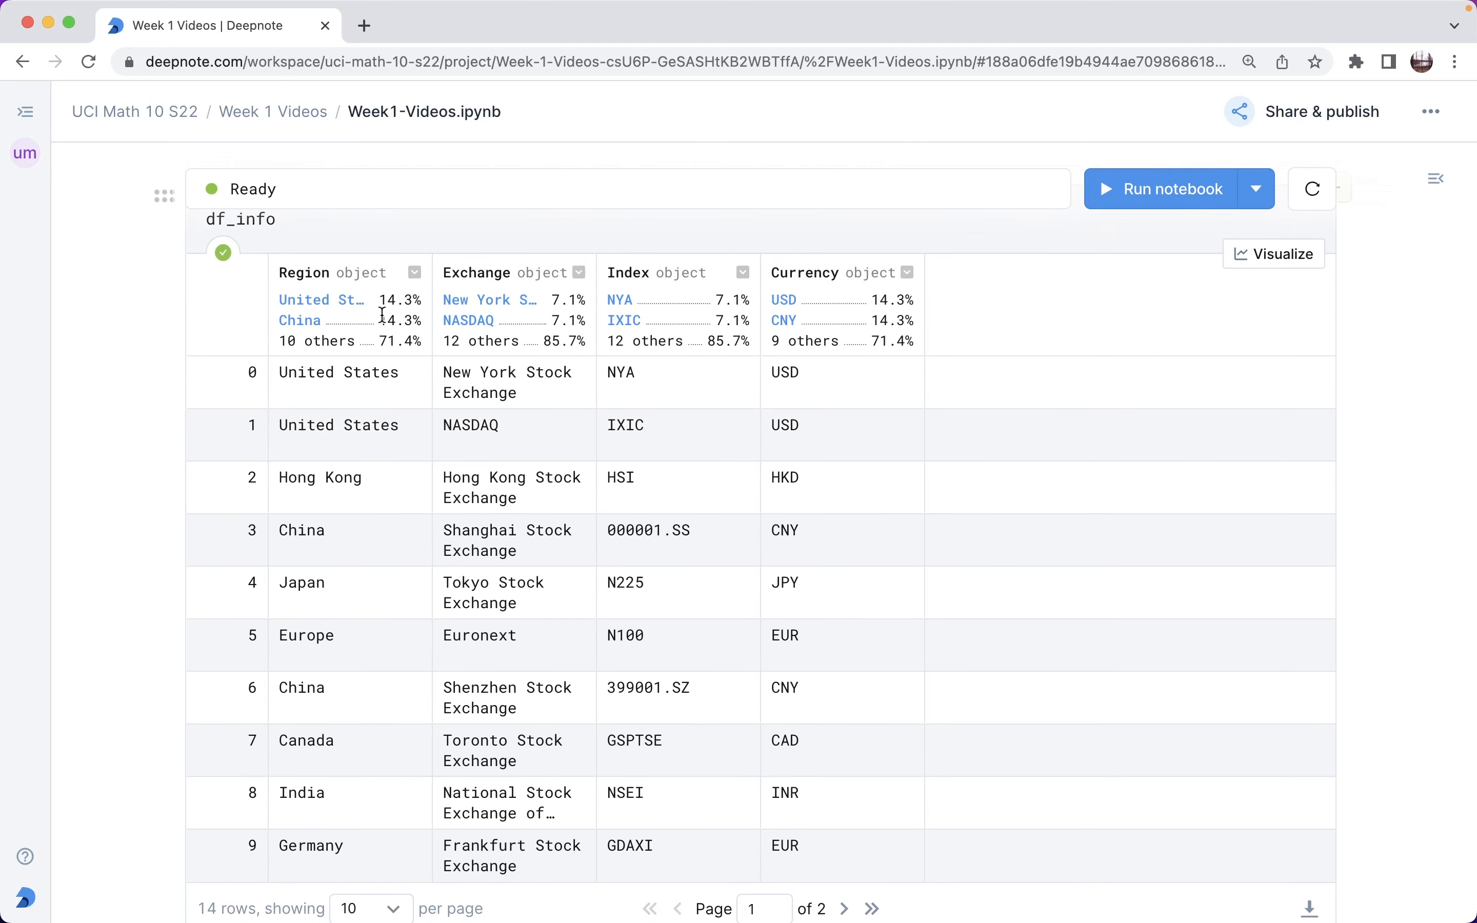
pyautogui.scroll(-3)
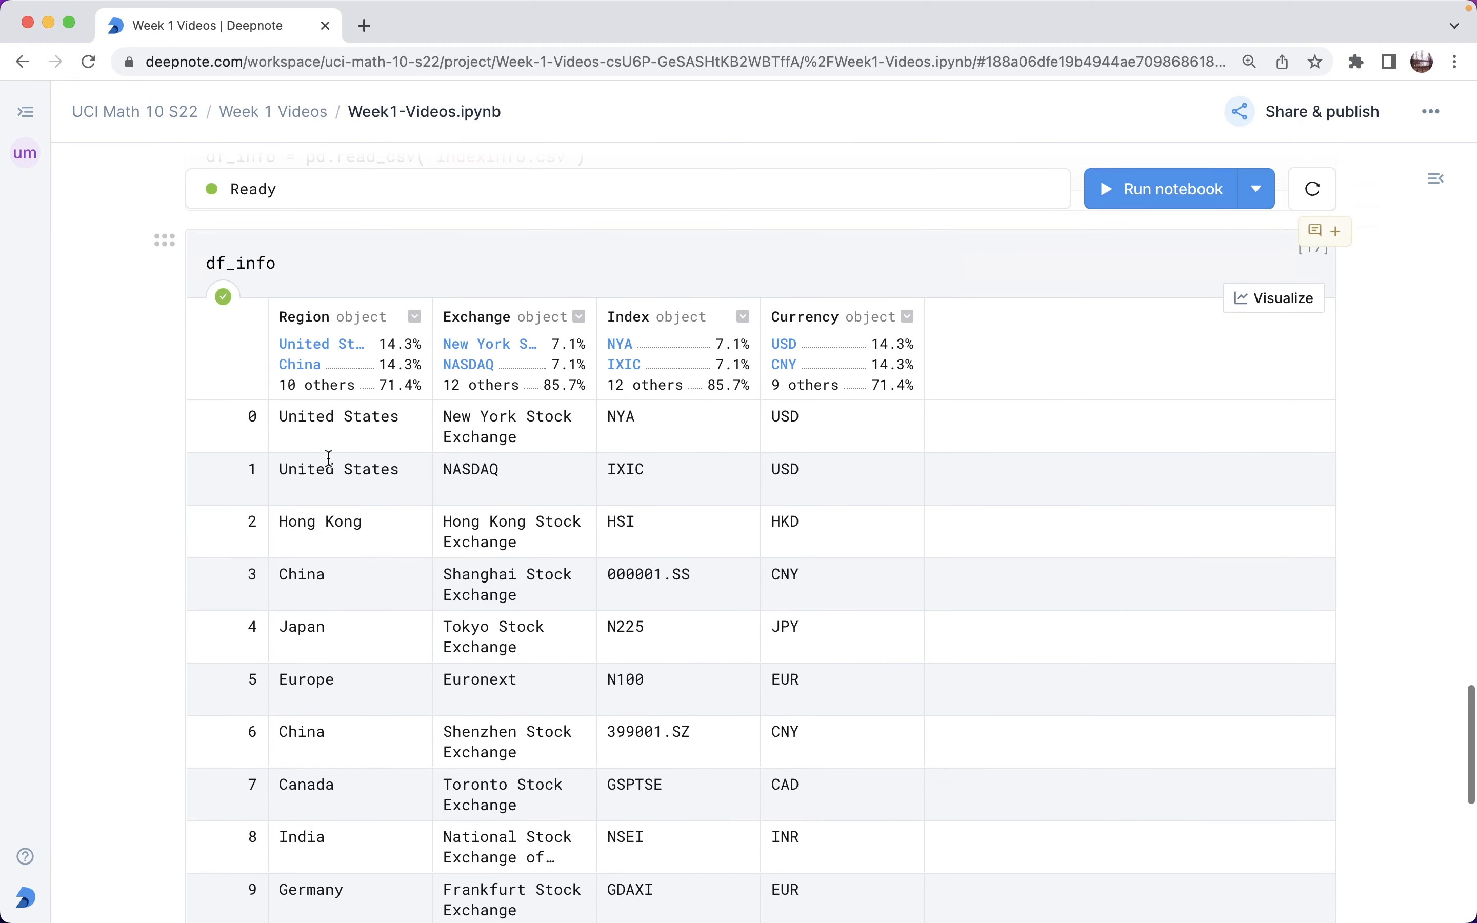
pyautogui.moveTo(629, 410)
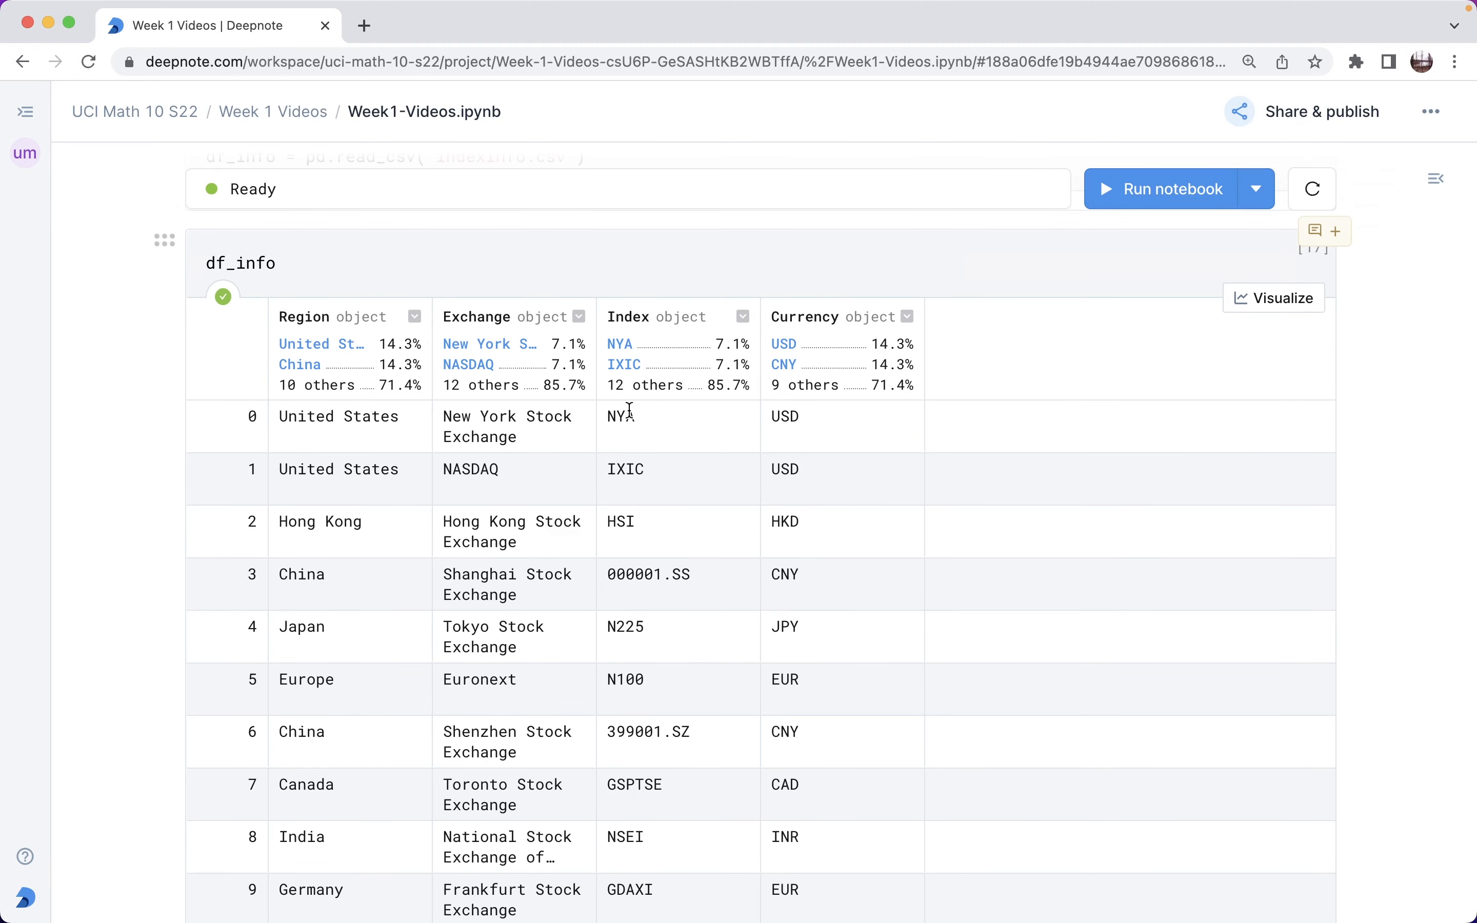
pyautogui.moveTo(636, 423)
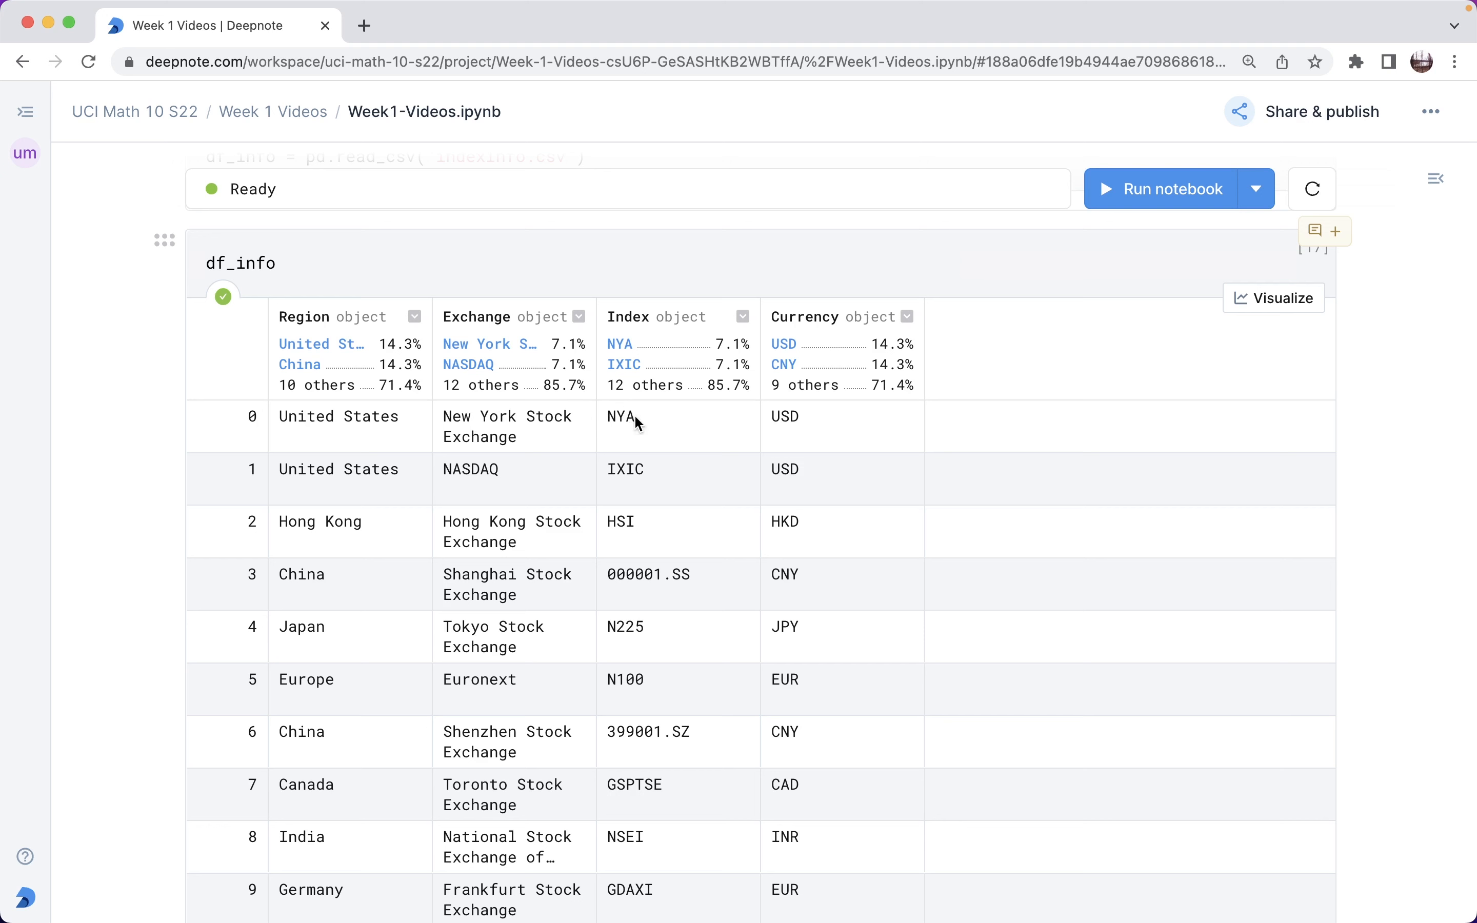
pyautogui.moveTo(636, 537)
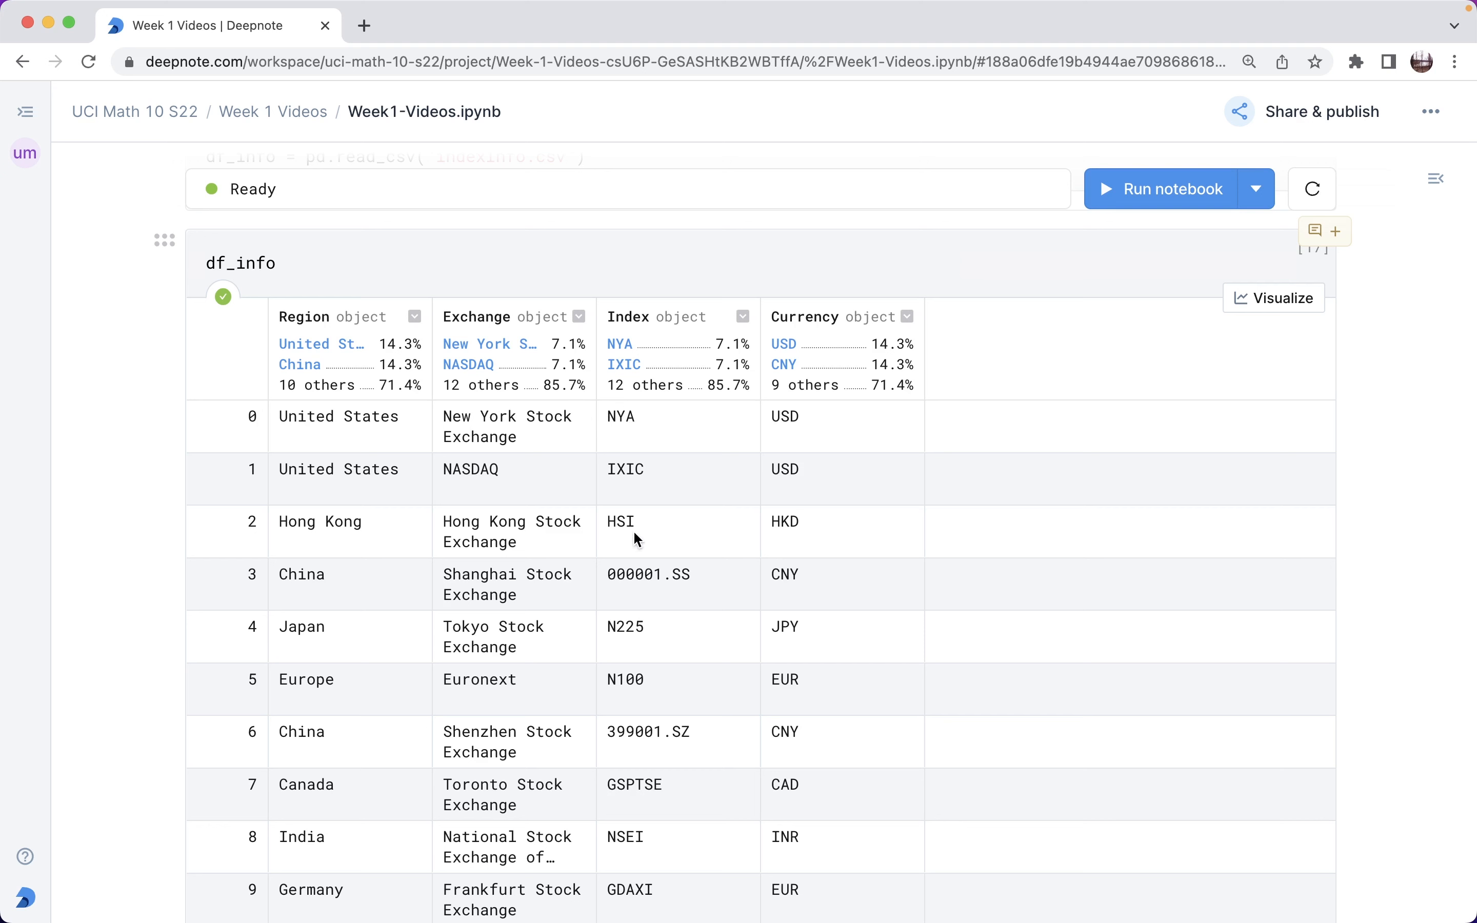
pyautogui.moveTo(518, 547)
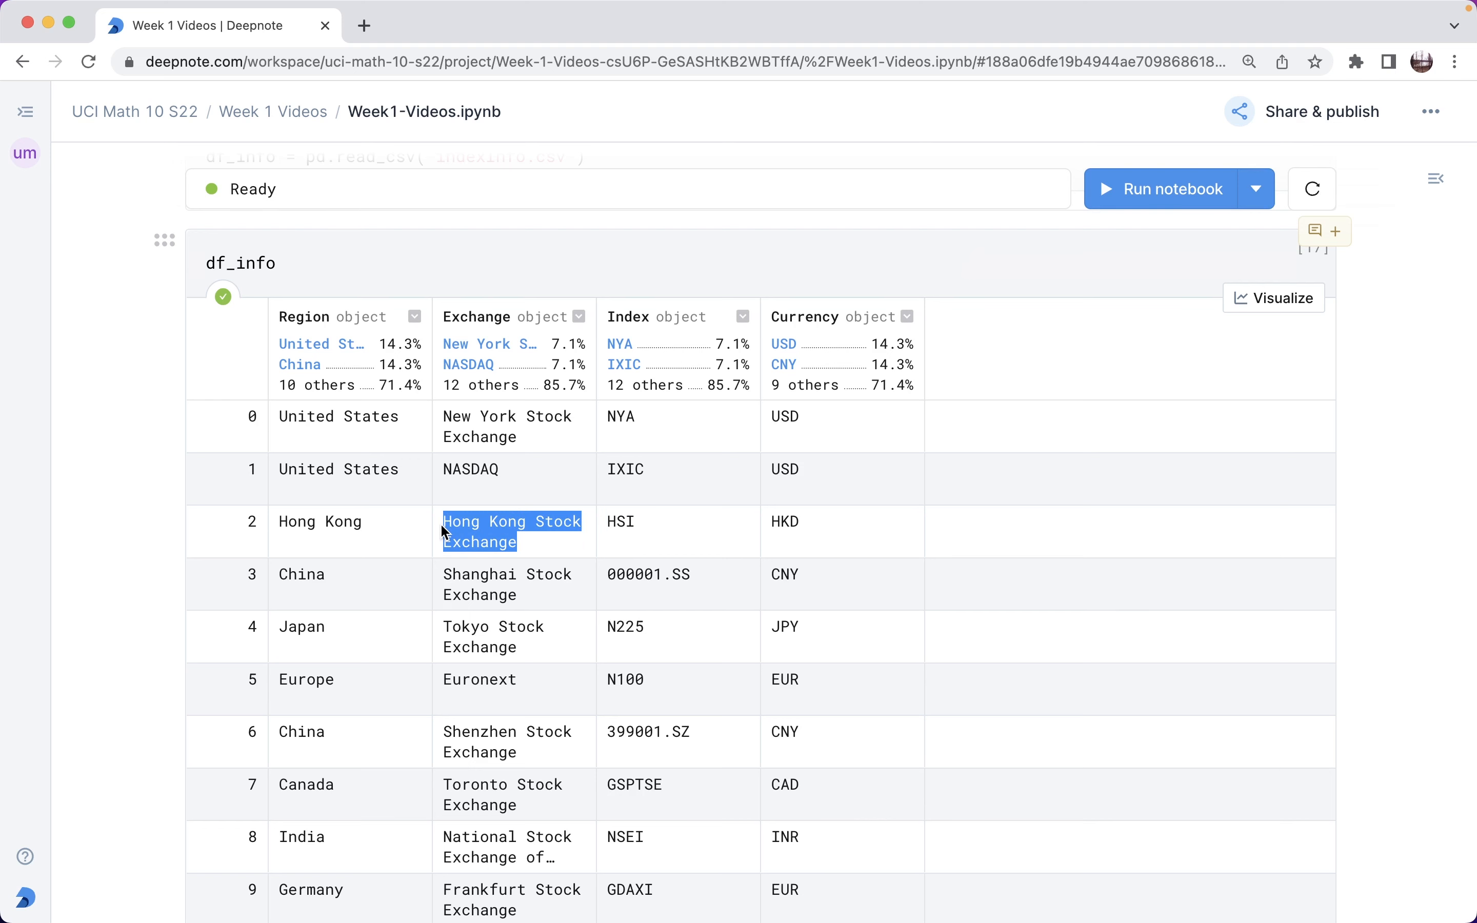
pyautogui.scroll(-3)
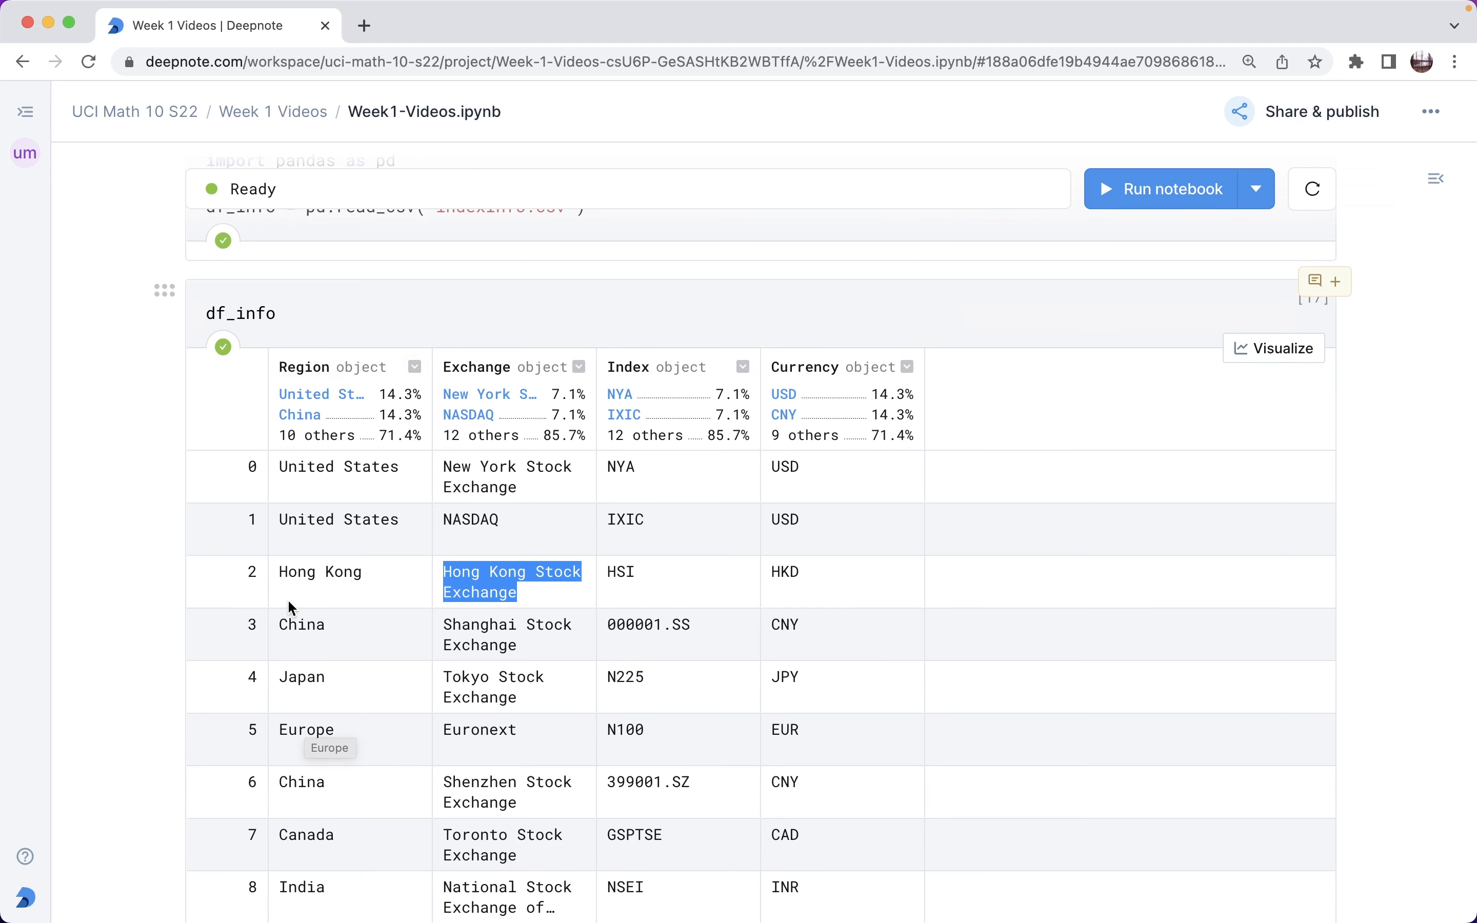
pyautogui.scroll(-3)
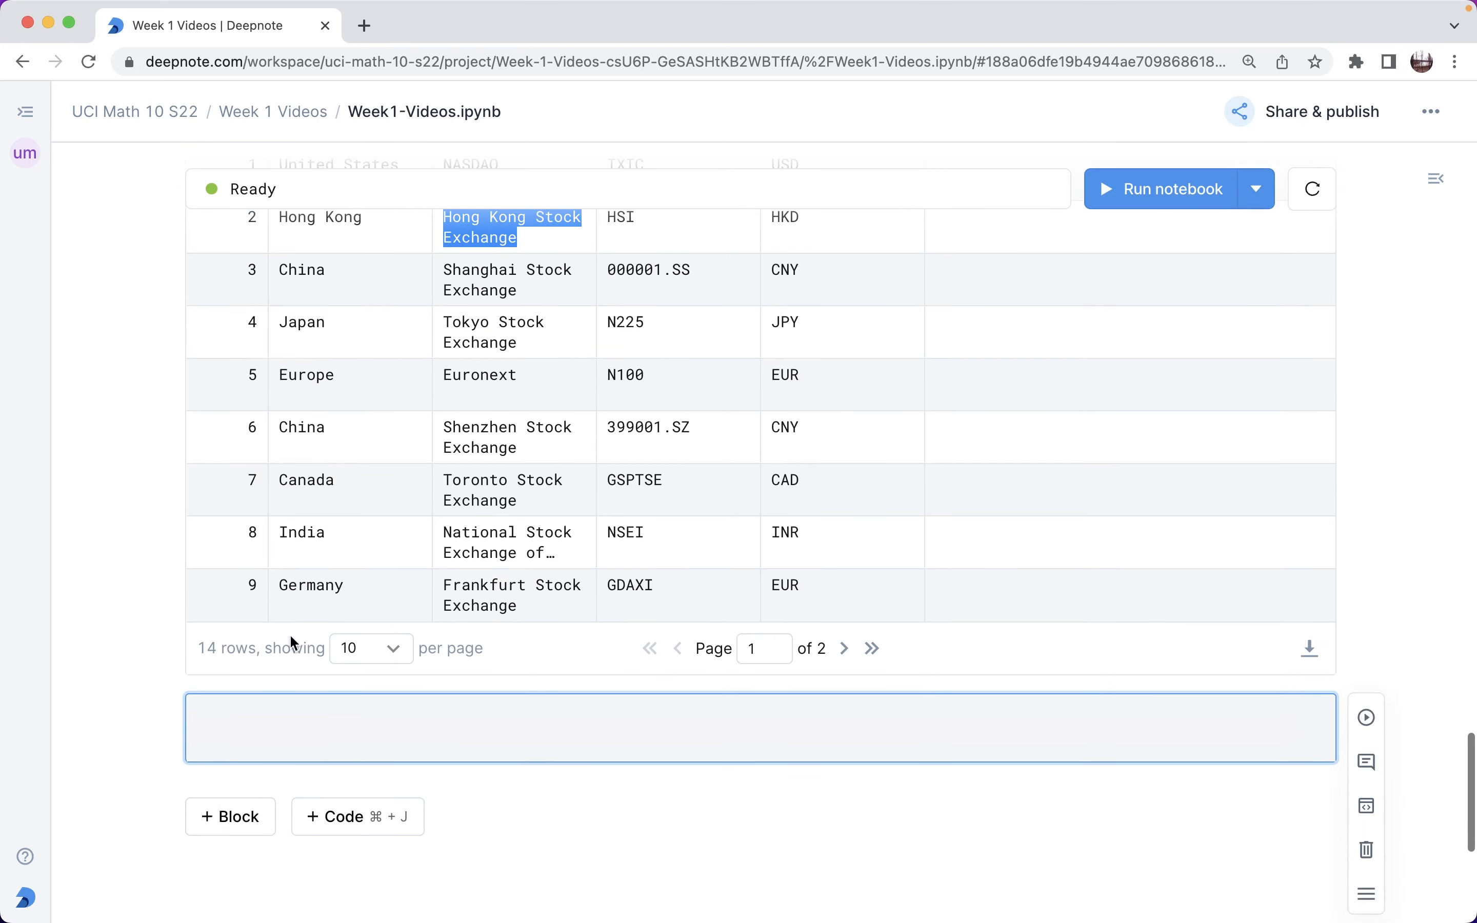
# Write and run for i in df_info.index: print(i), printing row labels 0 through 13.
pyautogui.write('for')
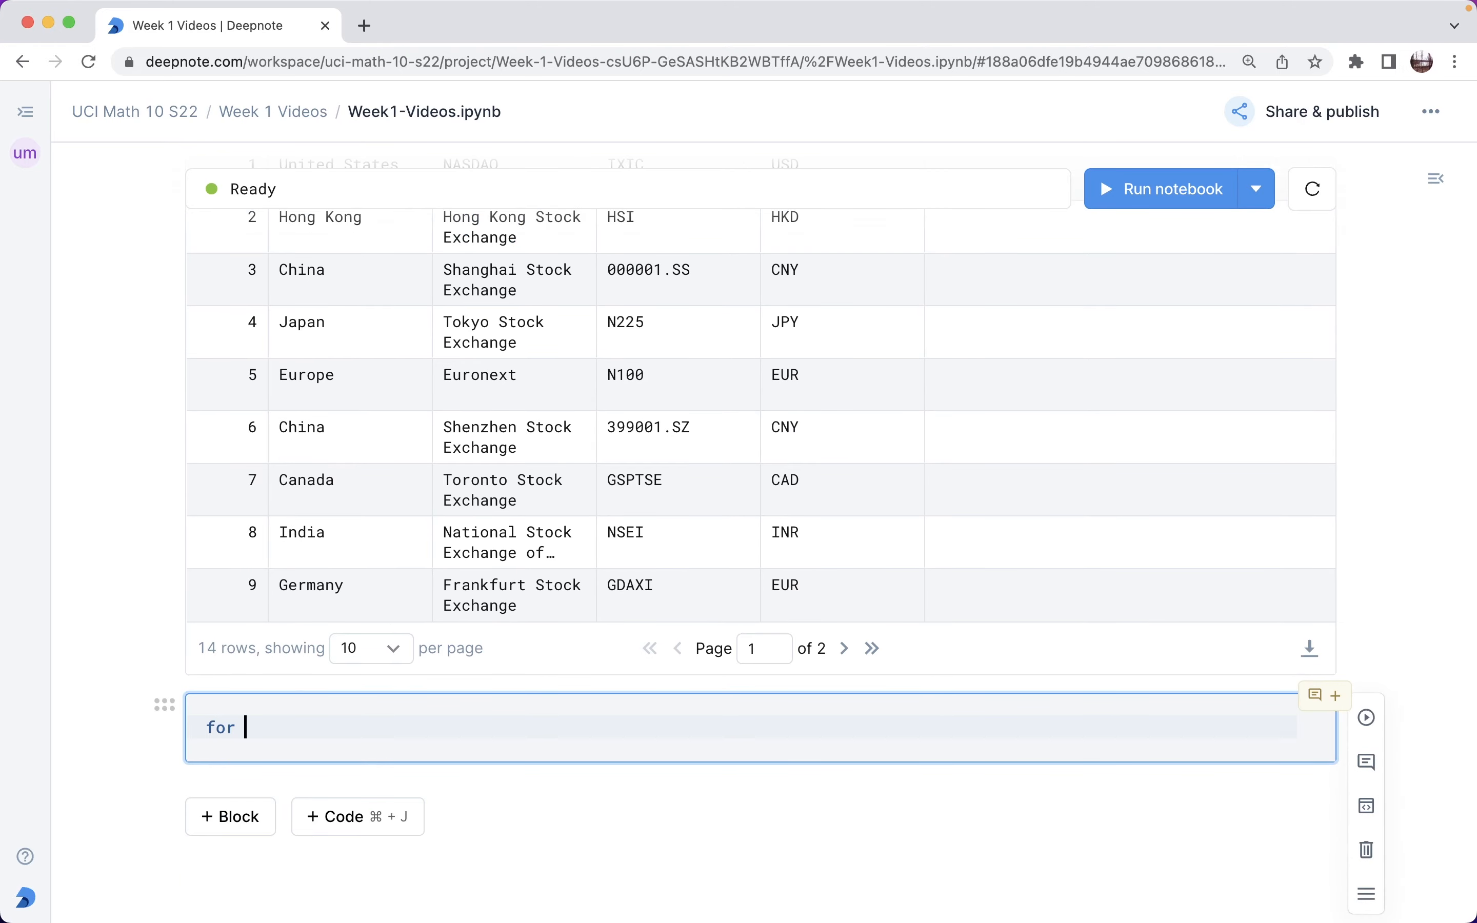
pyautogui.write('i in')
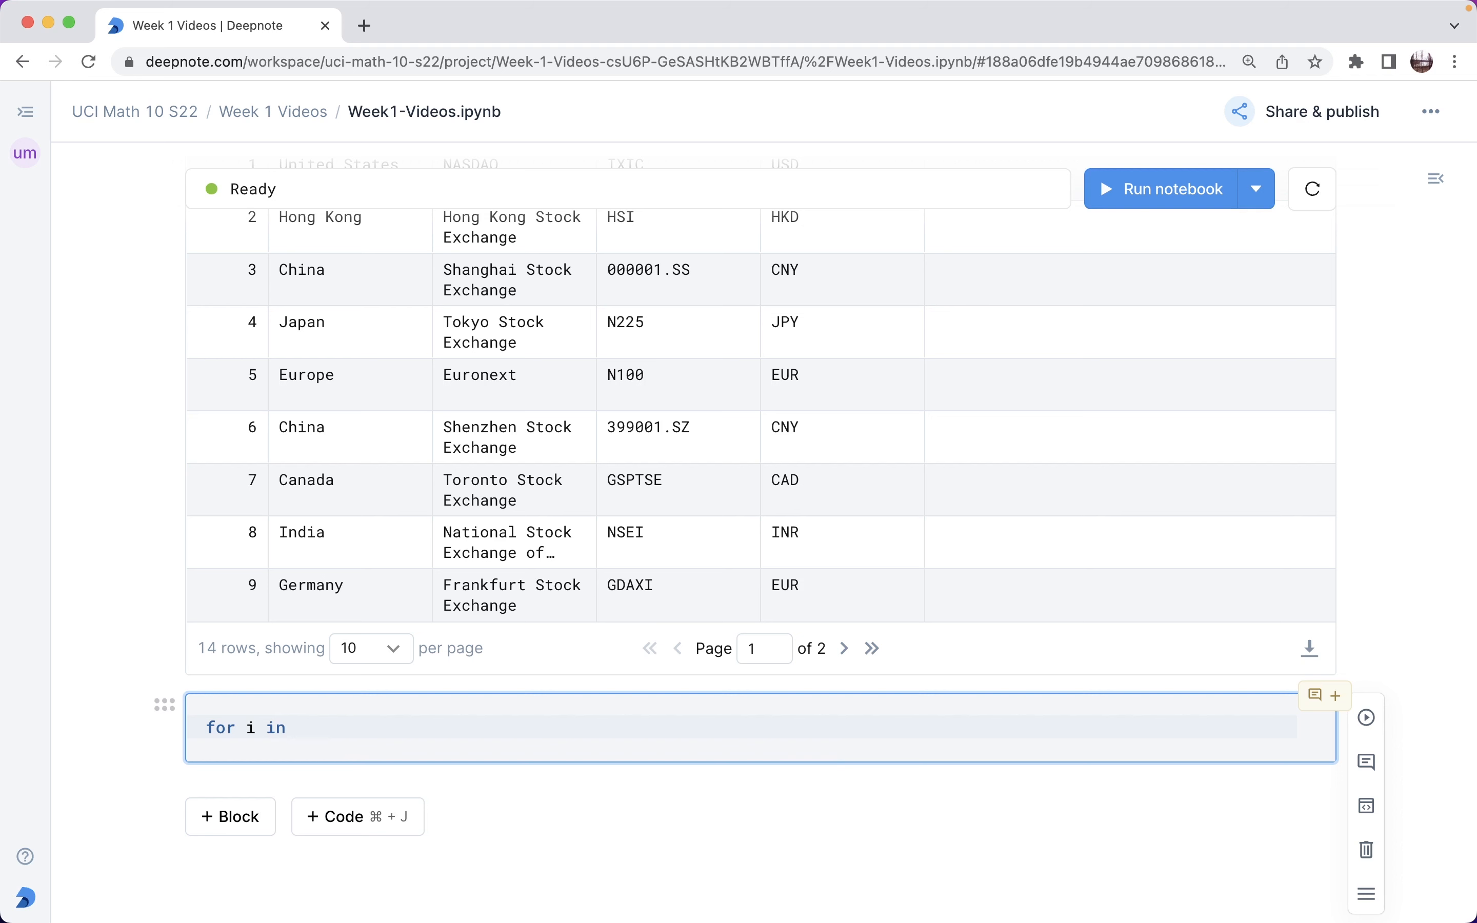
pyautogui.write('df_info.index:')
pyautogui.write('print')
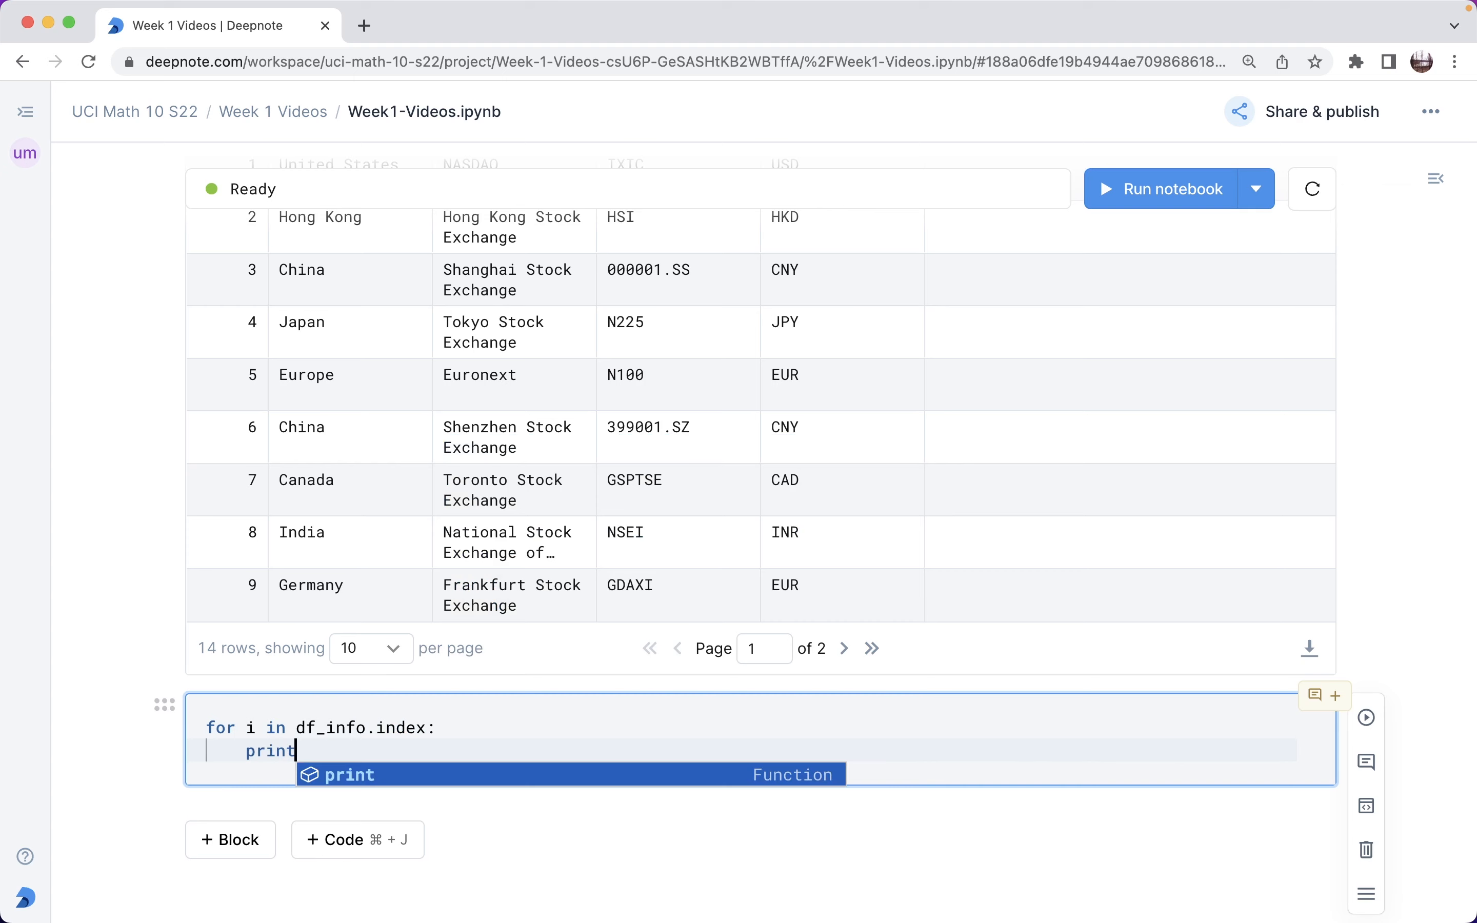
pyautogui.write('(i')
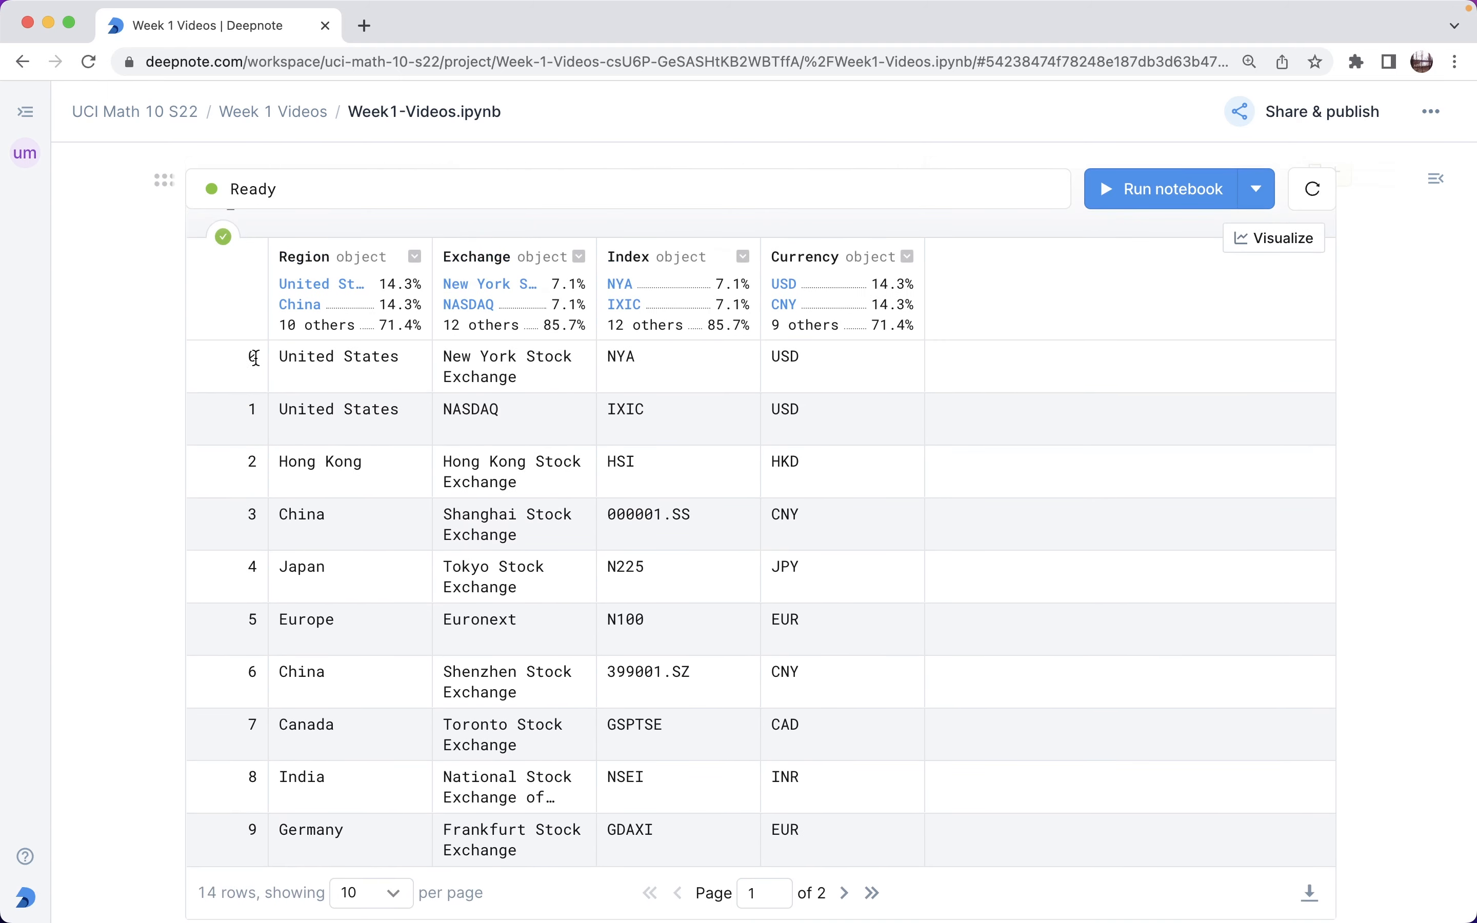
pyautogui.moveTo(245, 421)
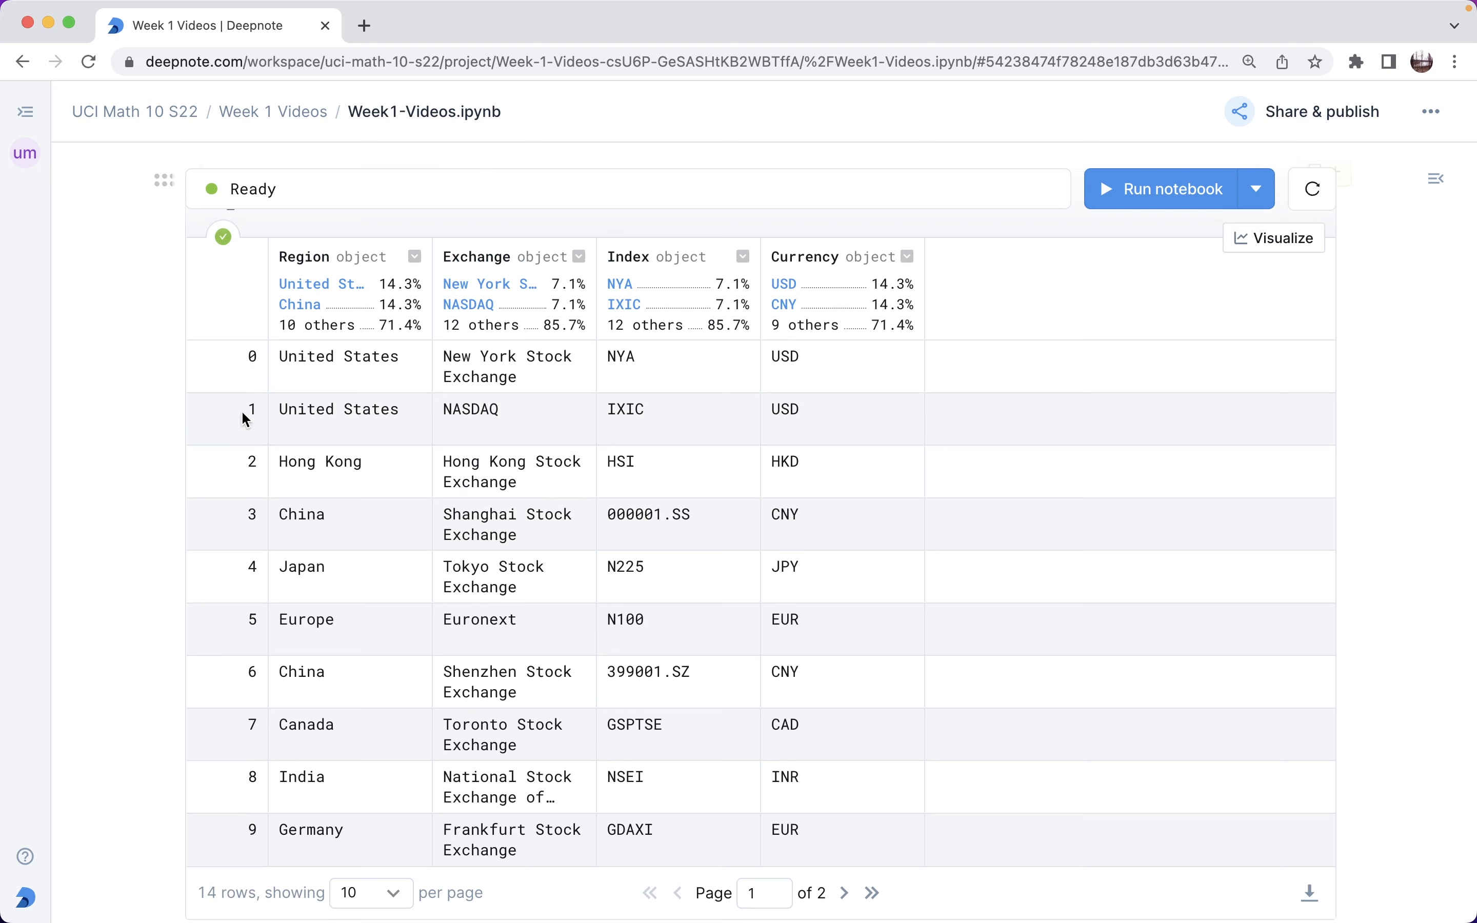
pyautogui.moveTo(264, 601)
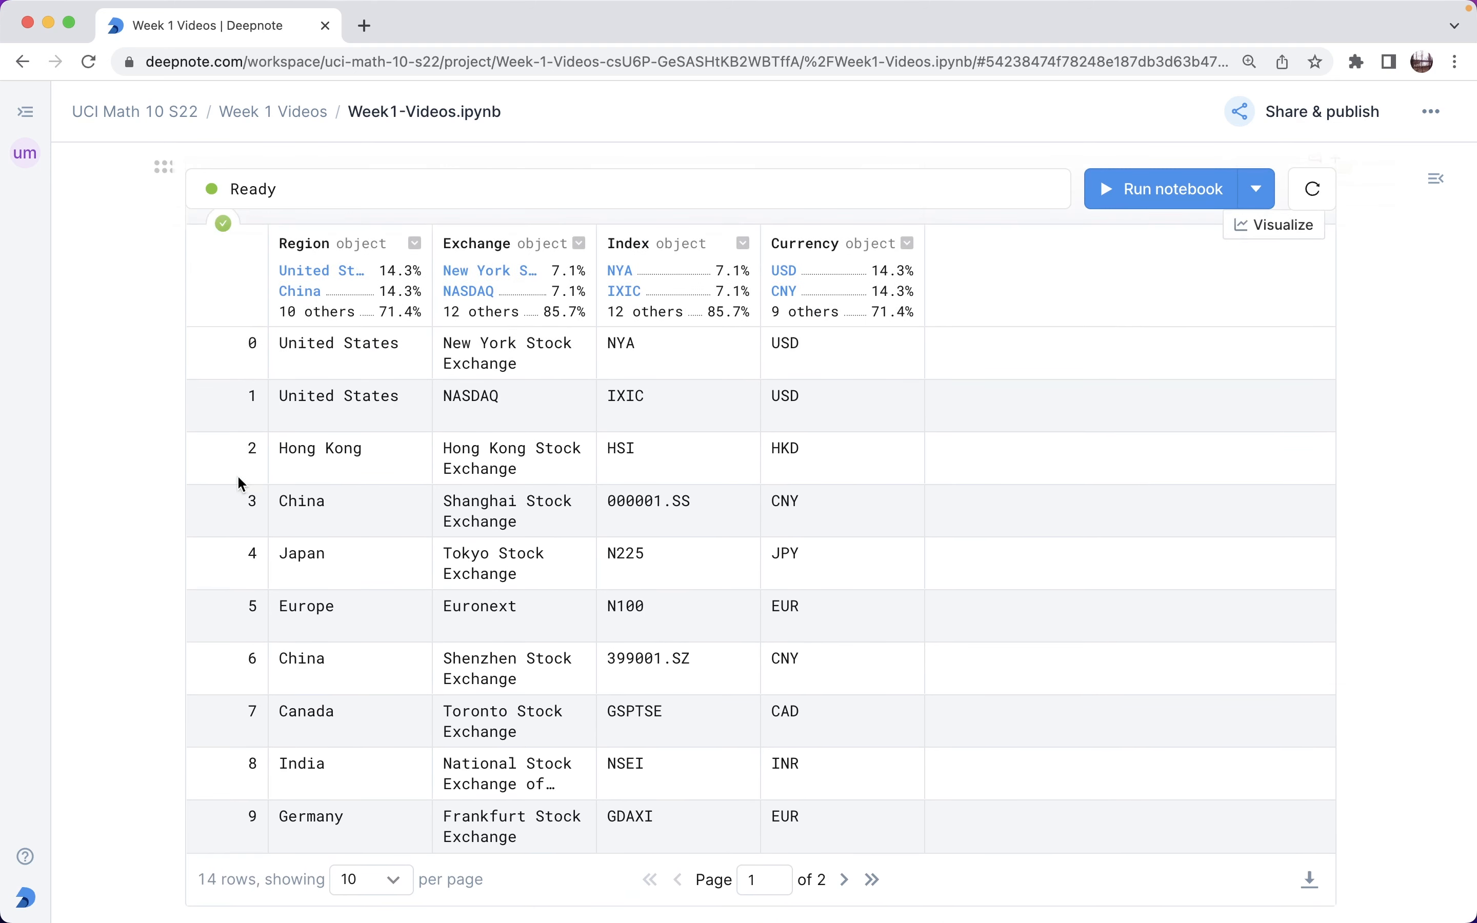
pyautogui.moveTo(247, 340)
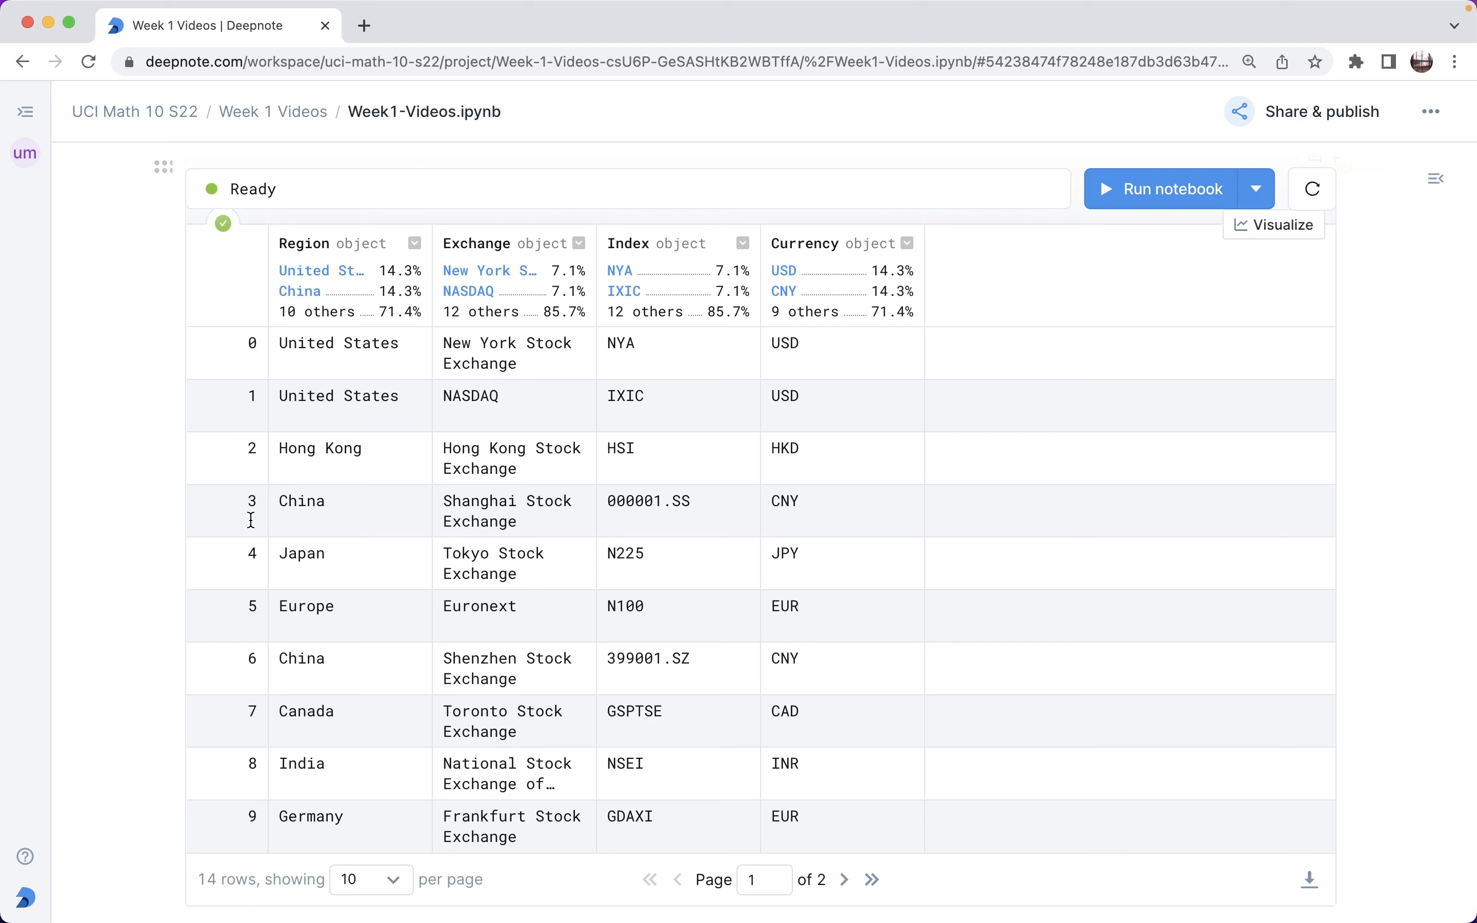
pyautogui.moveTo(251, 554)
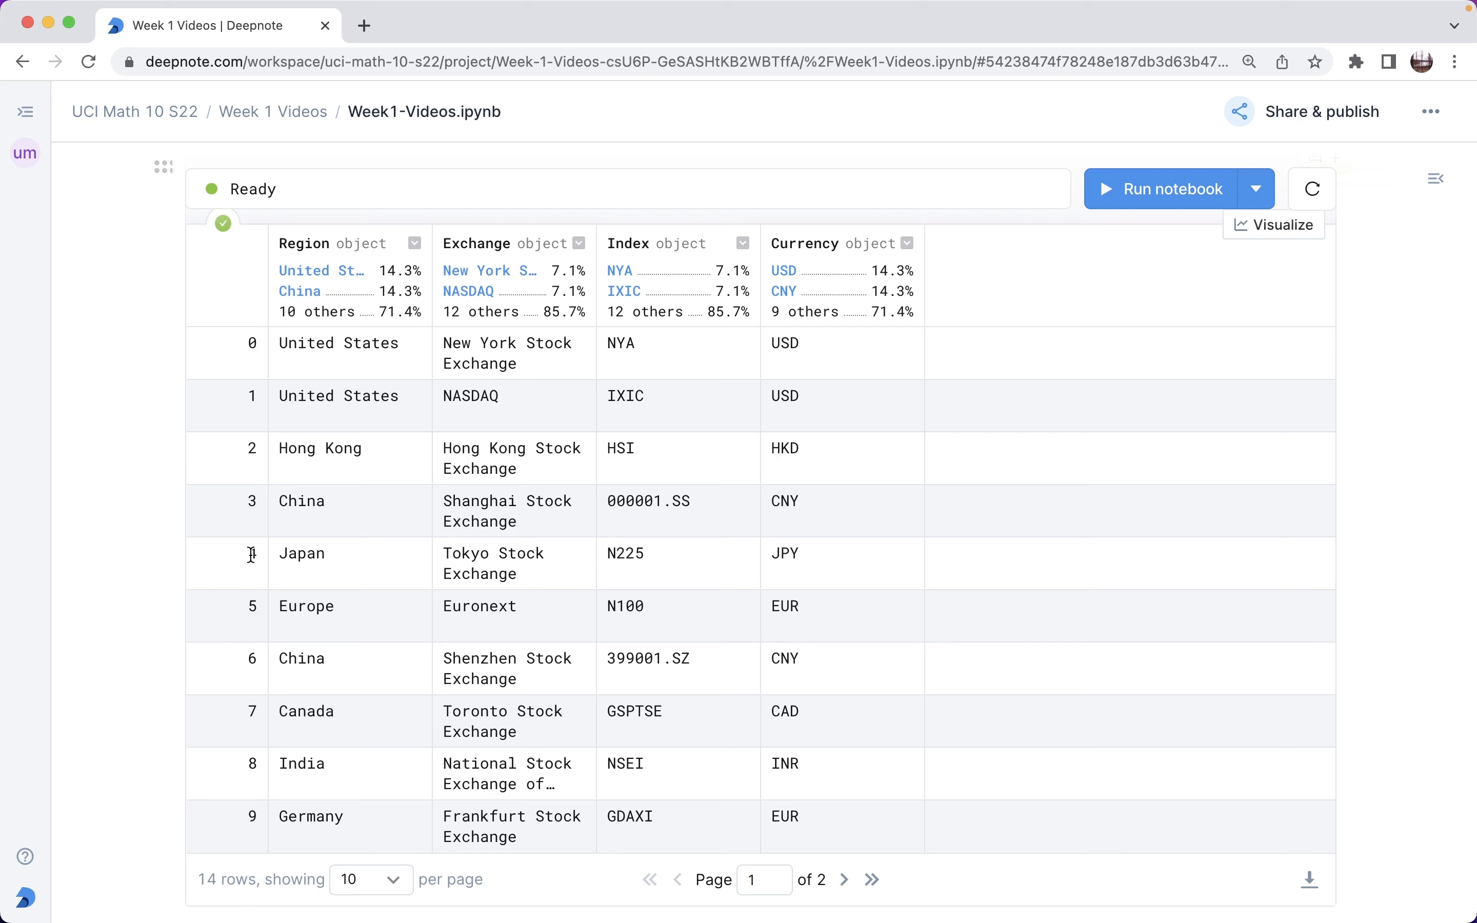
pyautogui.scroll(-3)
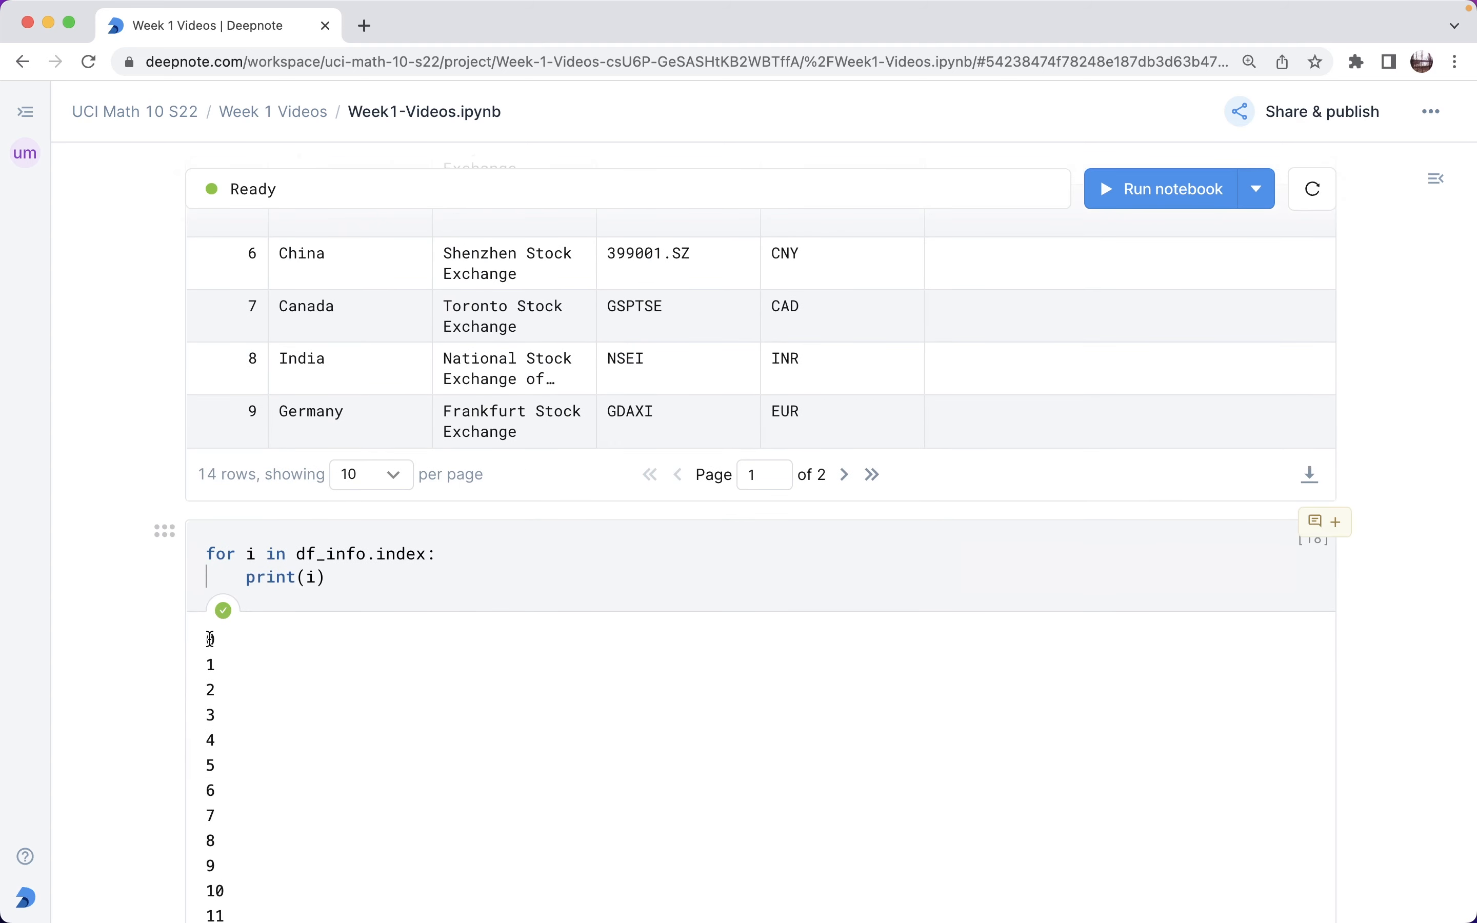
pyautogui.moveTo(207, 749)
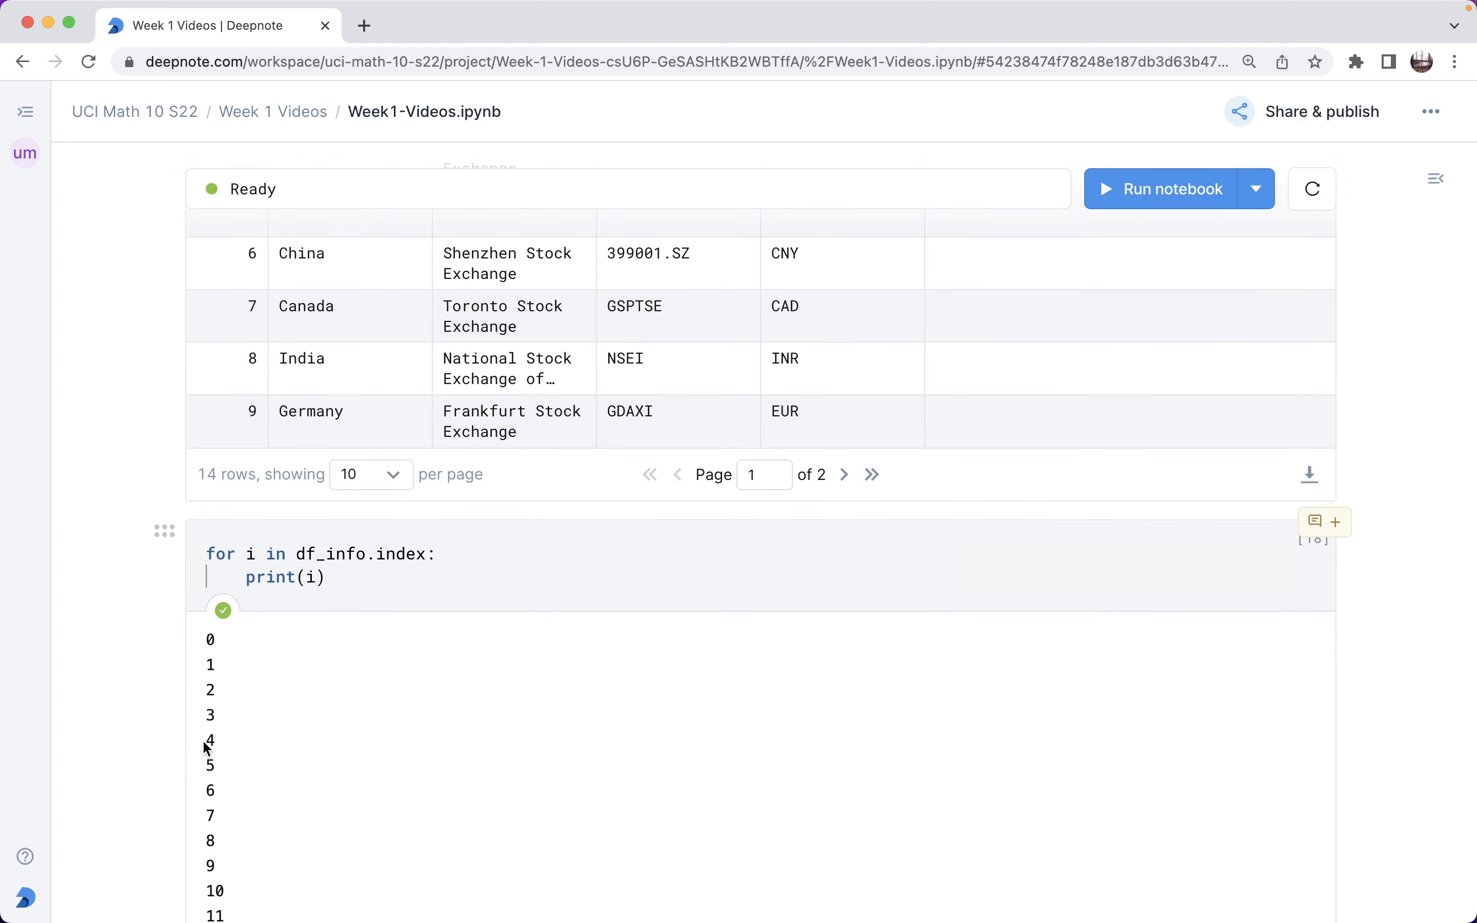
pyautogui.moveTo(204, 723)
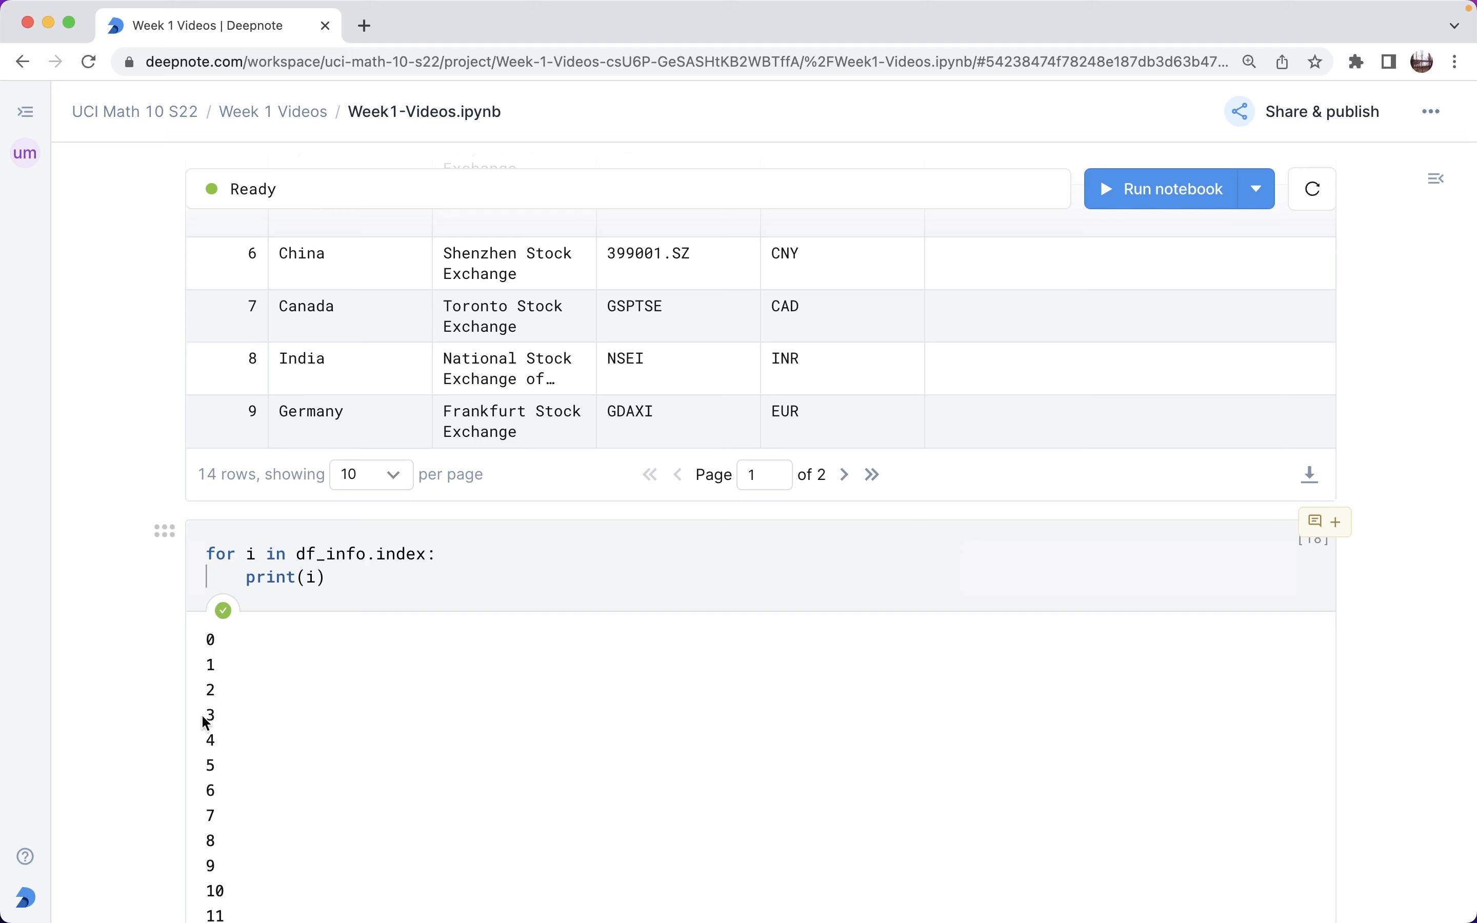
pyautogui.scroll(-3)
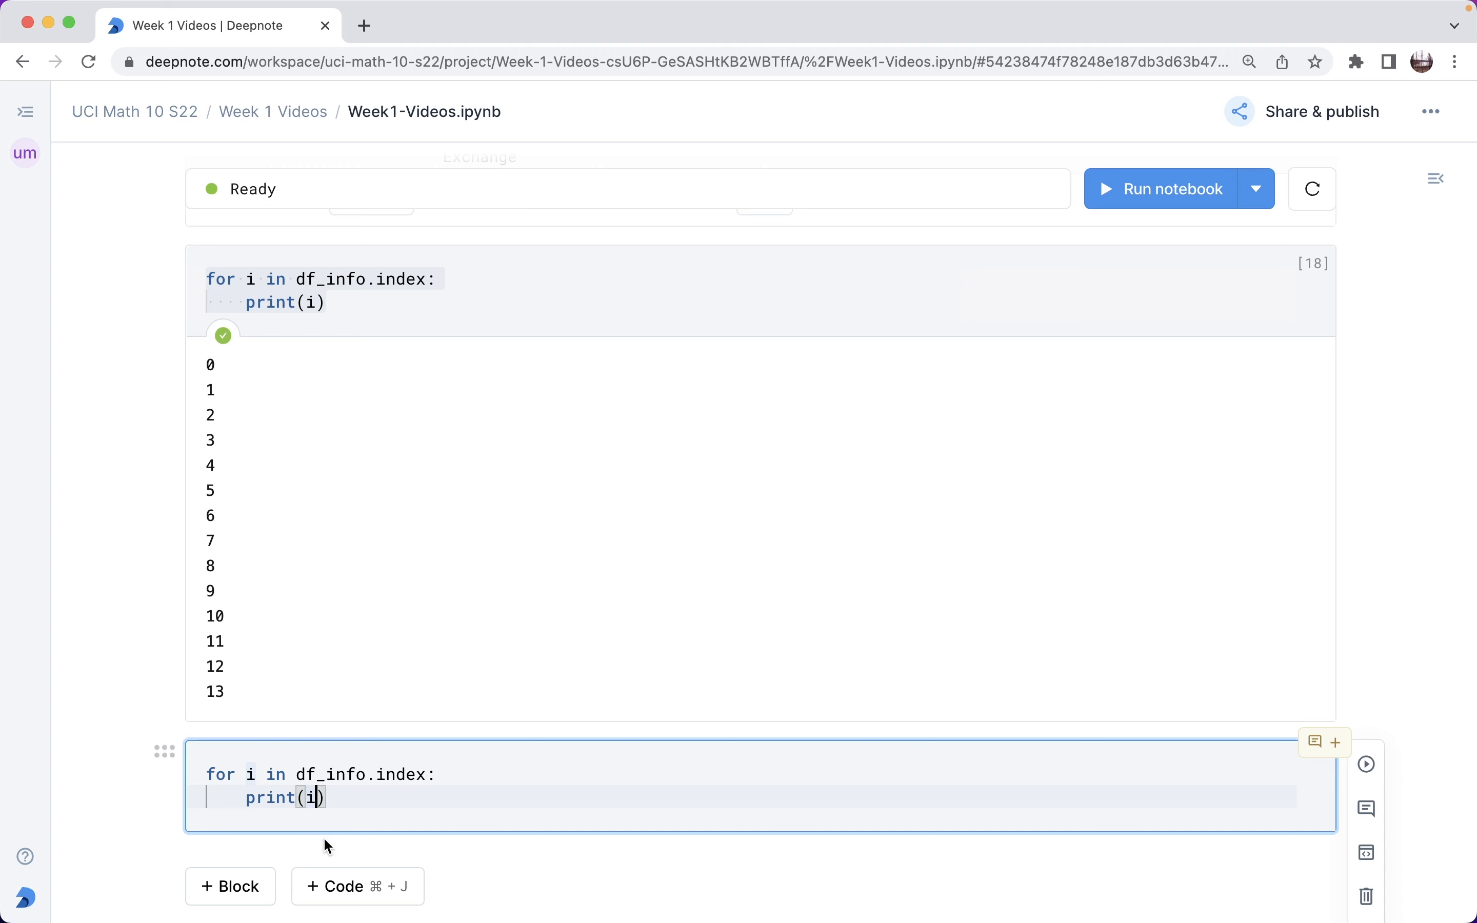
# Change the loop body to print(df.loc[i, "Index"]) and run it, hitting a KeyError.
pyautogui.write('df.')
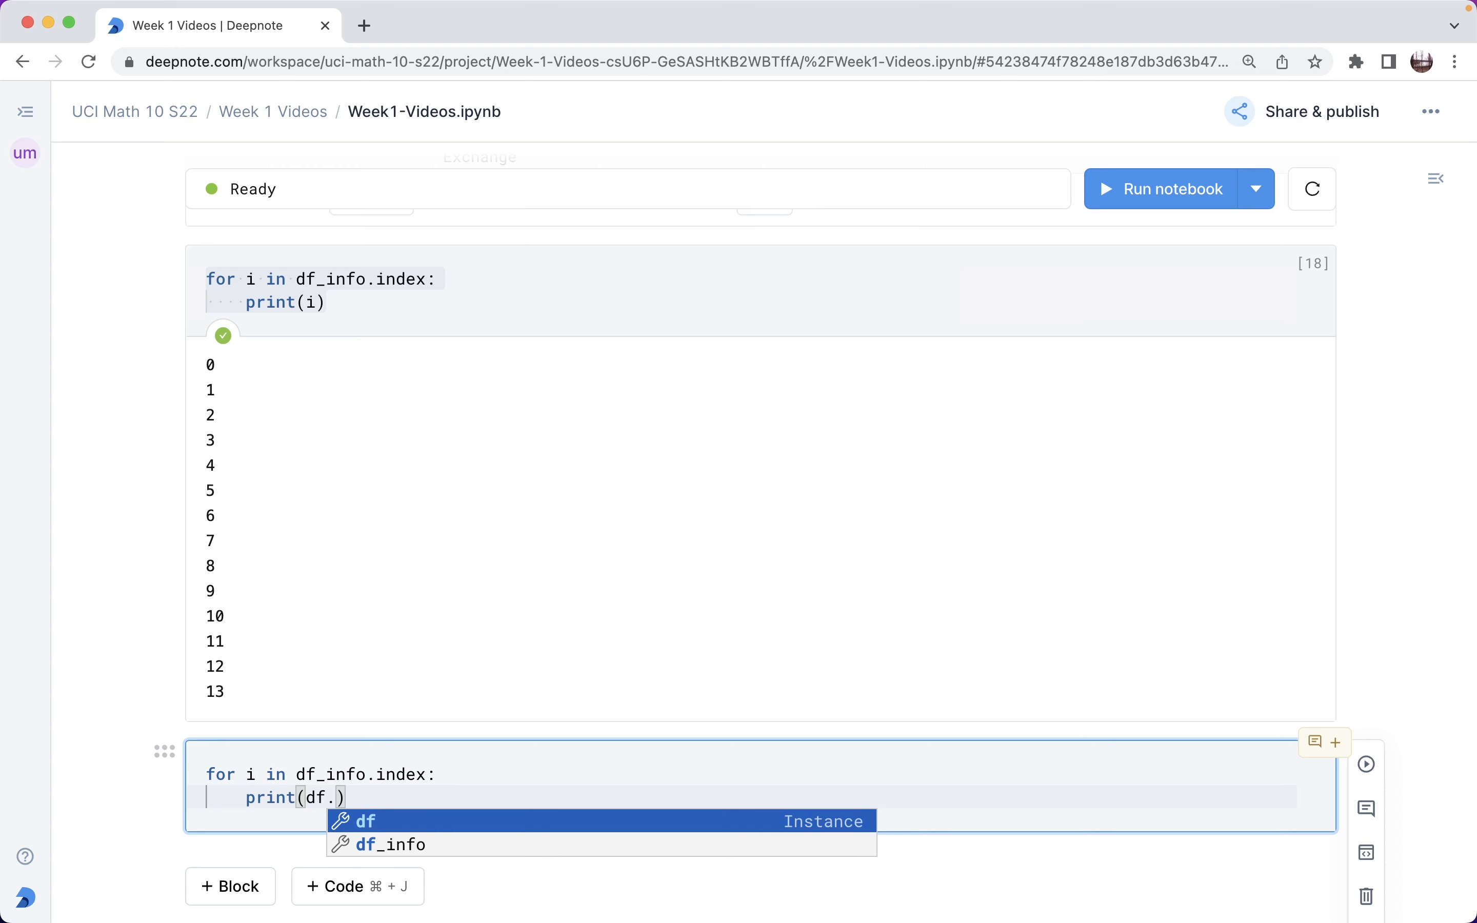
pyautogui.write('loc[i]')
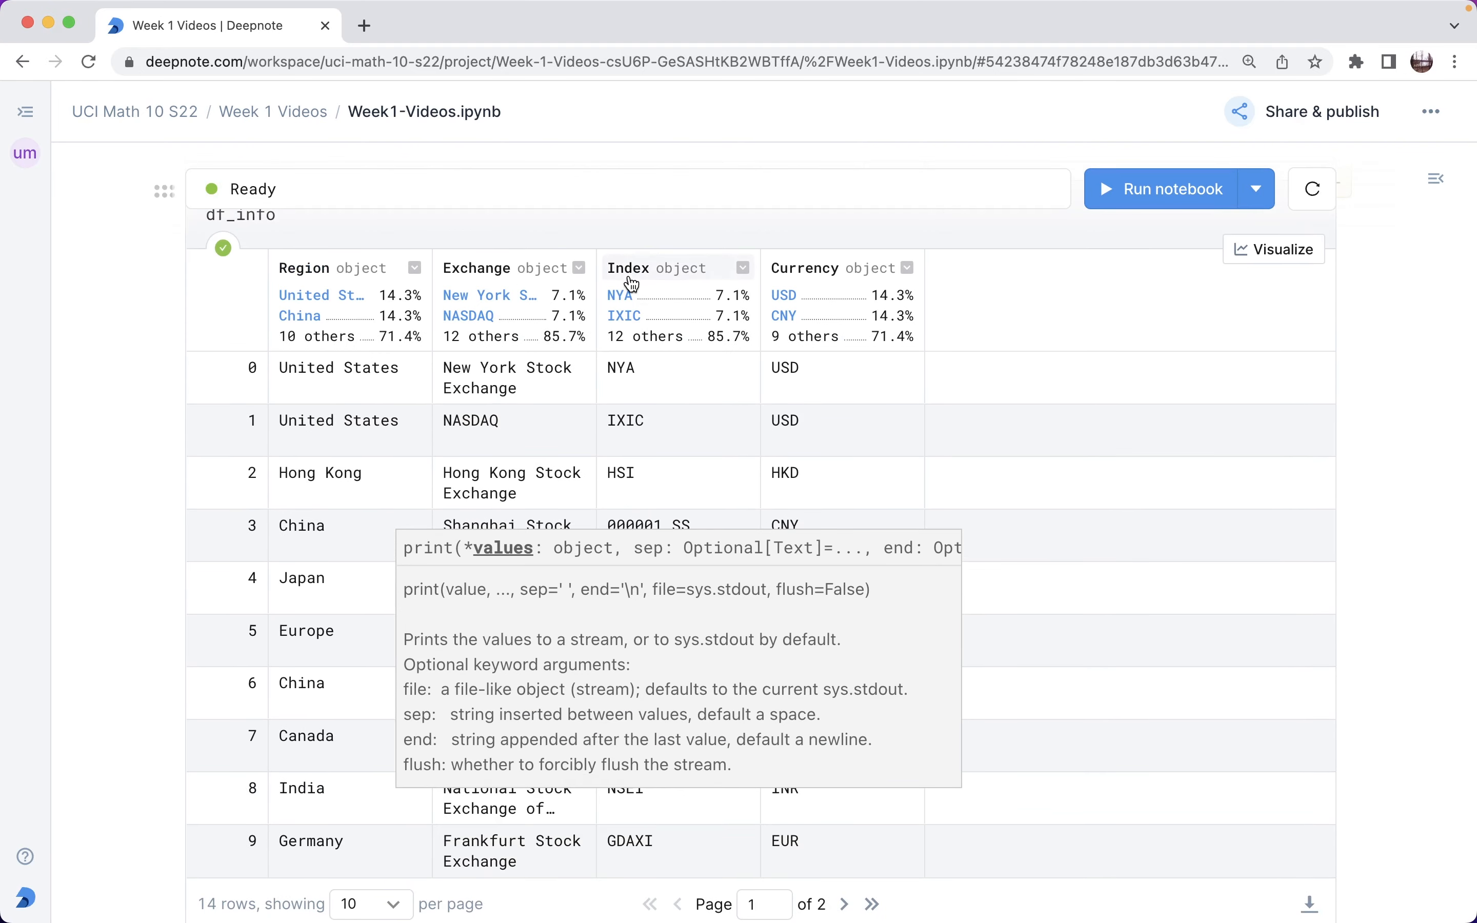
pyautogui.moveTo(626, 280)
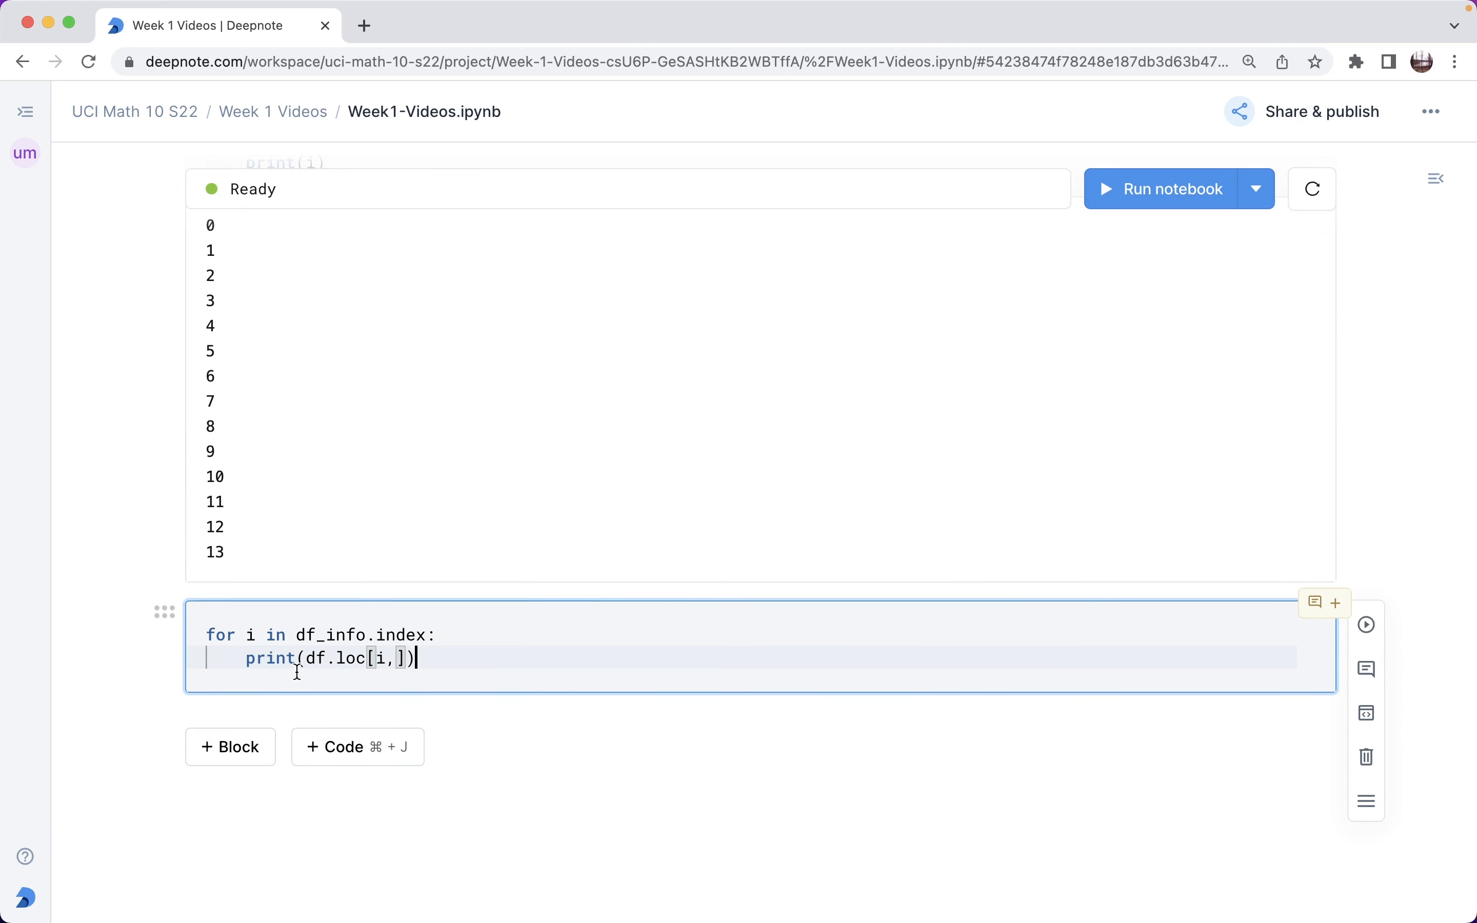
pyautogui.doubleClick(399, 634)
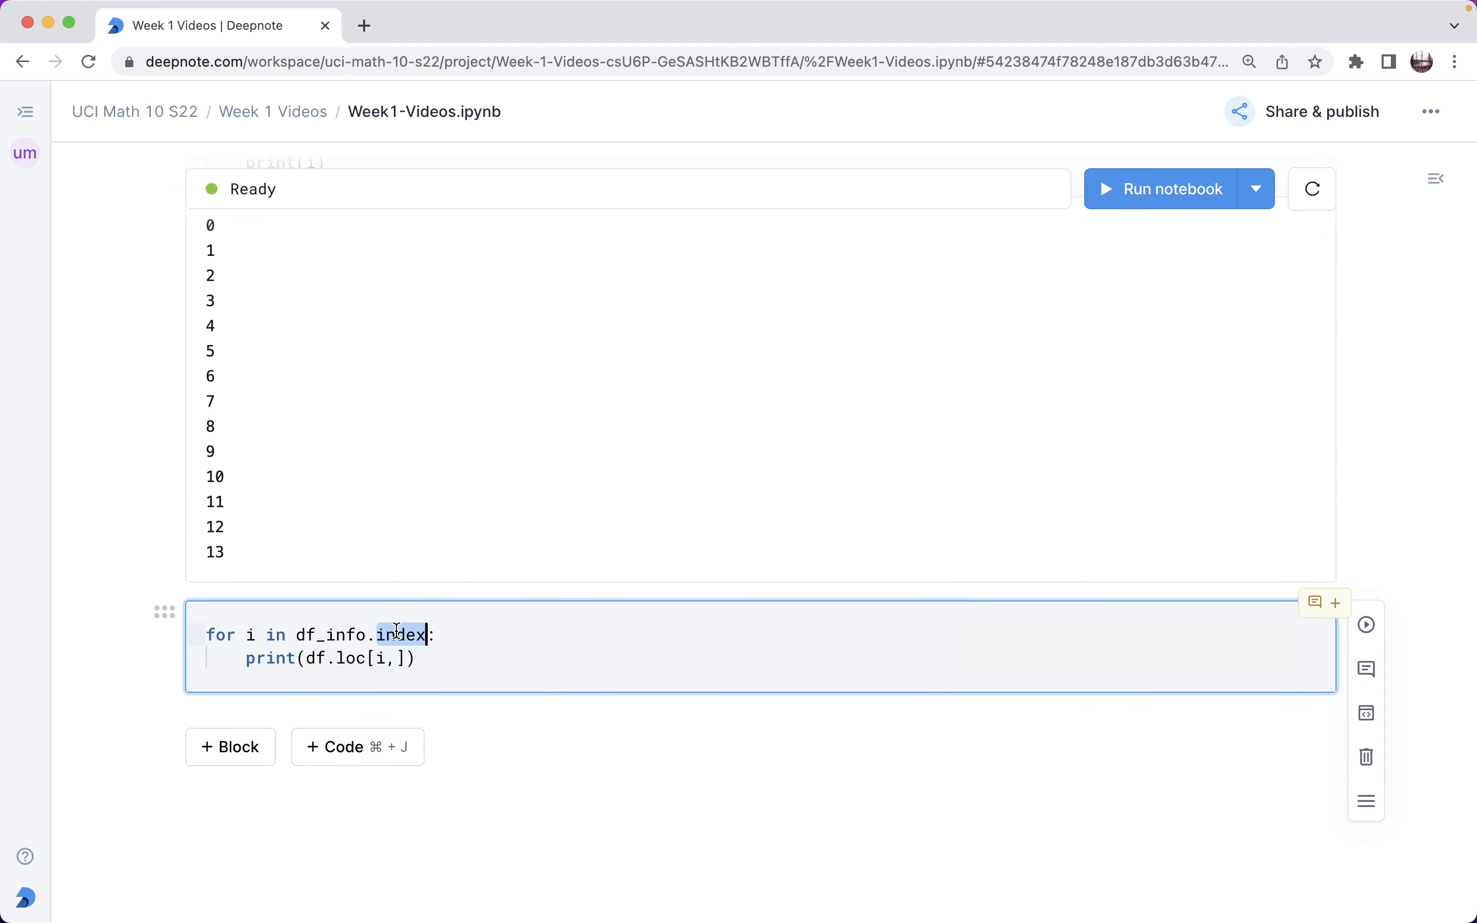
pyautogui.write('"')
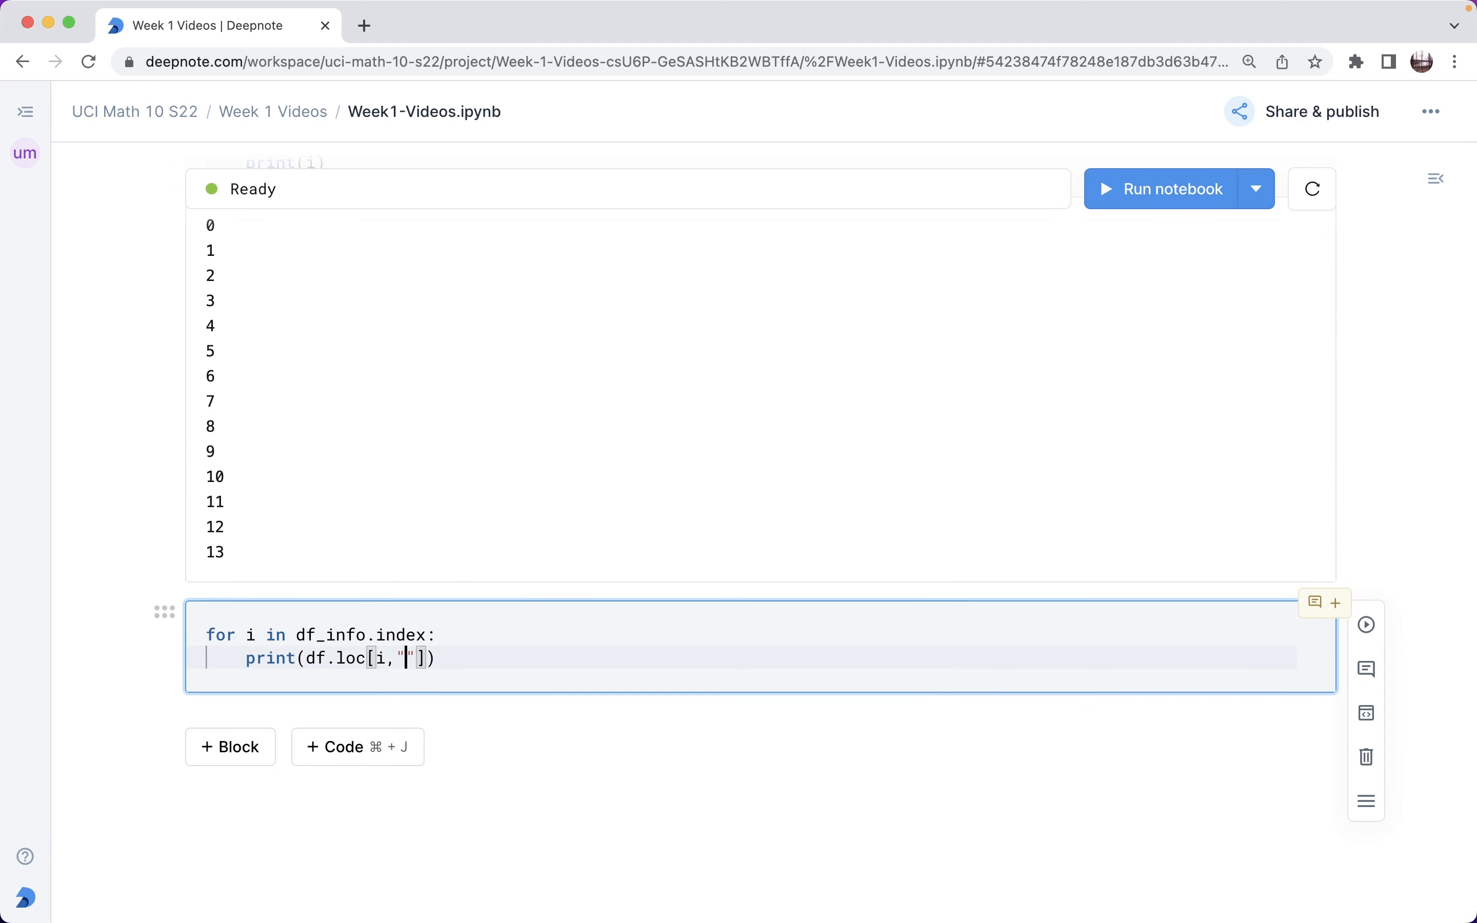
pyautogui.write('Index')
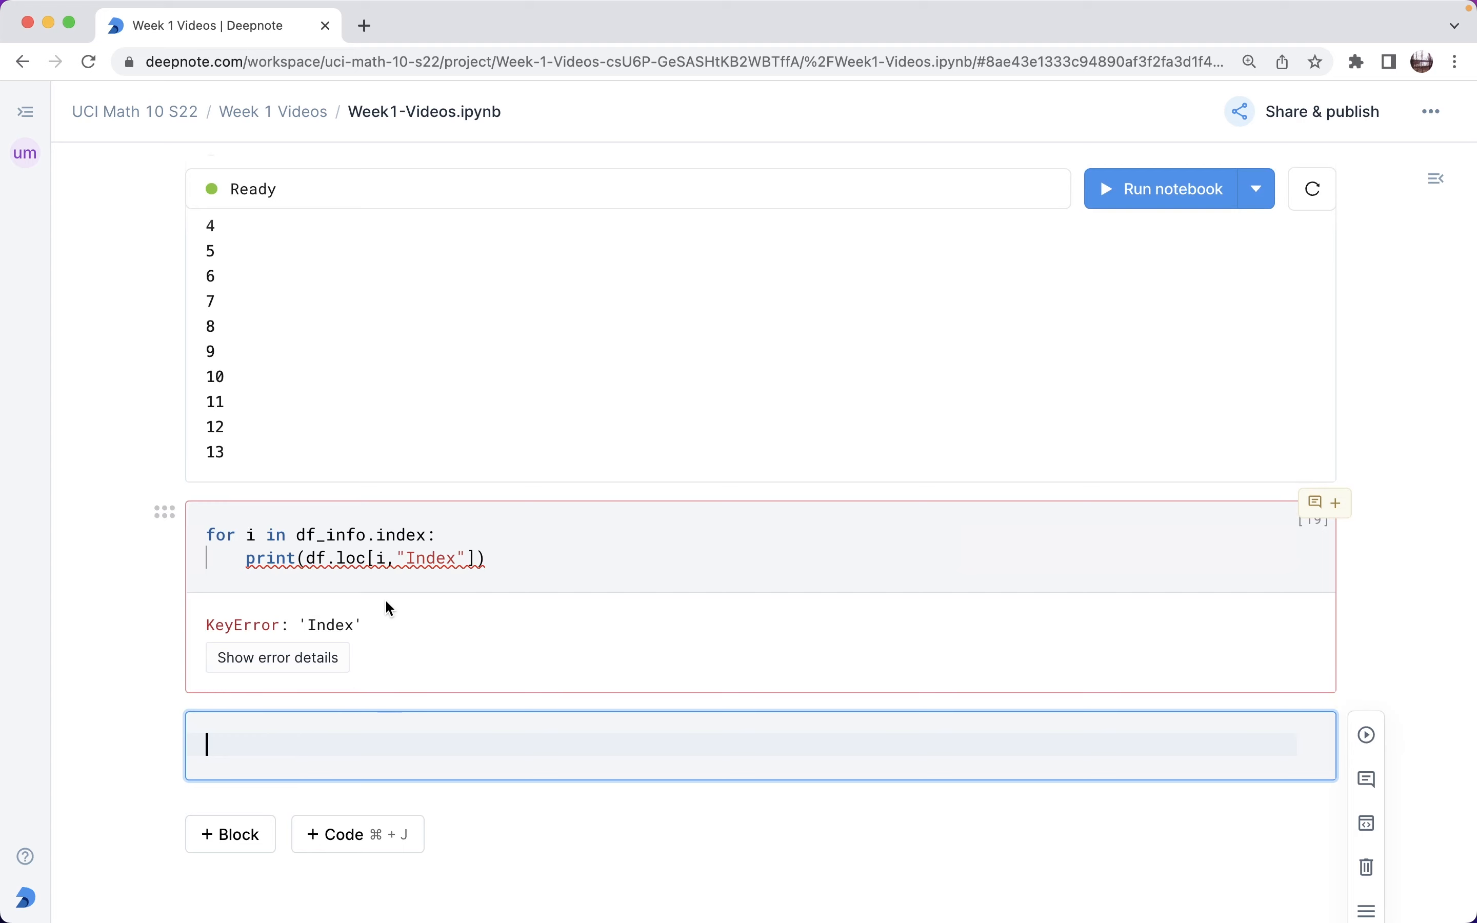
pyautogui.moveTo(344, 558)
pyautogui.write('_info')
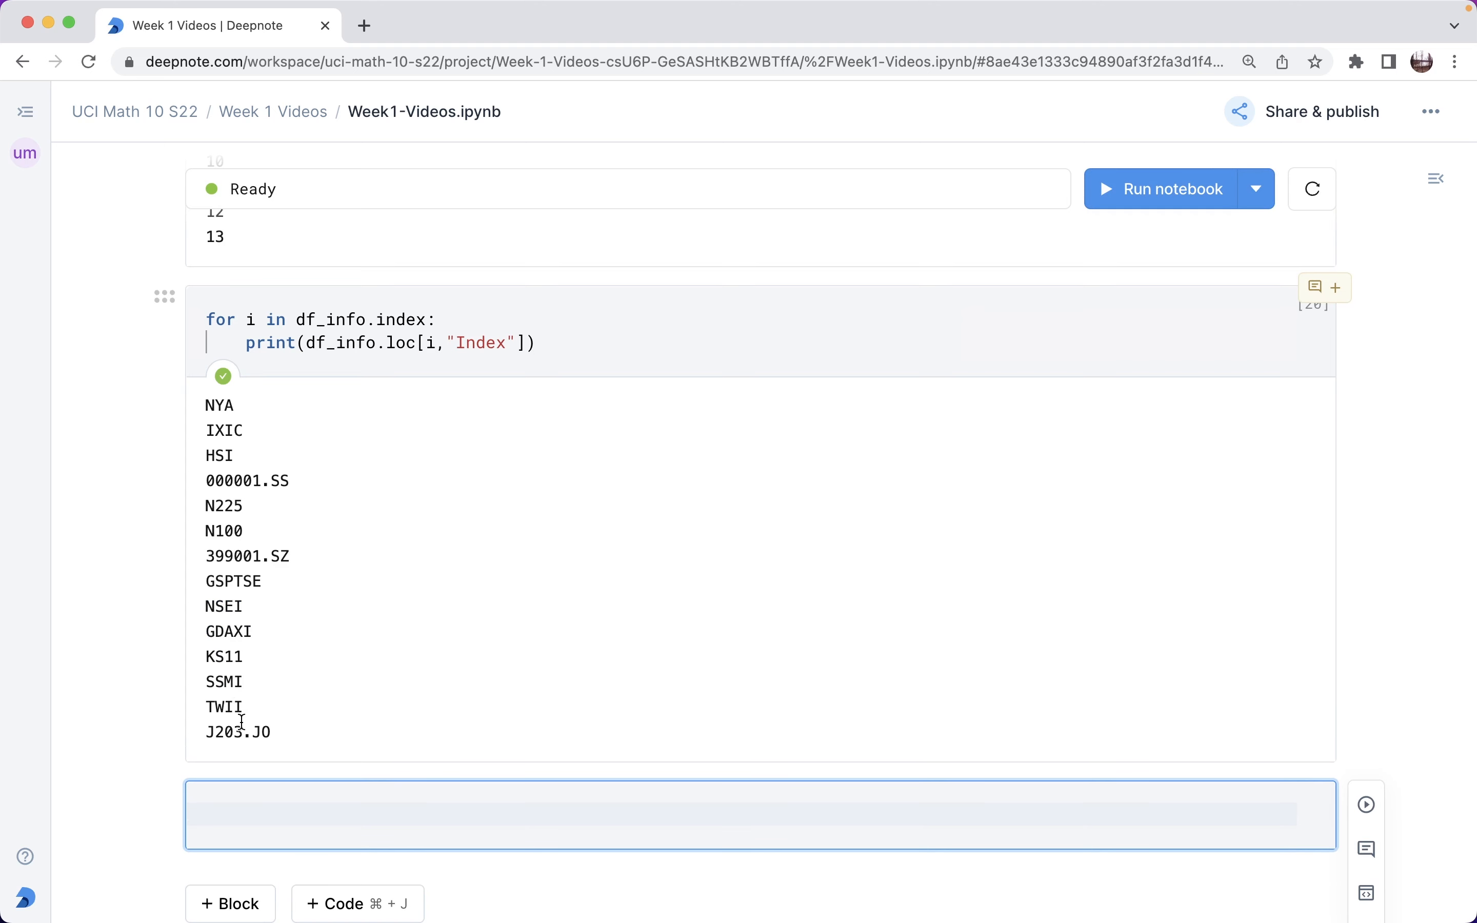
# Extend the print to show each Index code with its Exchange name and run the loop.
pyautogui.scroll(-3)
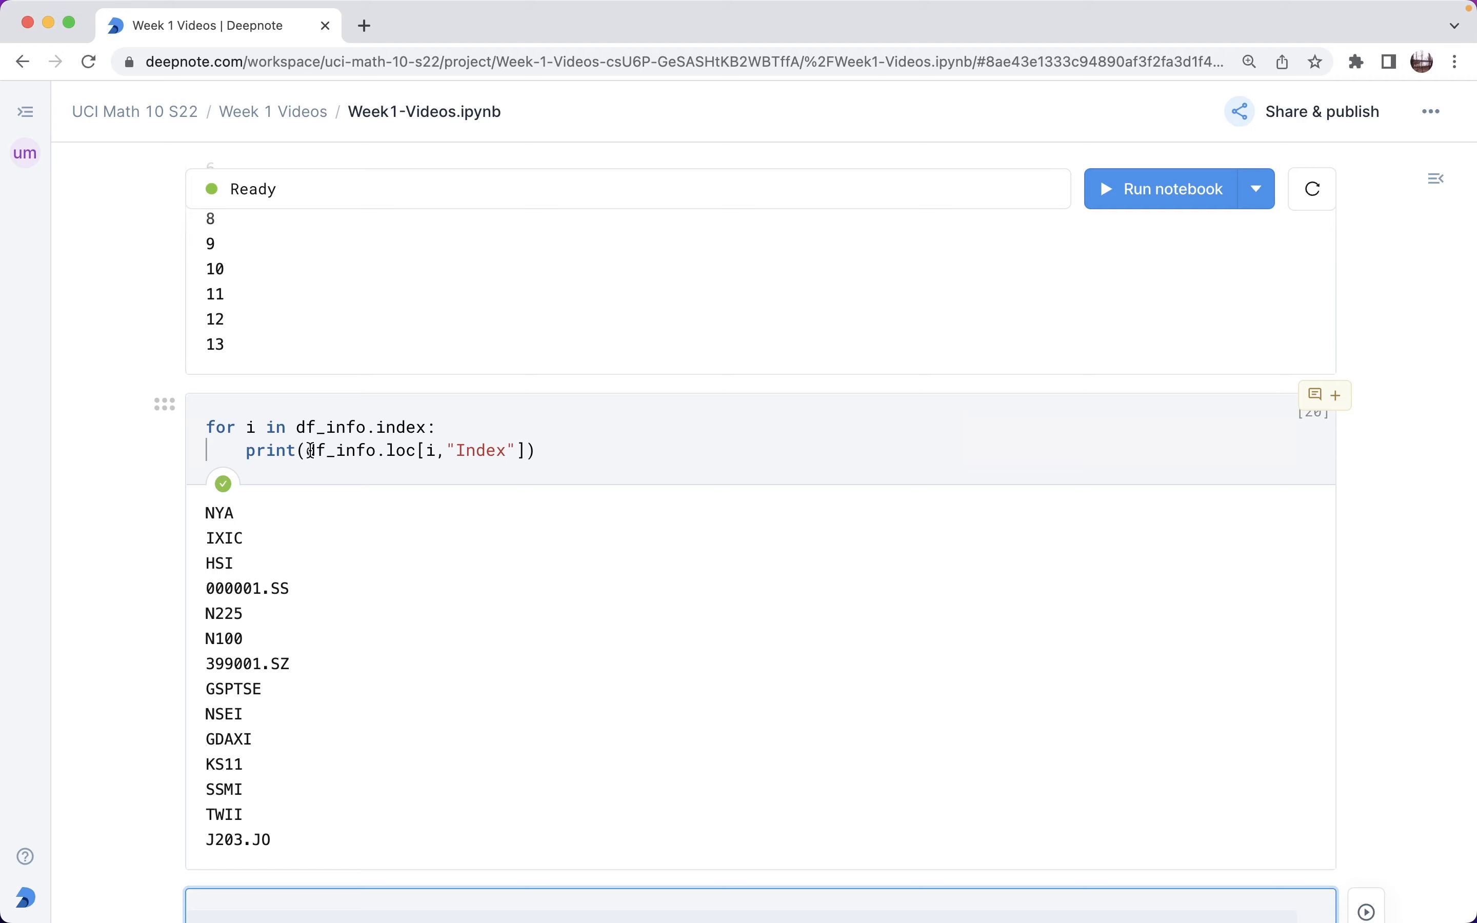
pyautogui.moveTo(309, 450); pyautogui.dragTo(515, 450)
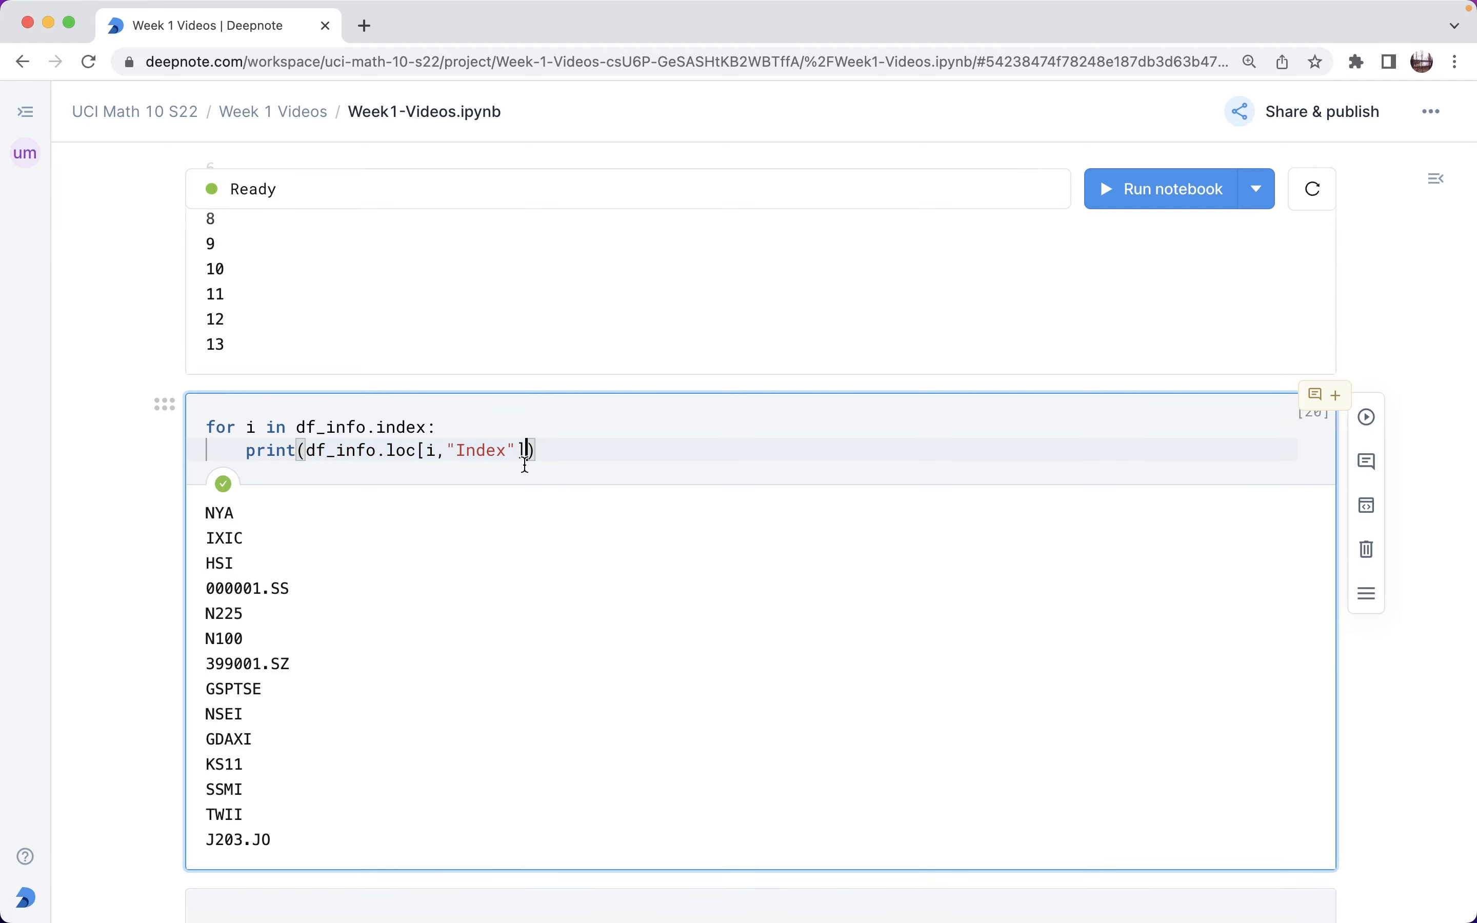
pyautogui.write(', df_info.loc[i,"Index"]')
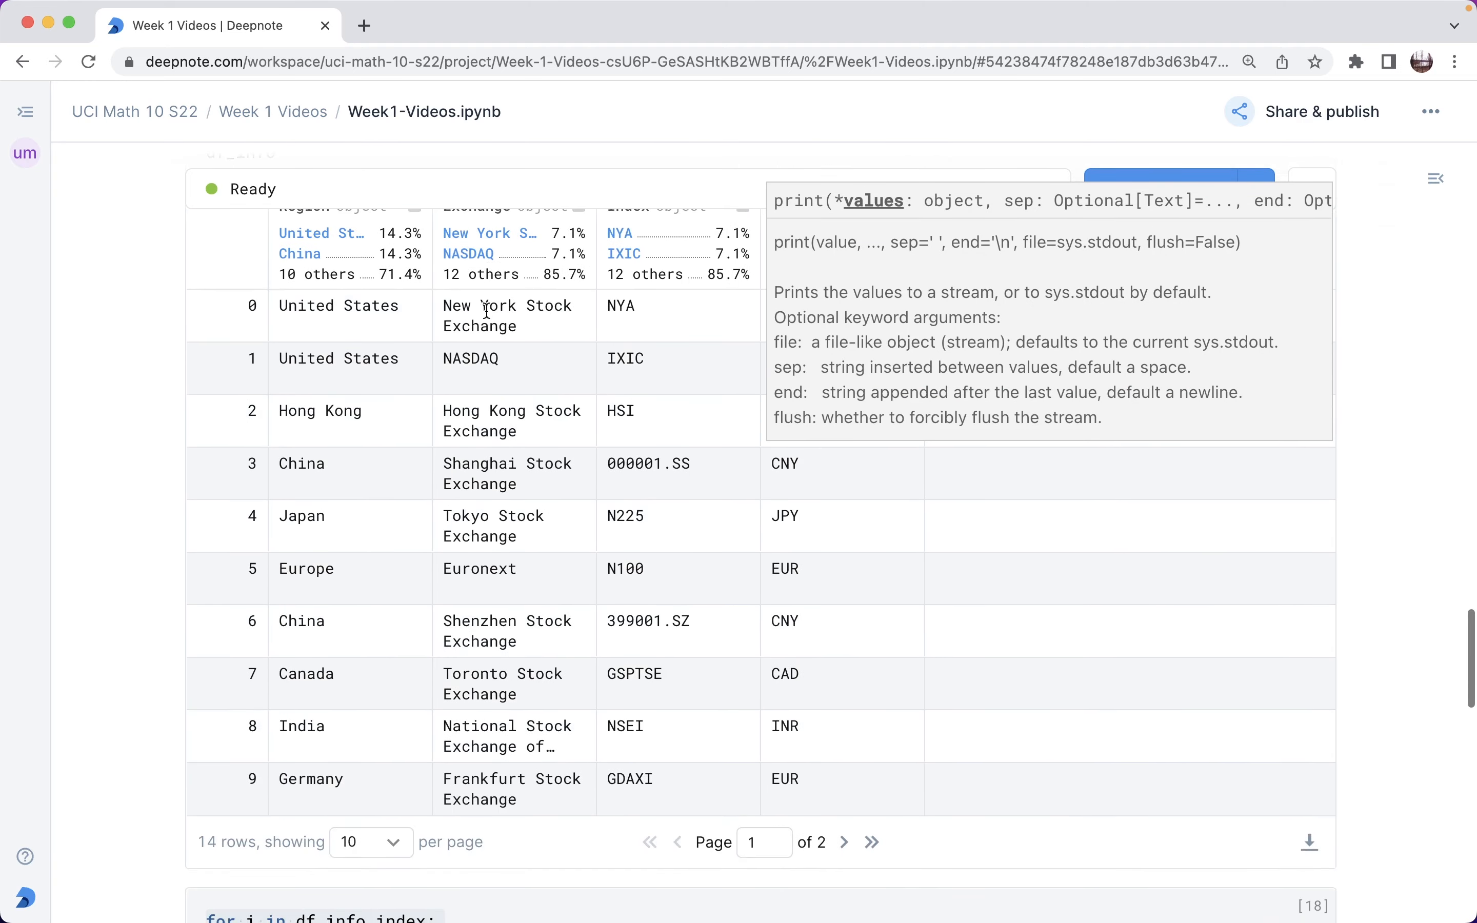
pyautogui.scroll(-3)
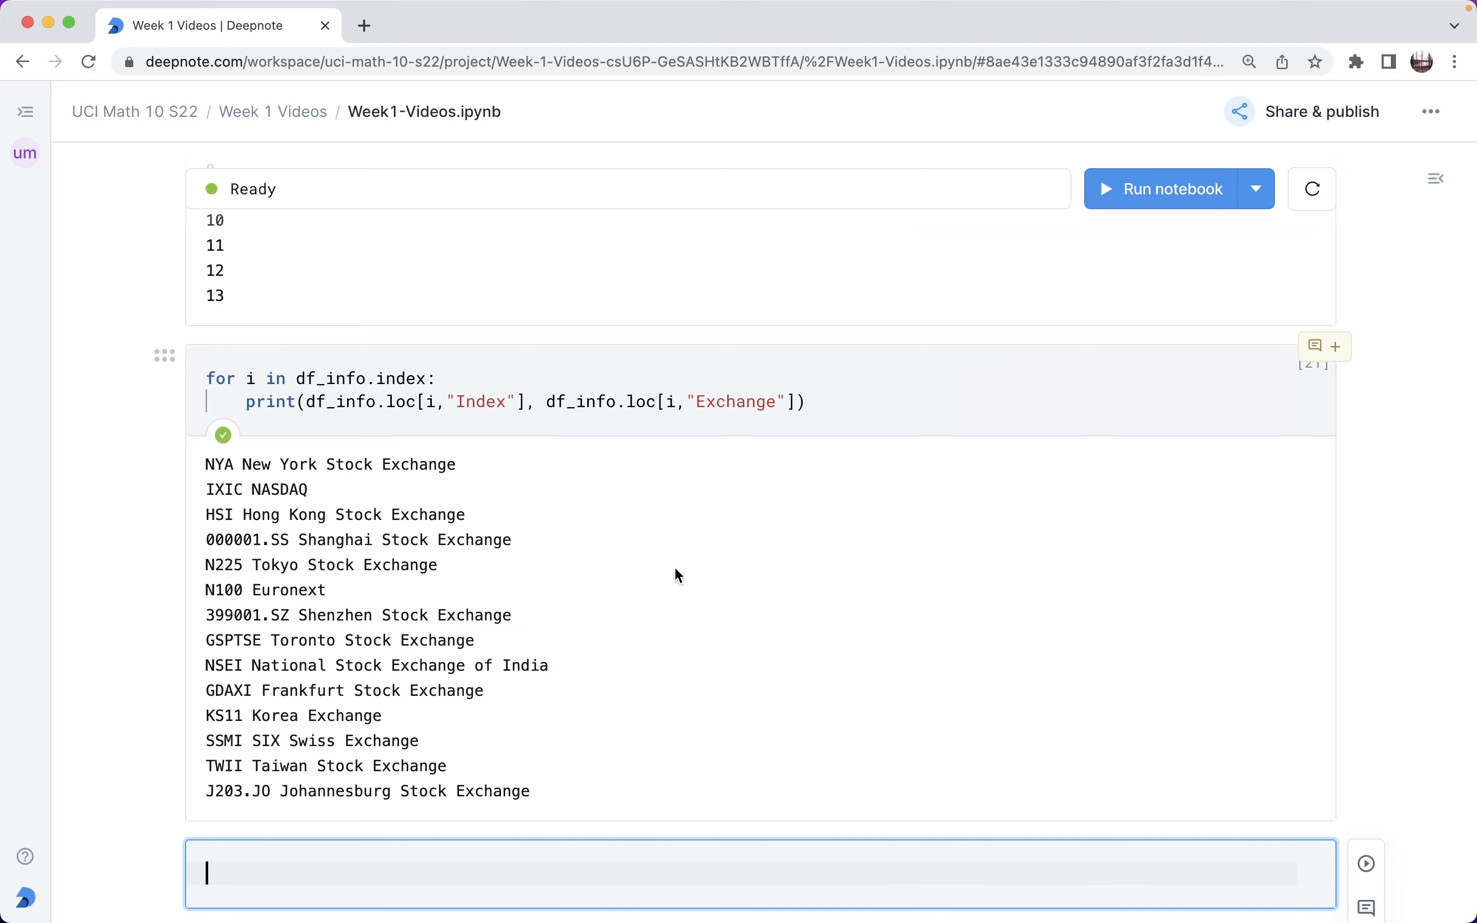
pyautogui.moveTo(412, 508)
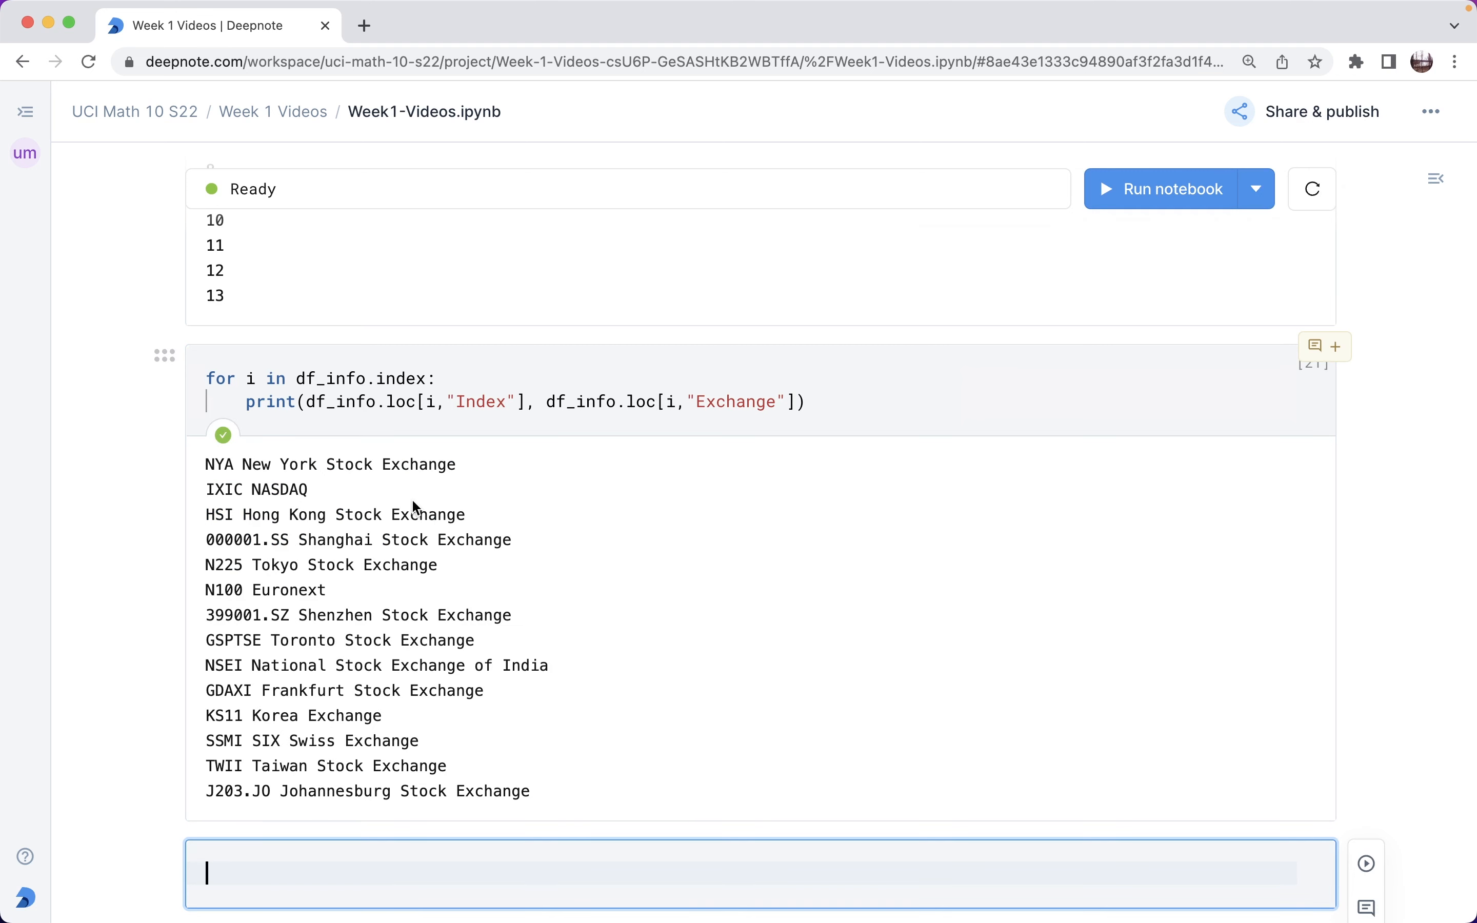
pyautogui.moveTo(422, 484)
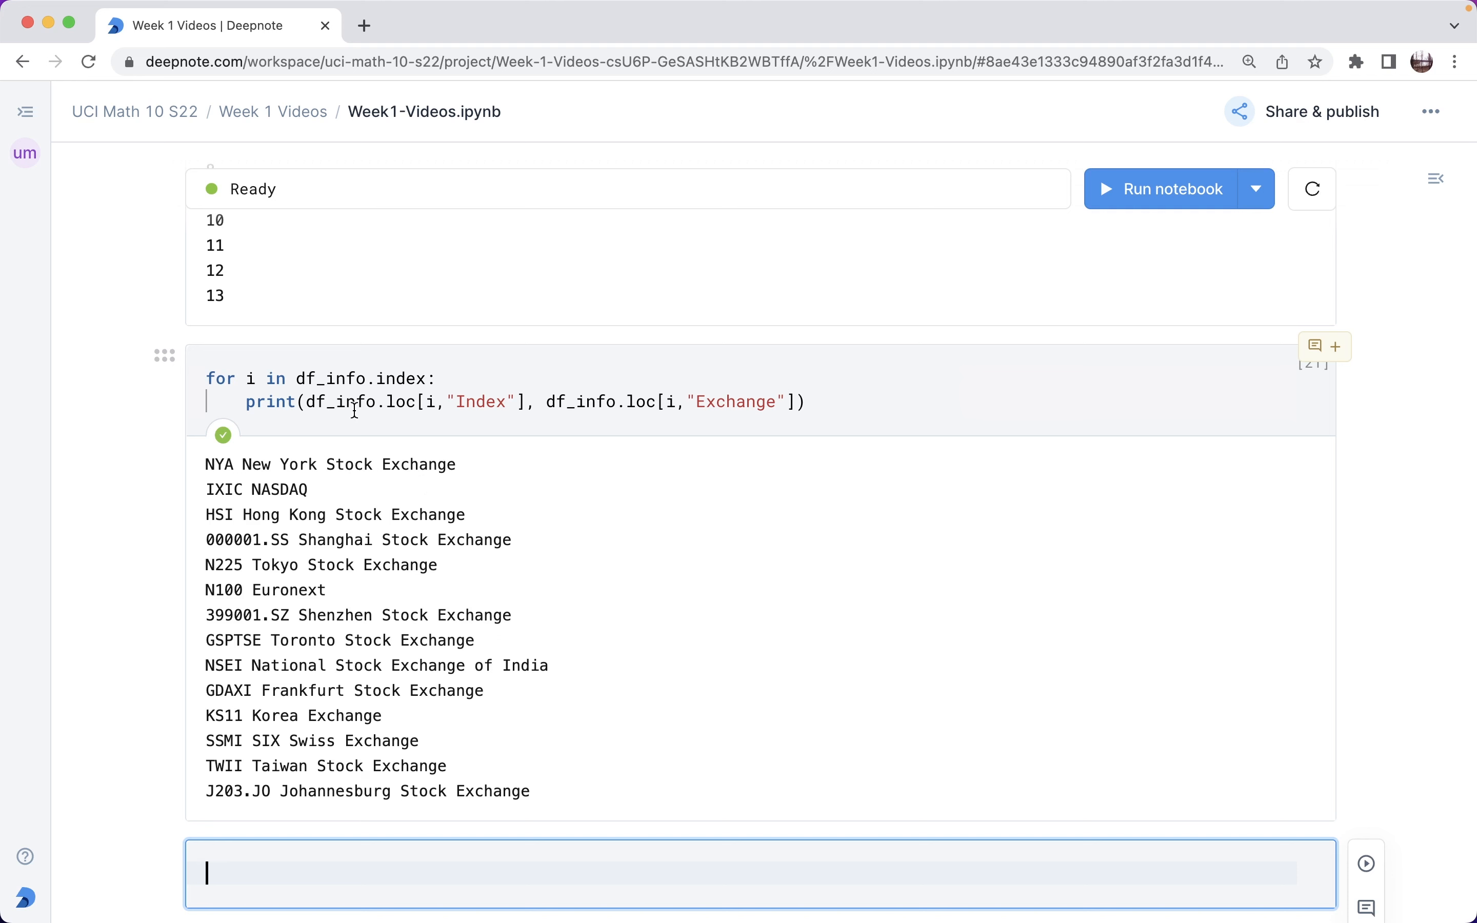
pyautogui.moveTo(475, 378)
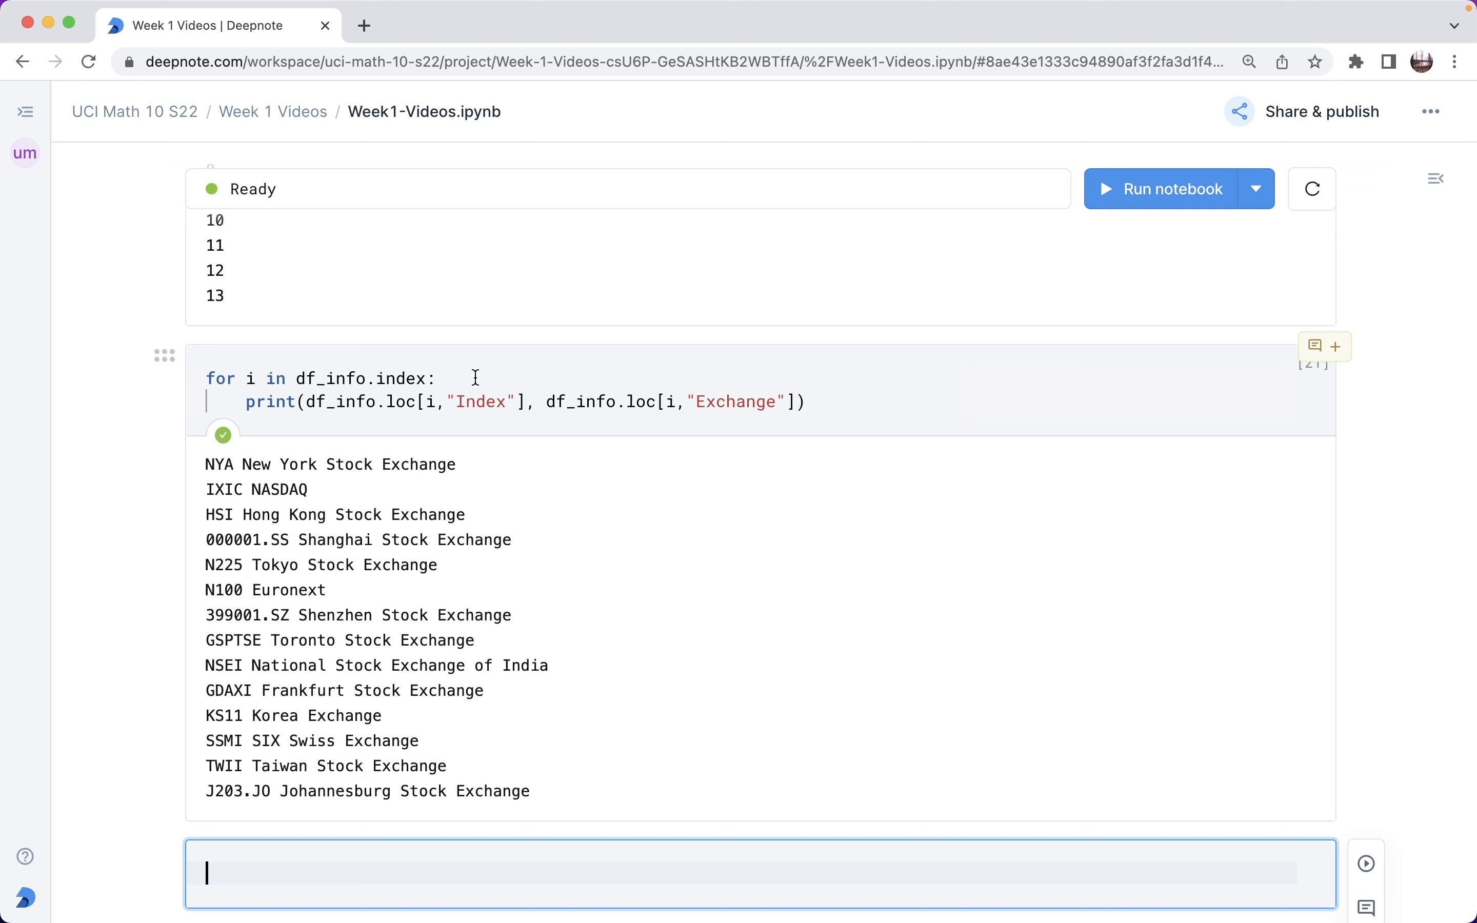
# Assign the Index lookup to abbrev and the Exchange lookup to full on separate lines.
pyautogui.click(471, 378)
pyautogui.write('abbrev ')
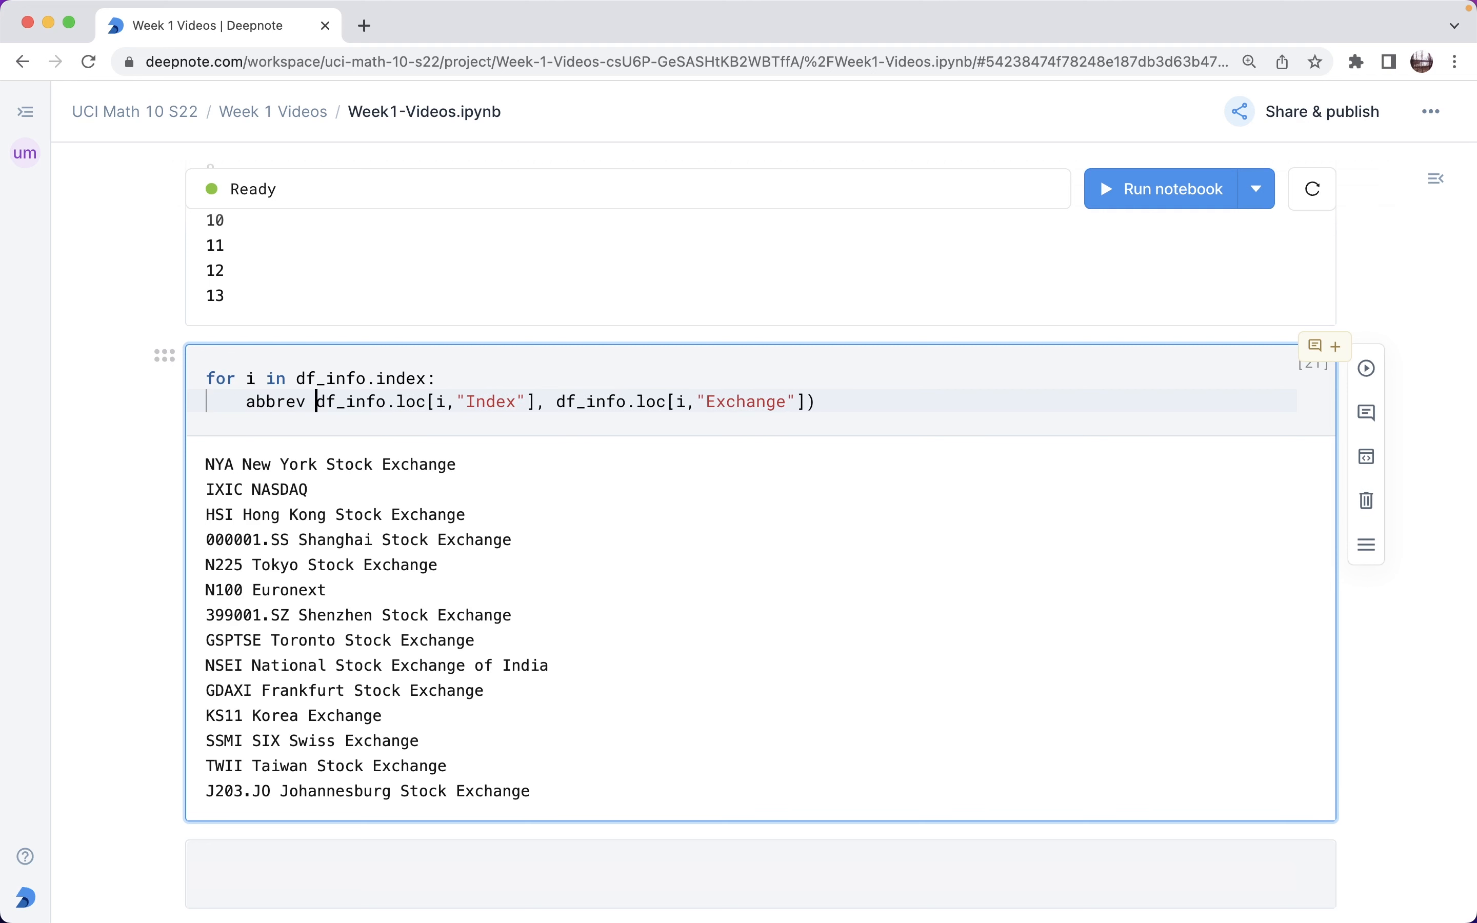
pyautogui.write('=')
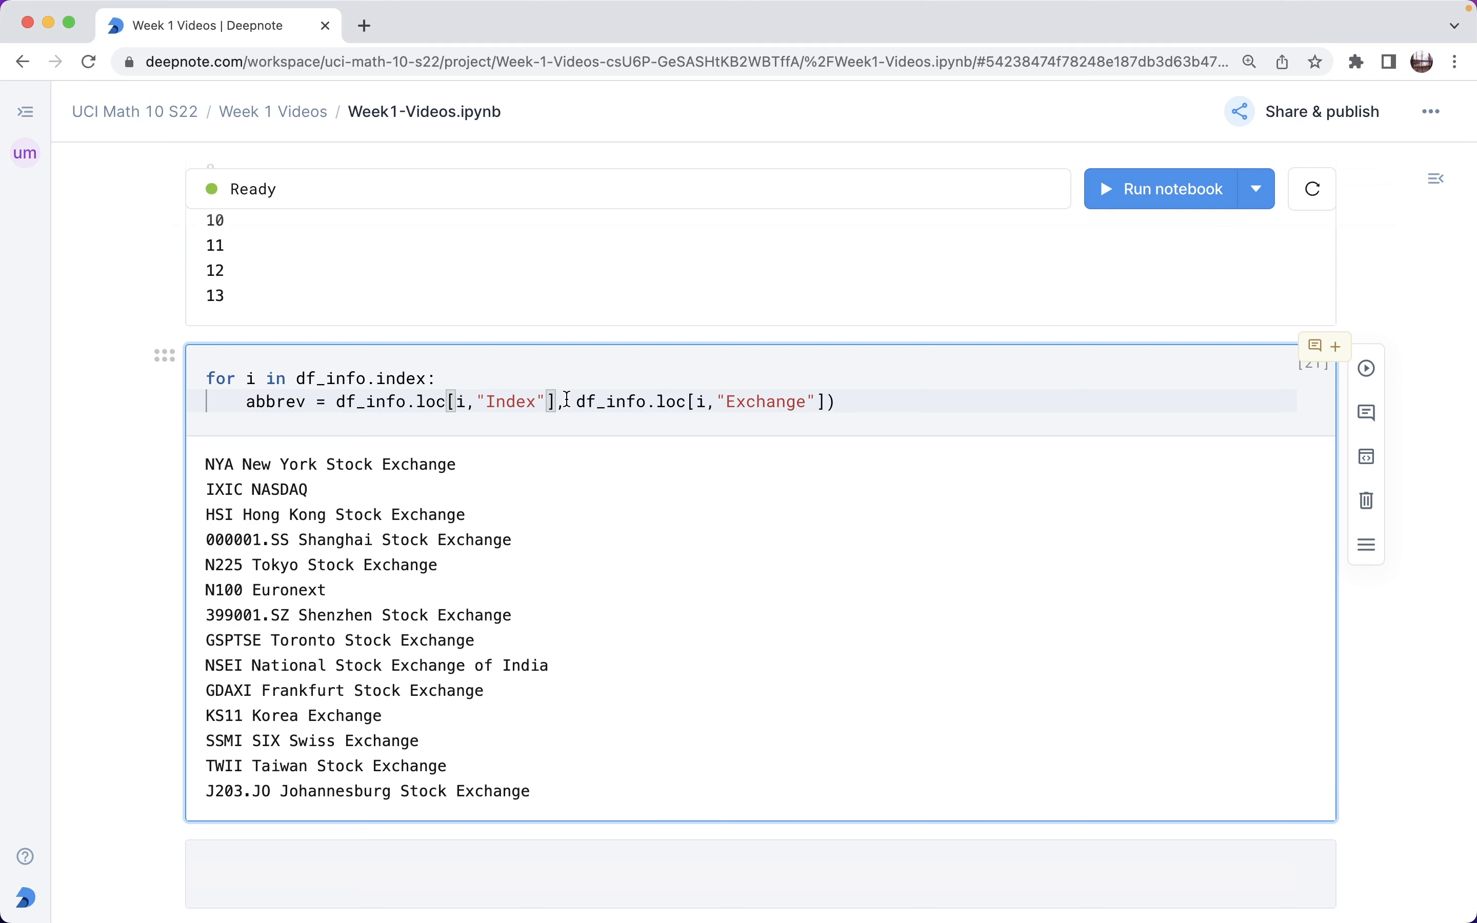
pyautogui.press('Enter')
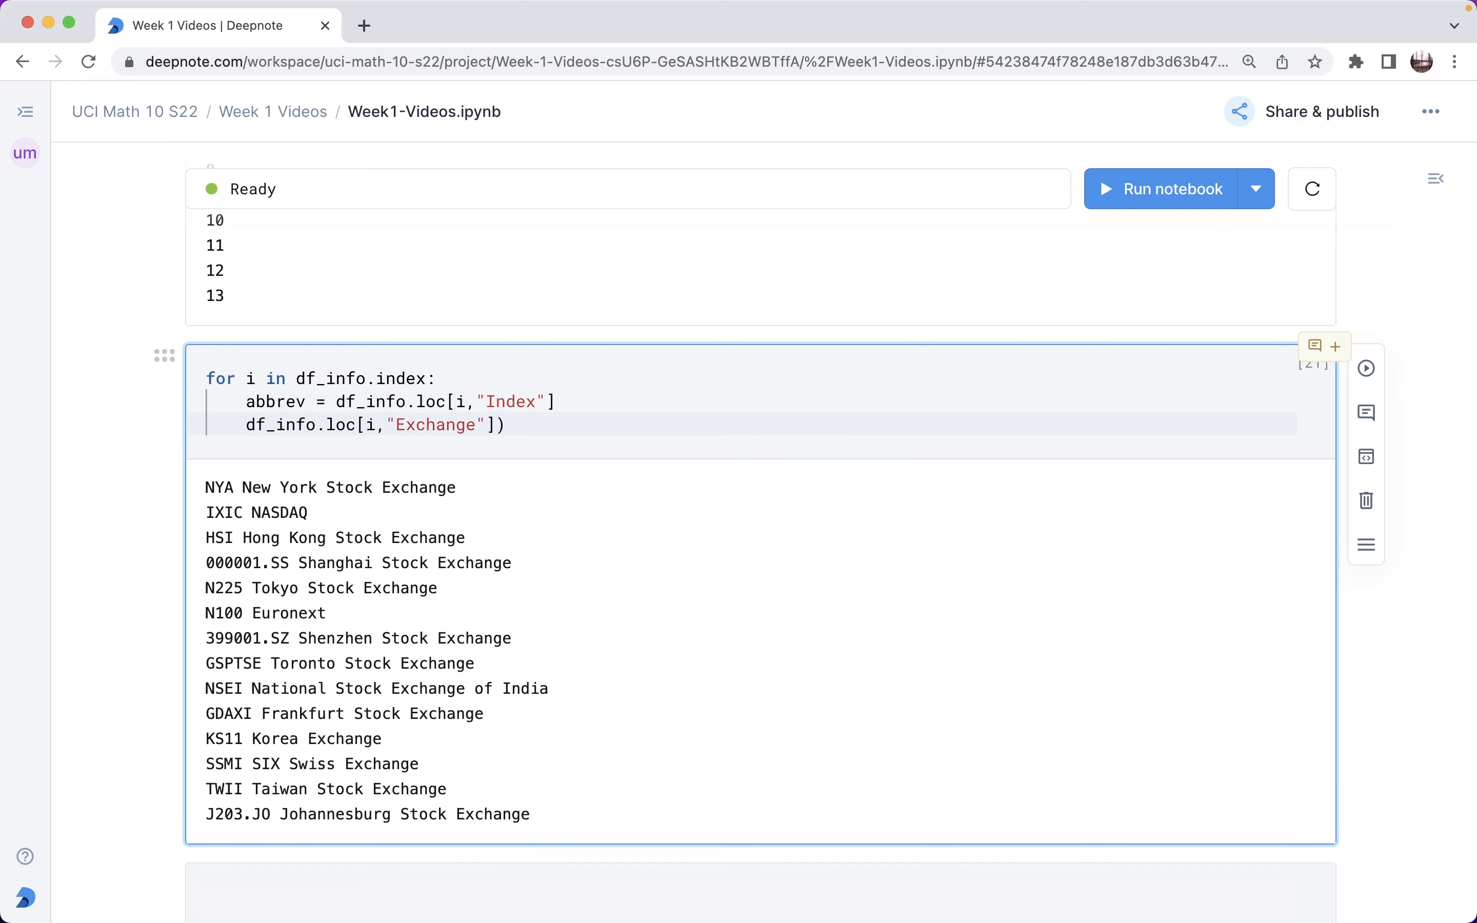
pyautogui.write('full =')
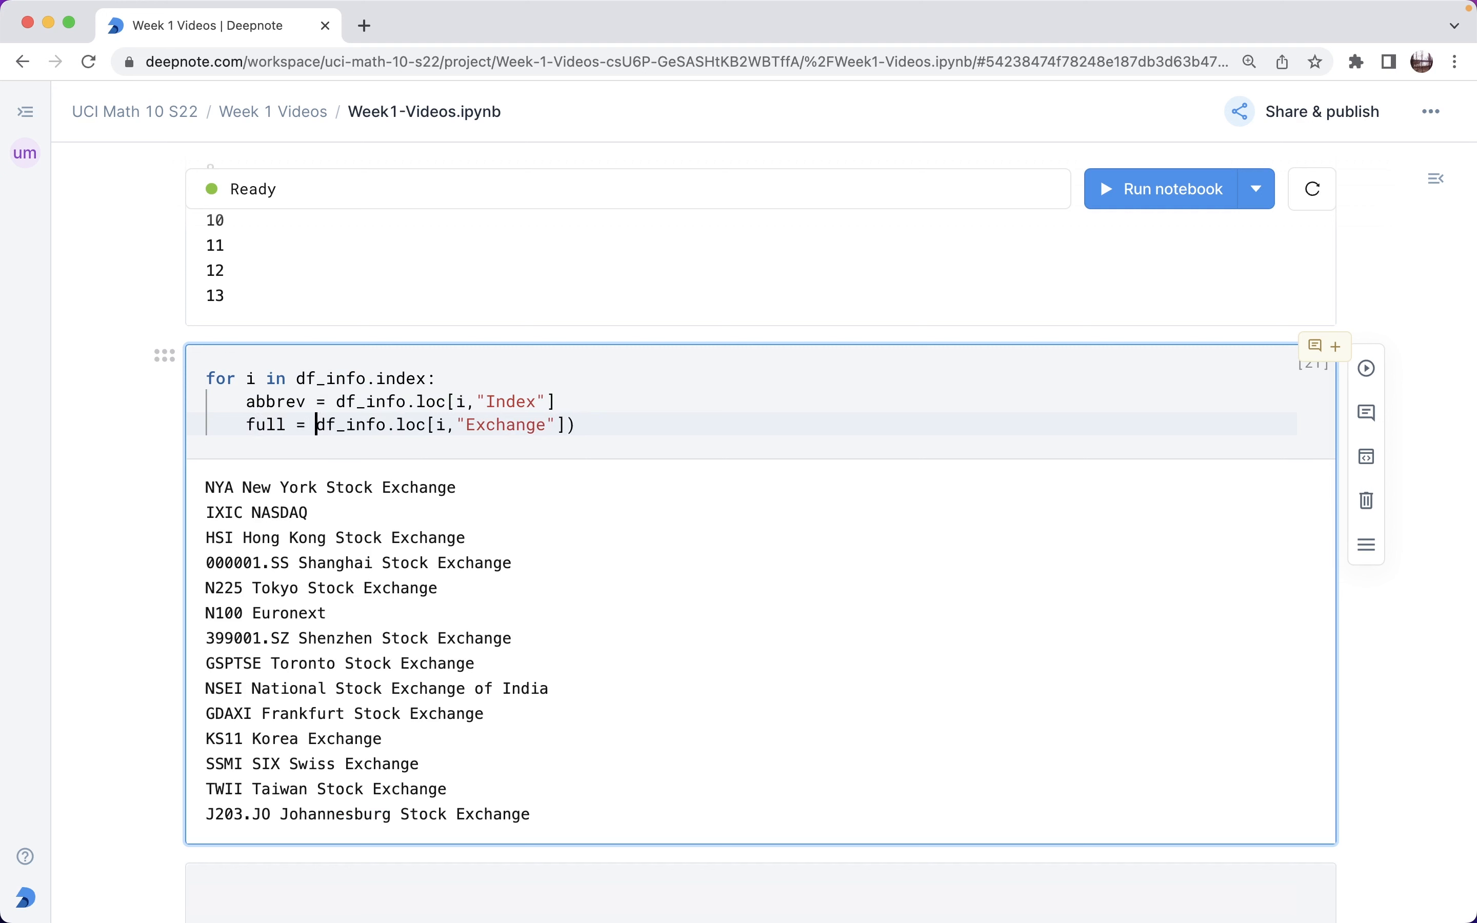
pyautogui.doubleClick(264, 425)
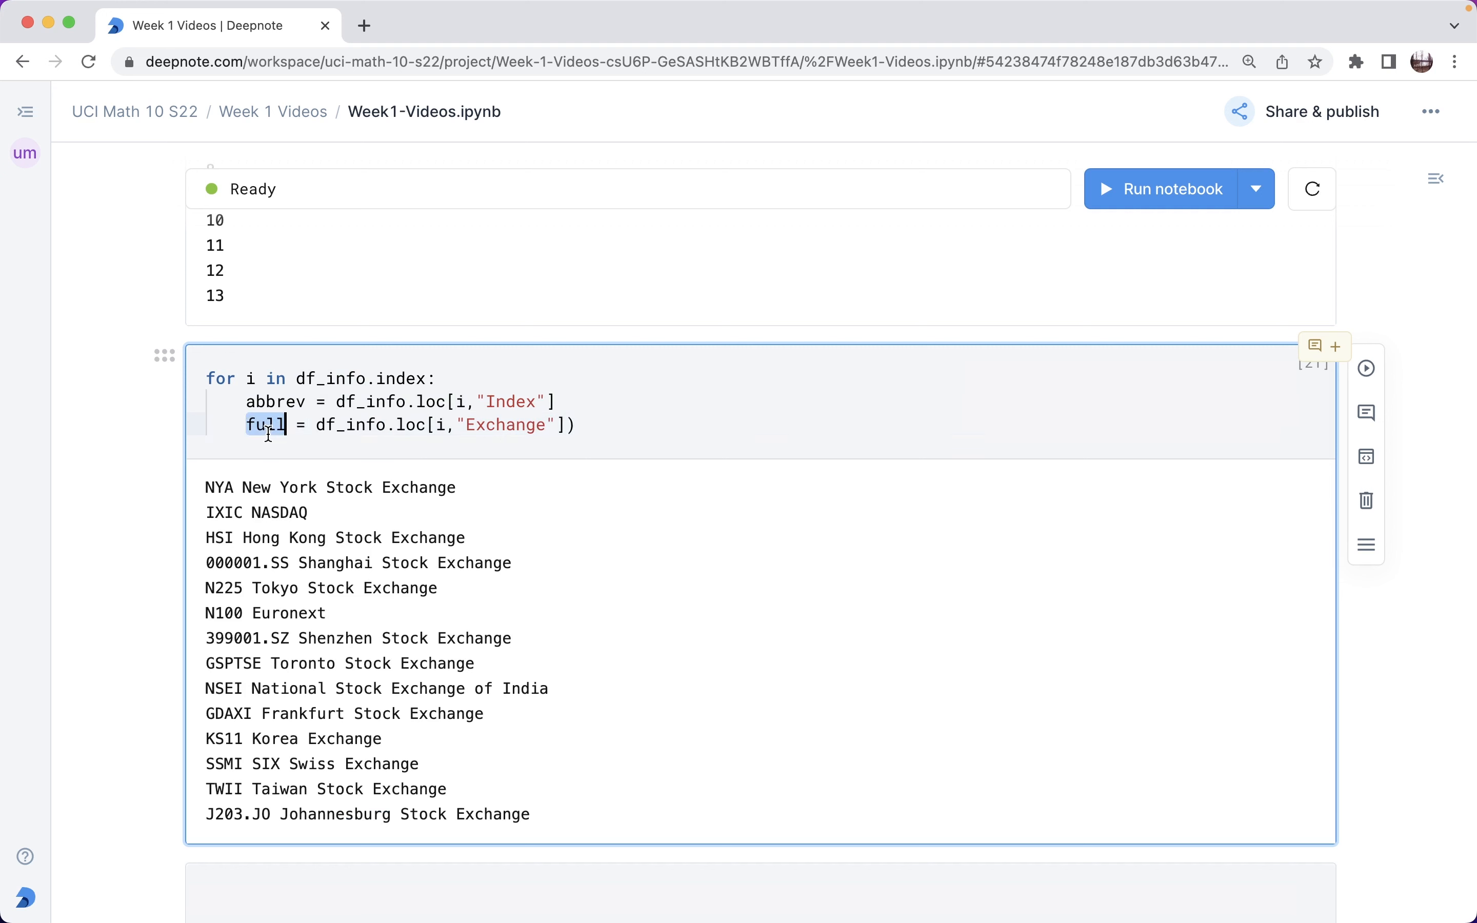
pyautogui.click(269, 424)
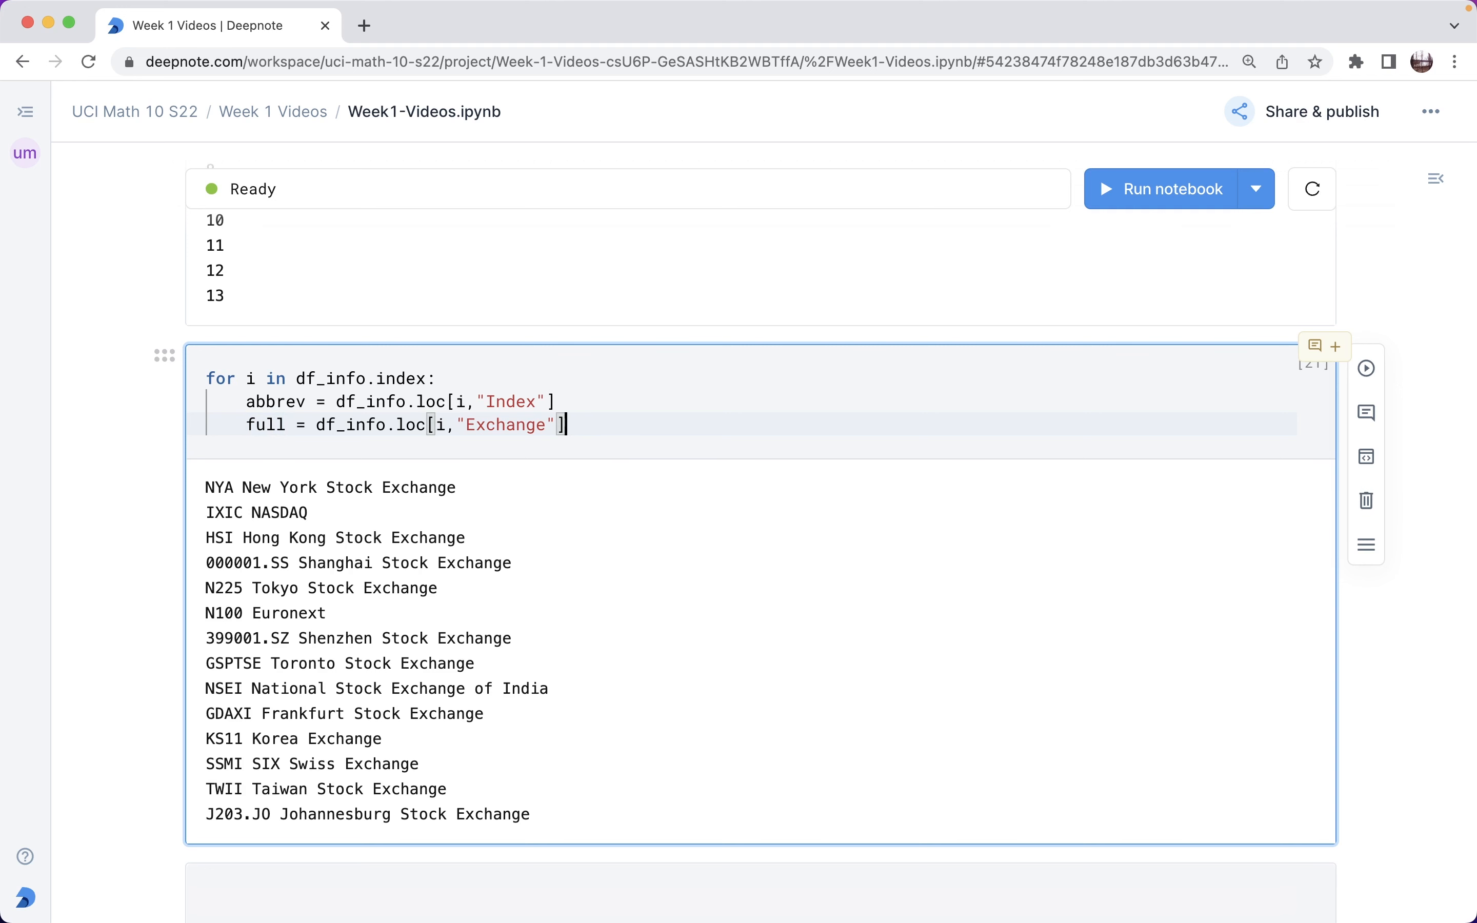
# Add print(abbrev, full) and run the loop, giving the same output as before.
pyautogui.write('print(')
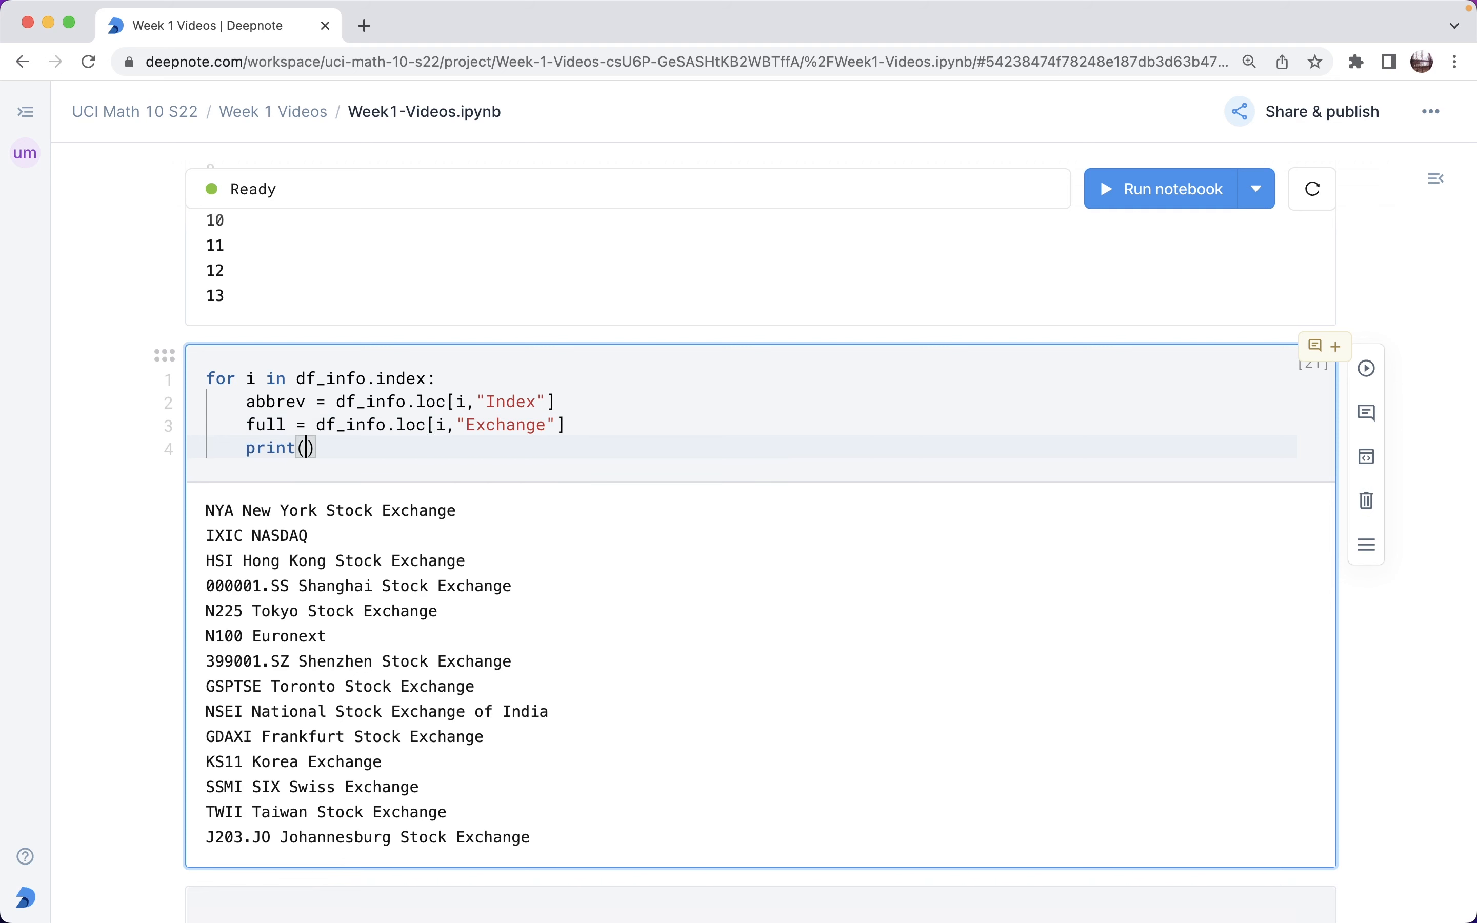
pyautogui.write('abbrev,')
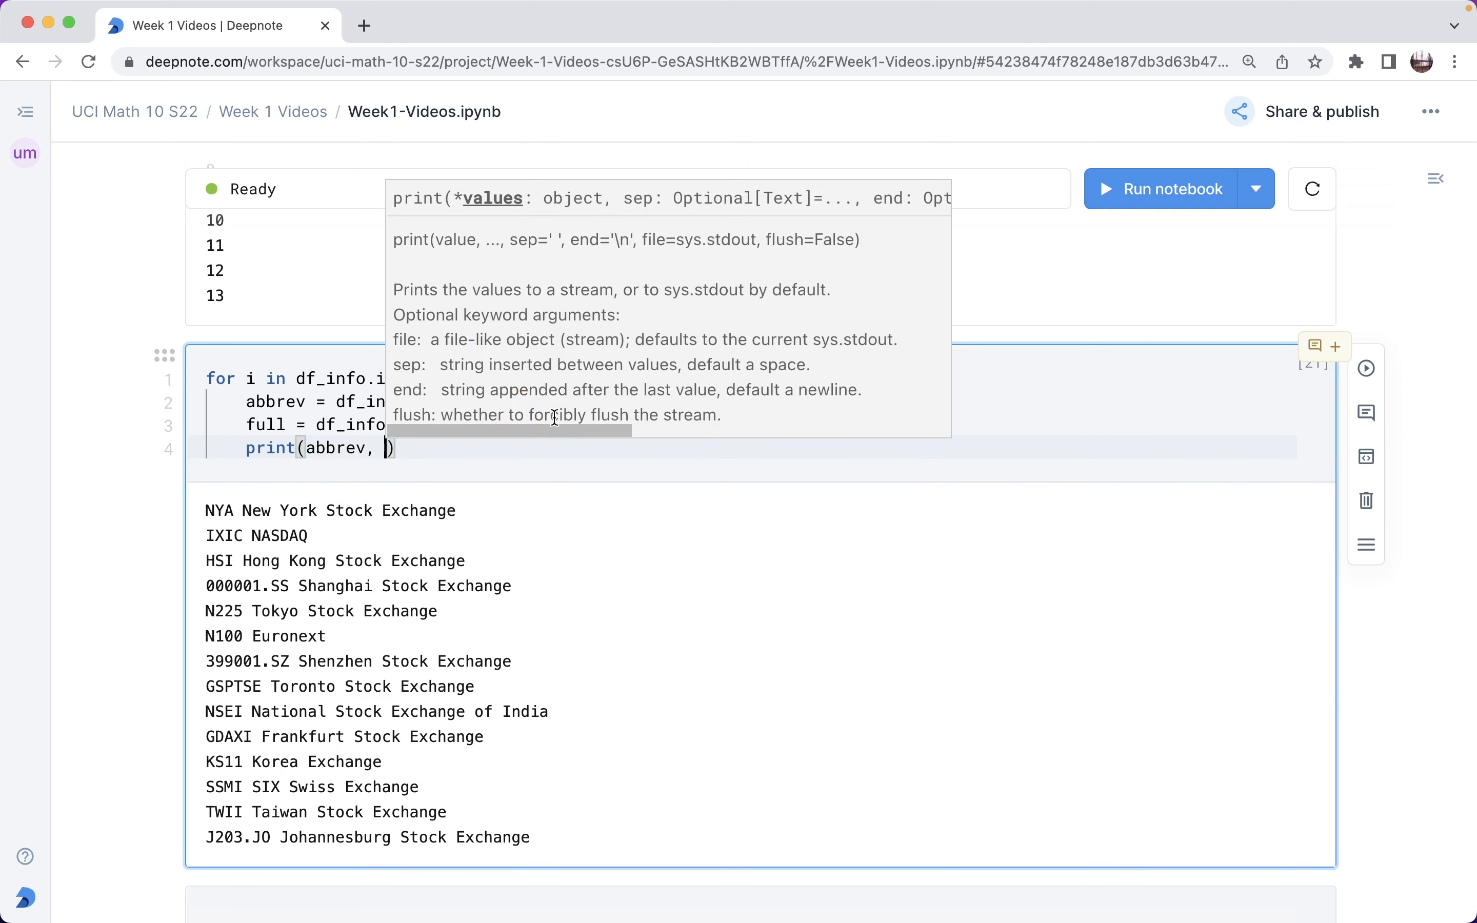
pyautogui.write('full')
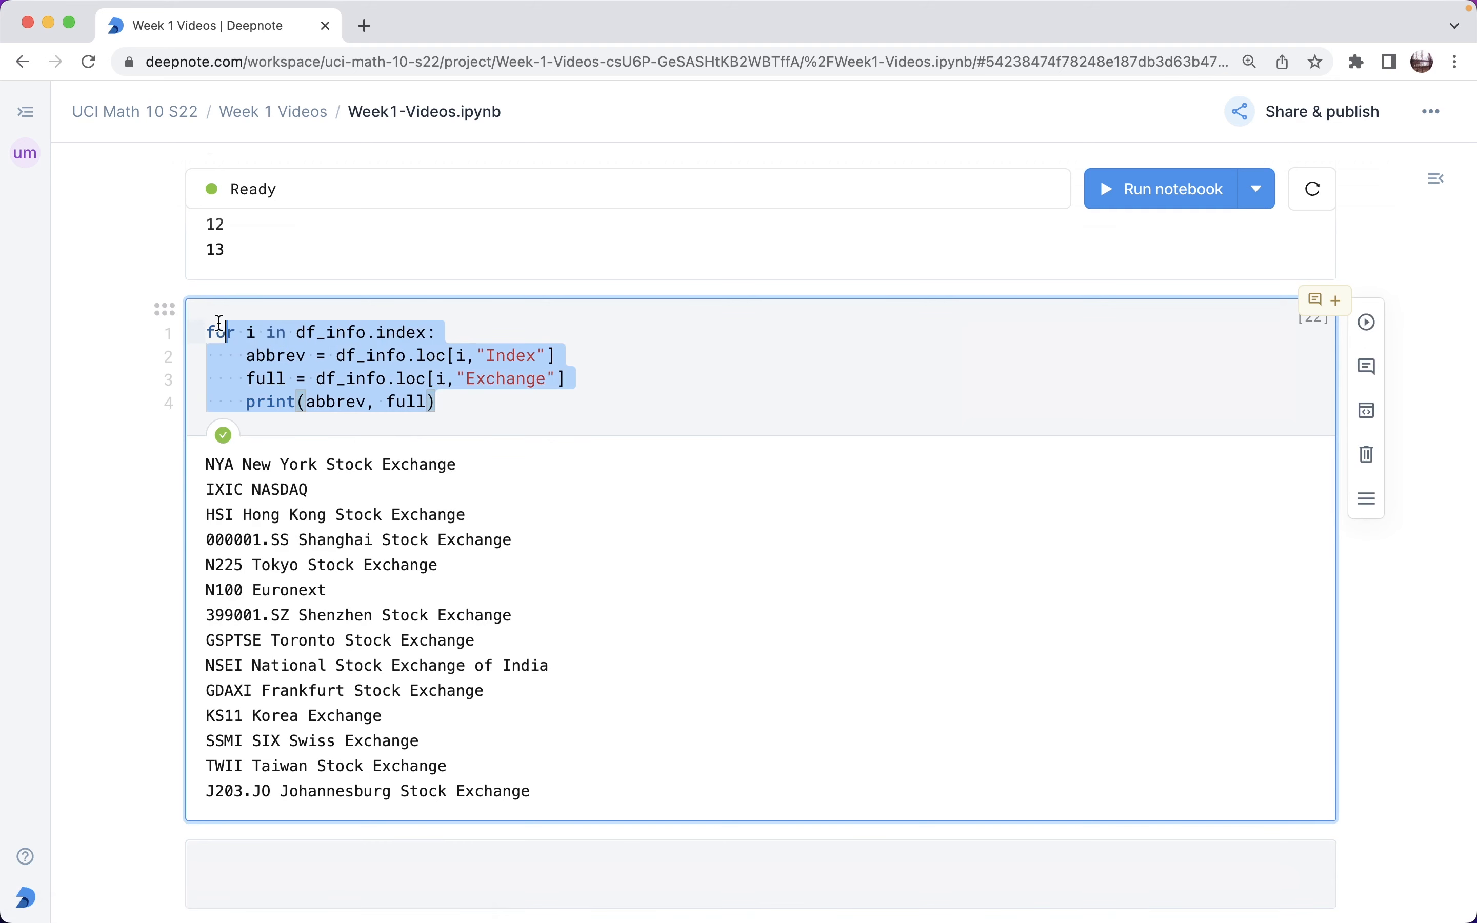
# Print f"The abbreviation for {full} is {abbrev}" for all 14 exchanges.
pyautogui.scroll(-3)
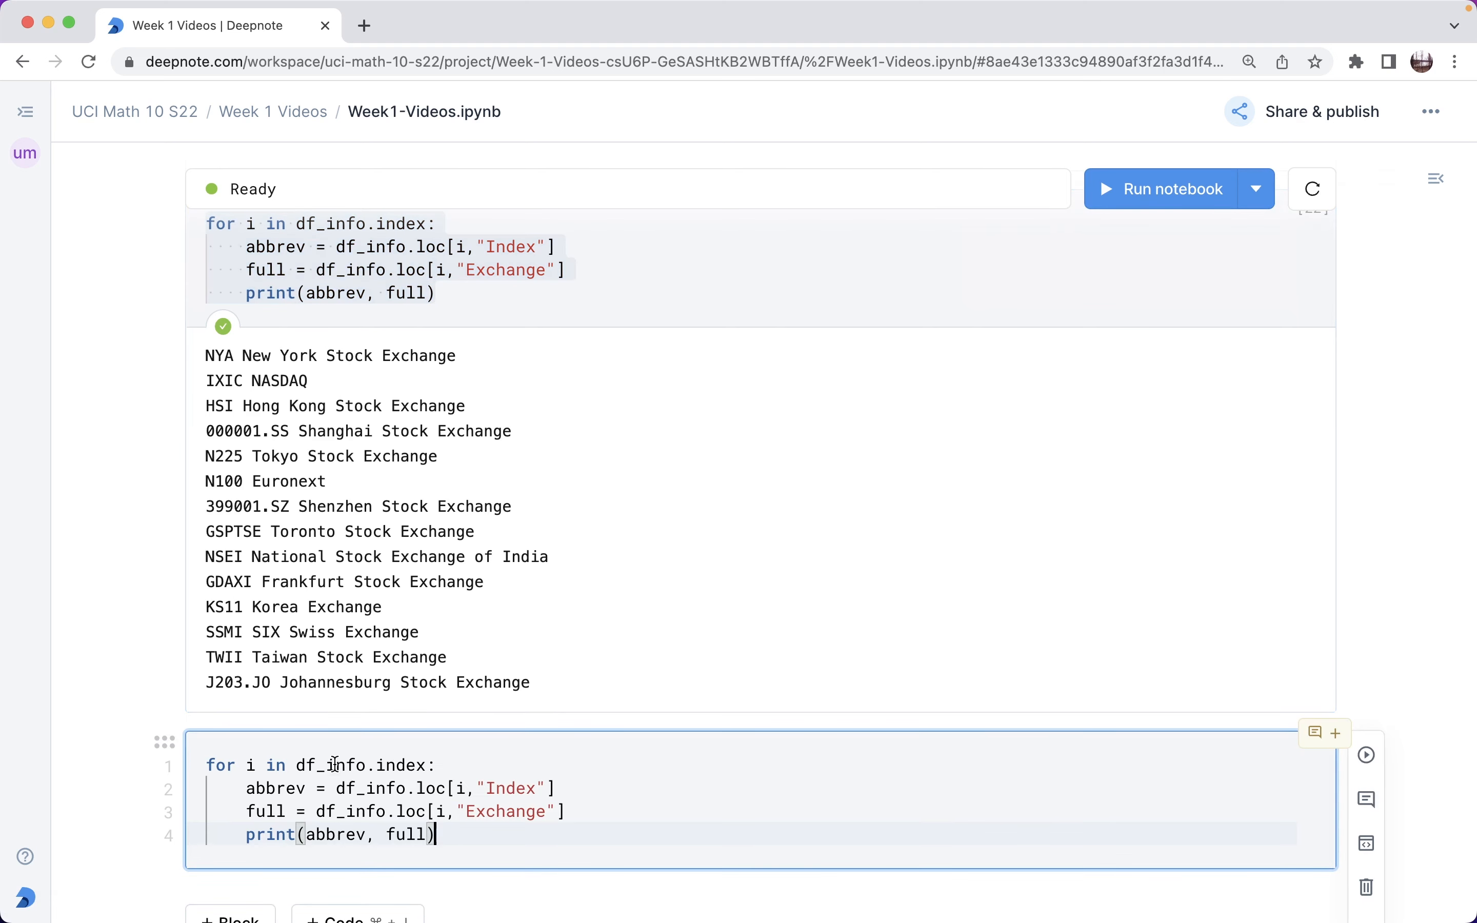
pyautogui.scroll(-3)
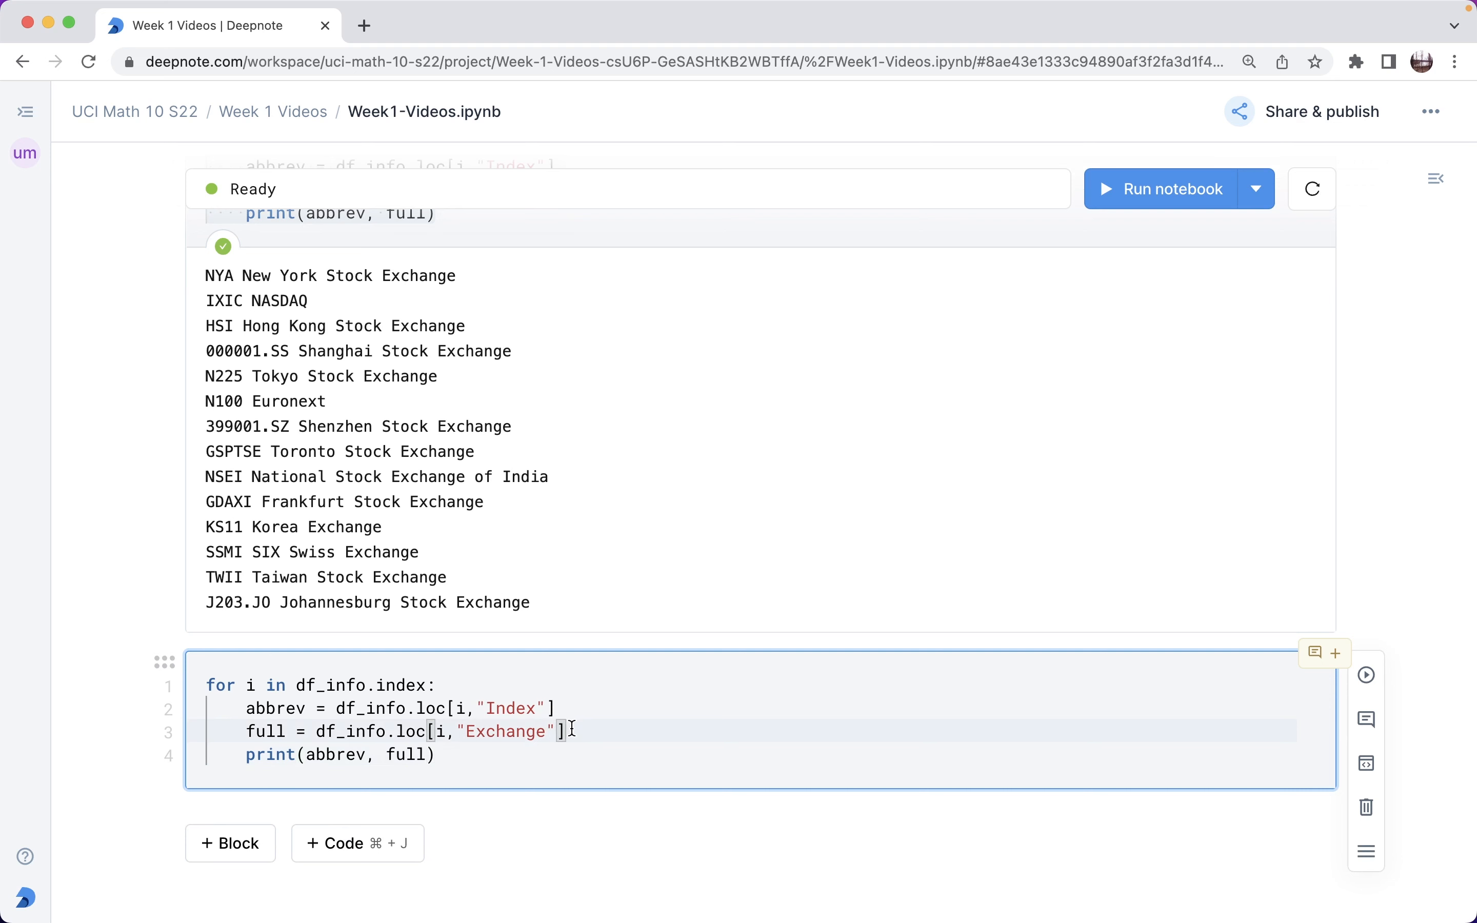
pyautogui.write('print("')
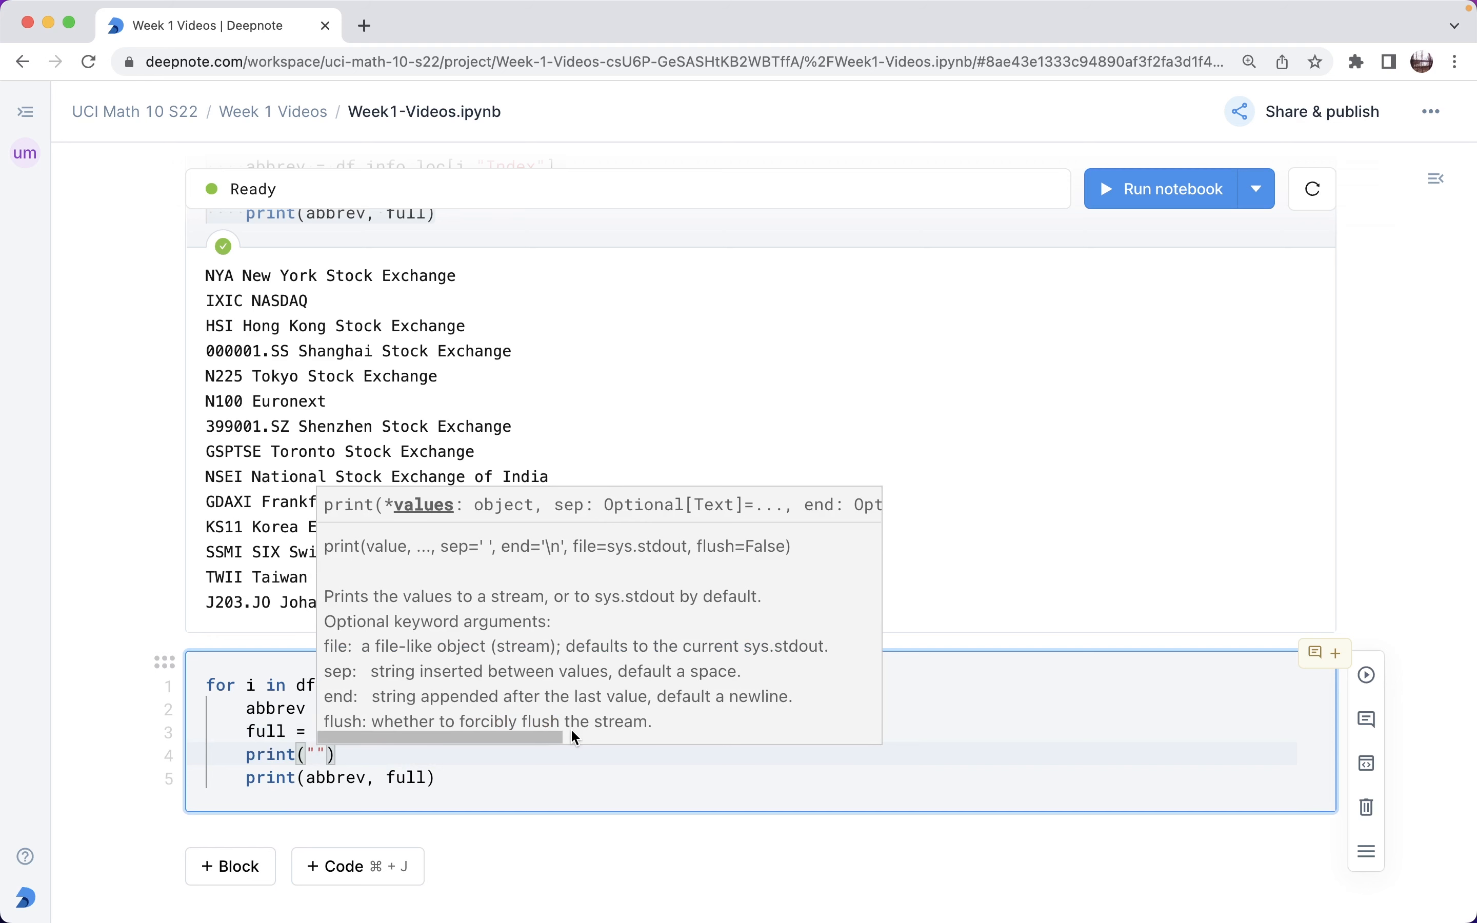
pyautogui.write('f')
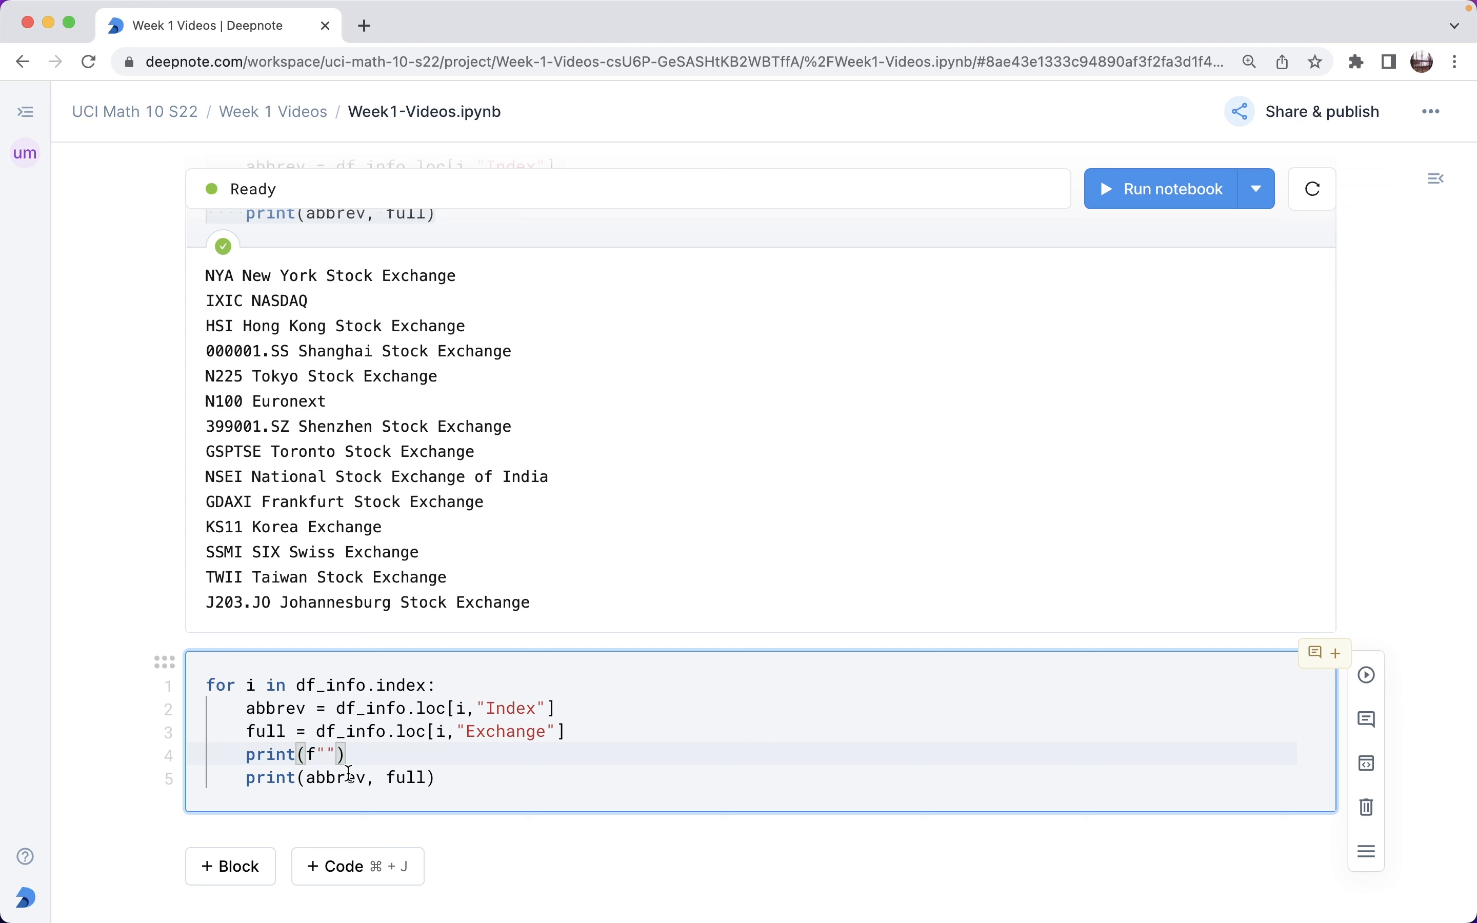
pyautogui.write('The abbre')
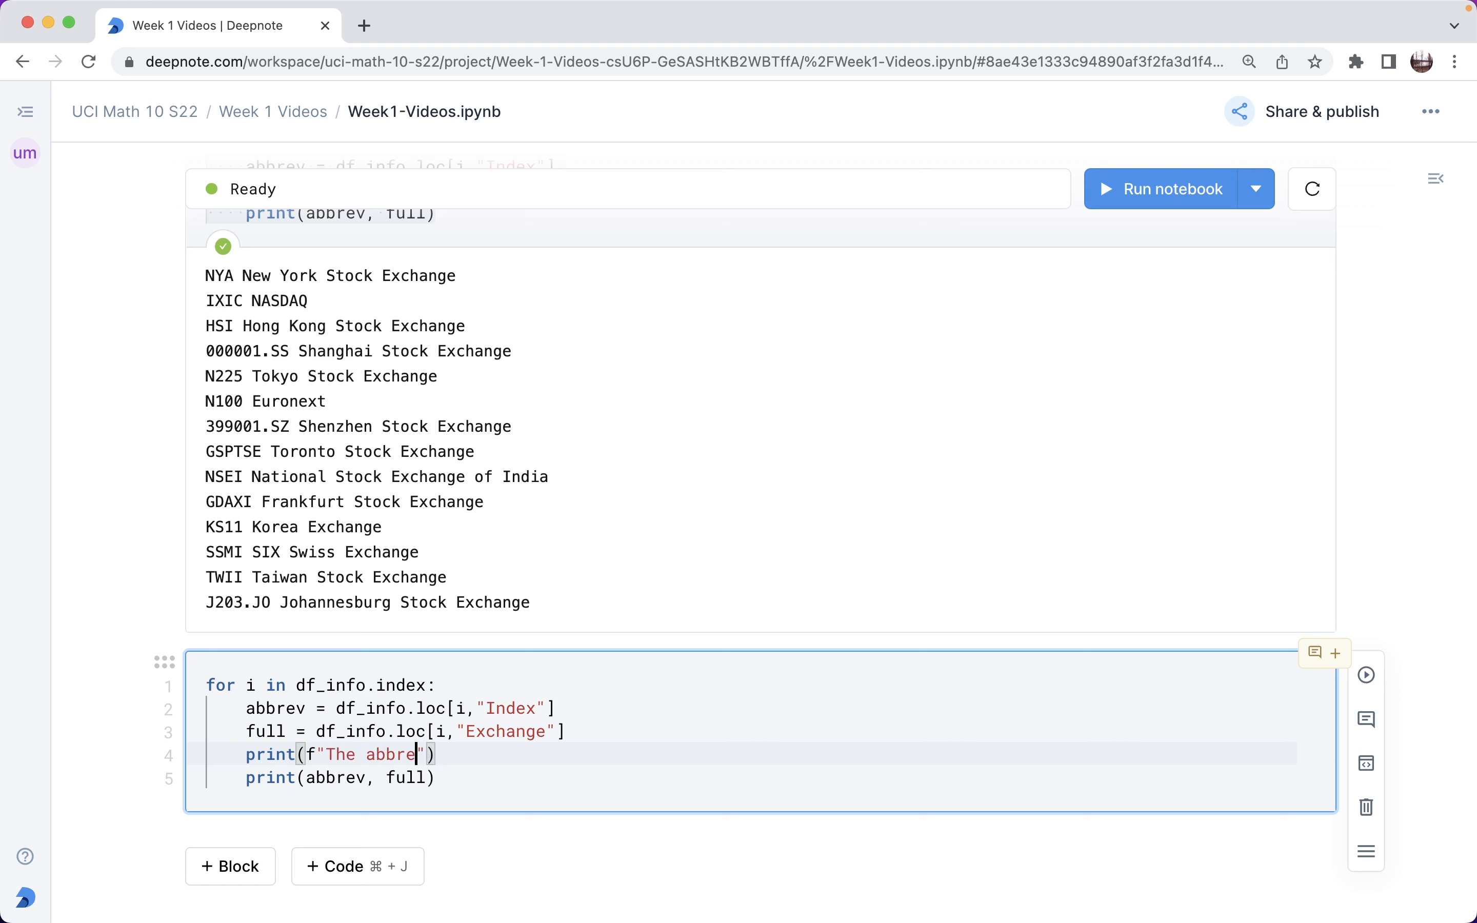
pyautogui.write('viation for {f')
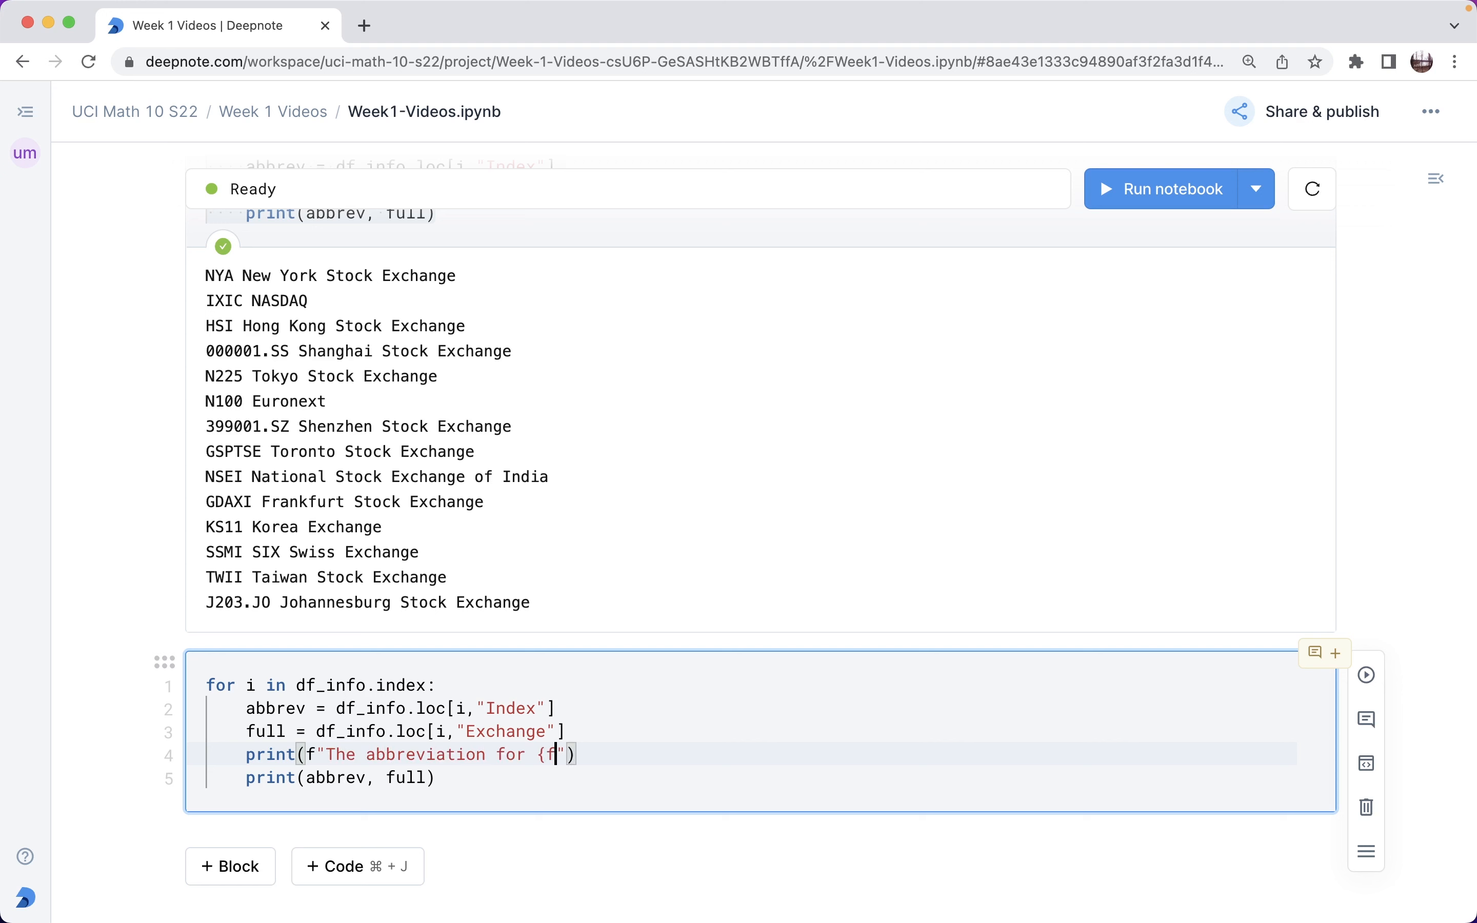
pyautogui.write('ull} is')
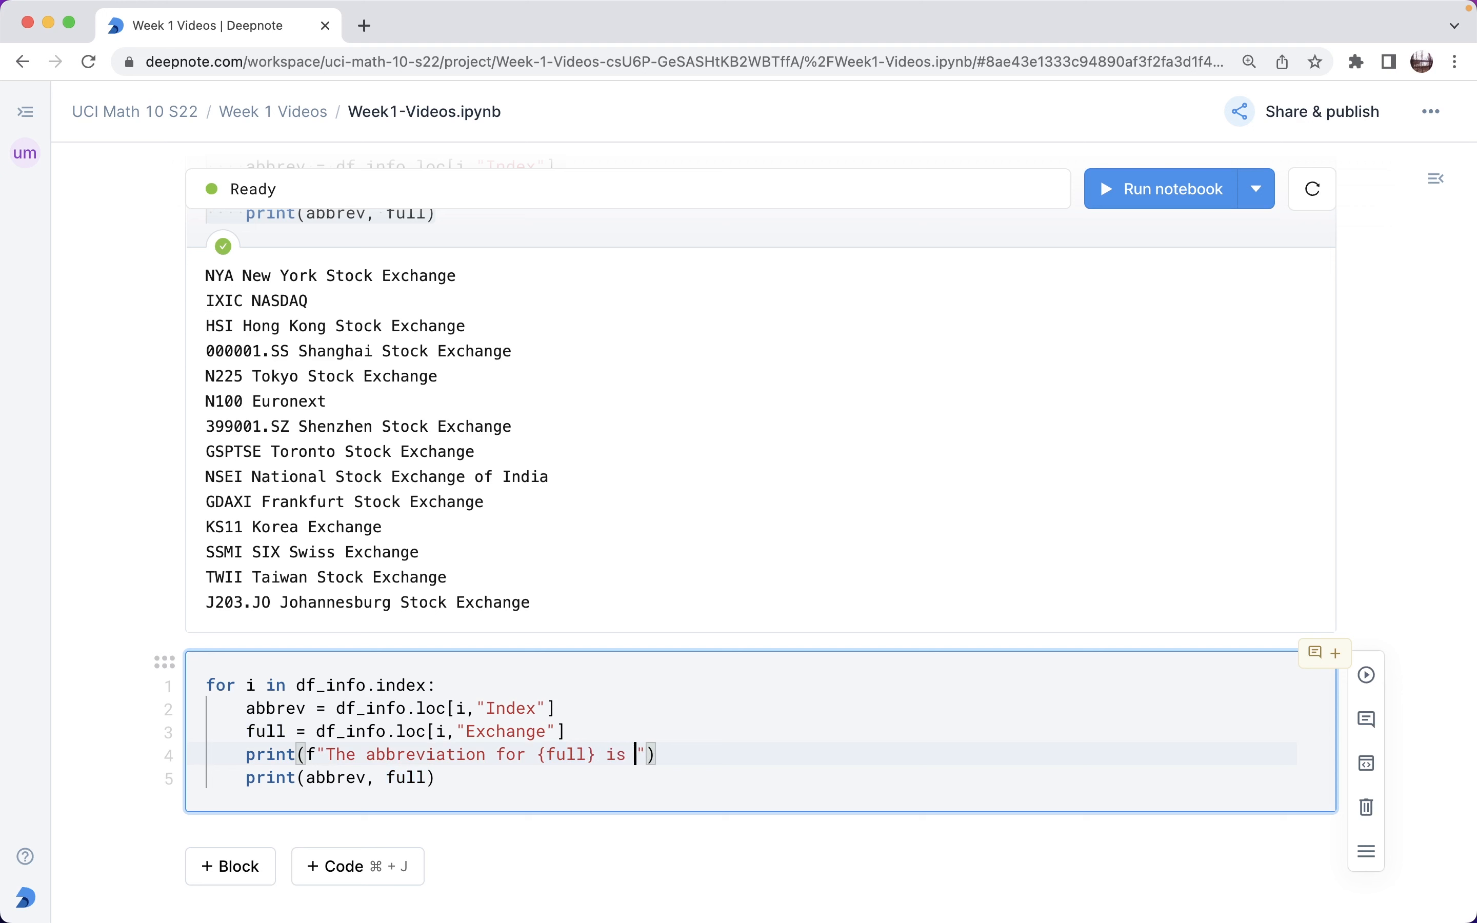
pyautogui.write('{abbrev}')
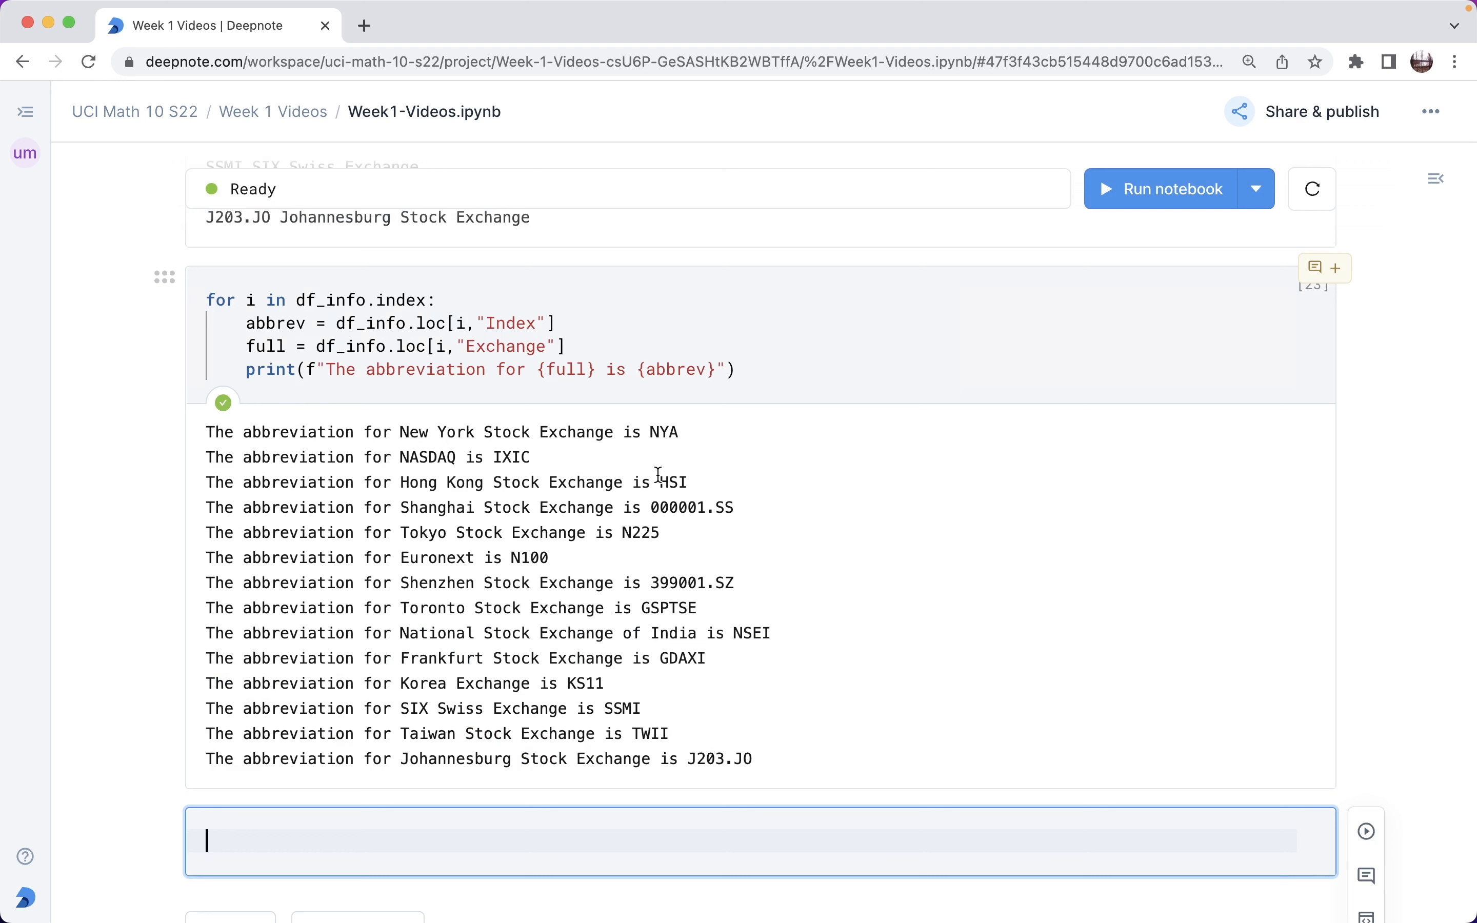
pyautogui.moveTo(795, 383)
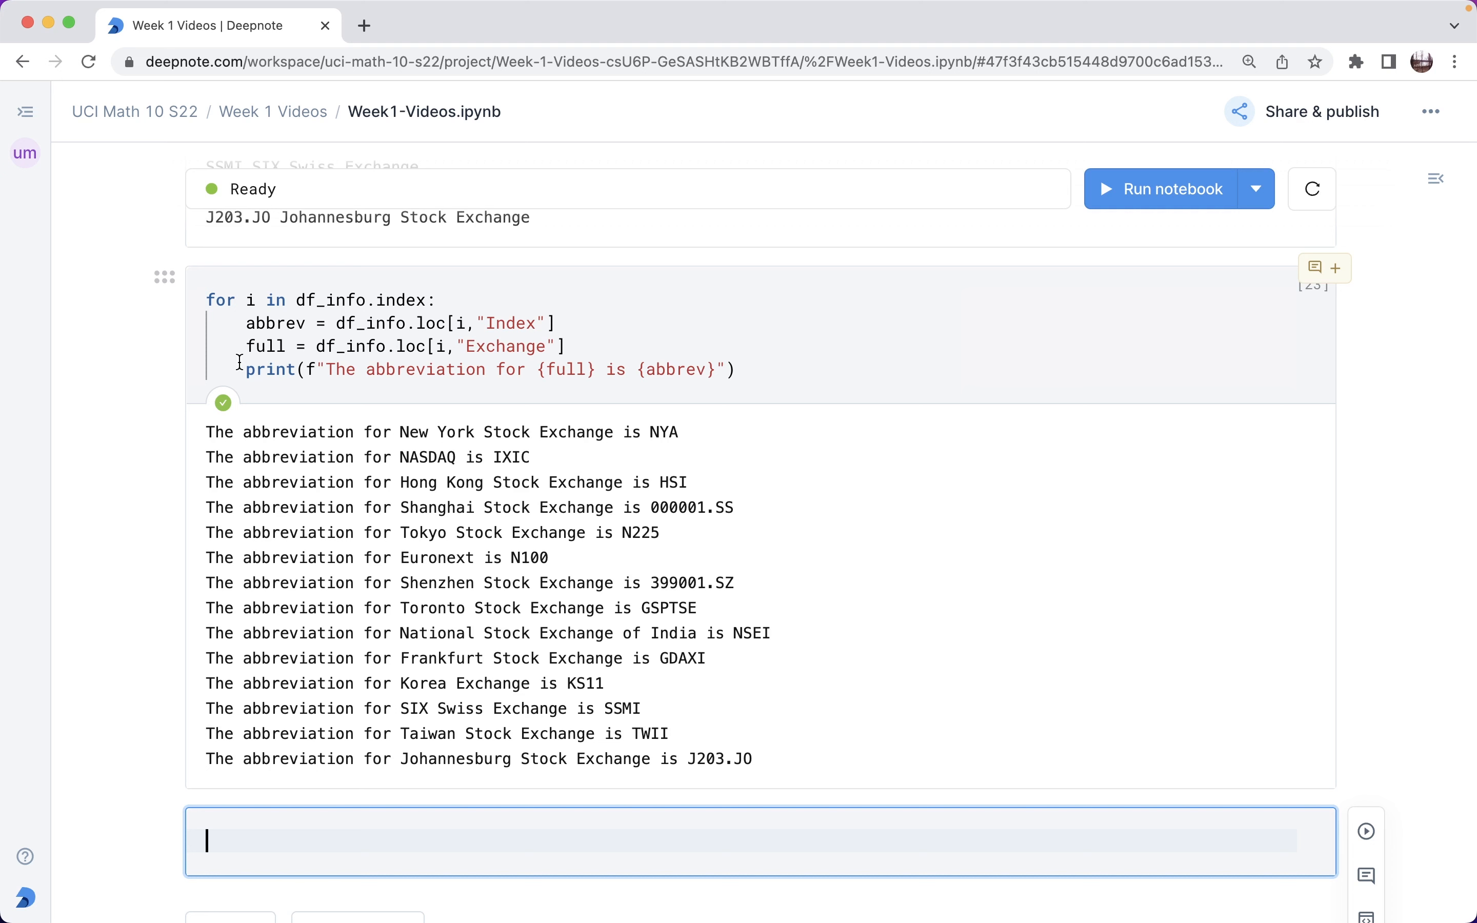
pyautogui.moveTo(285, 339)
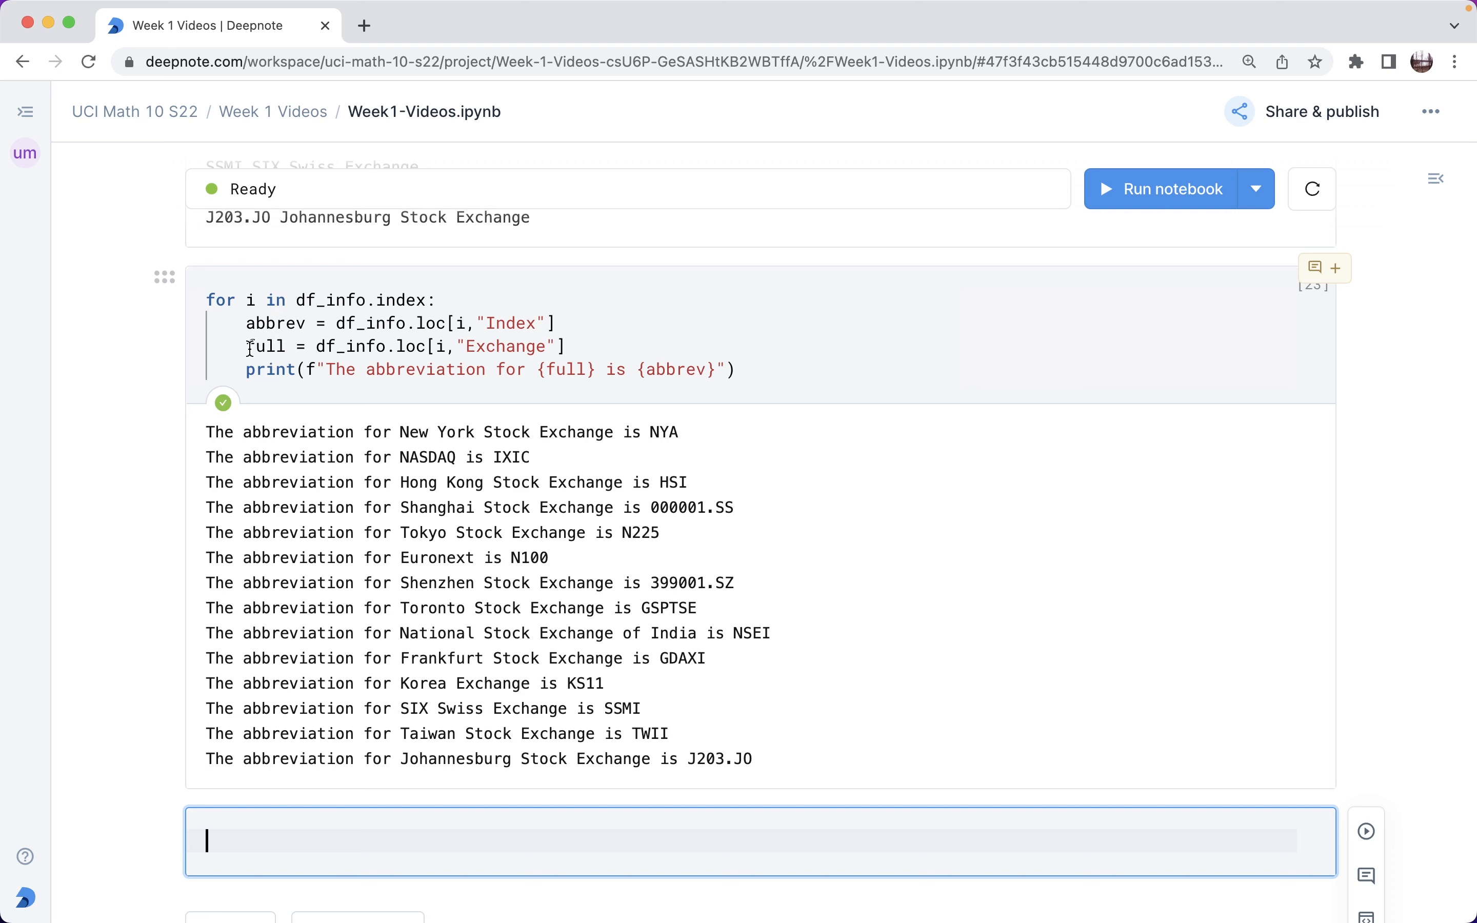
pyautogui.moveTo(350, 678)
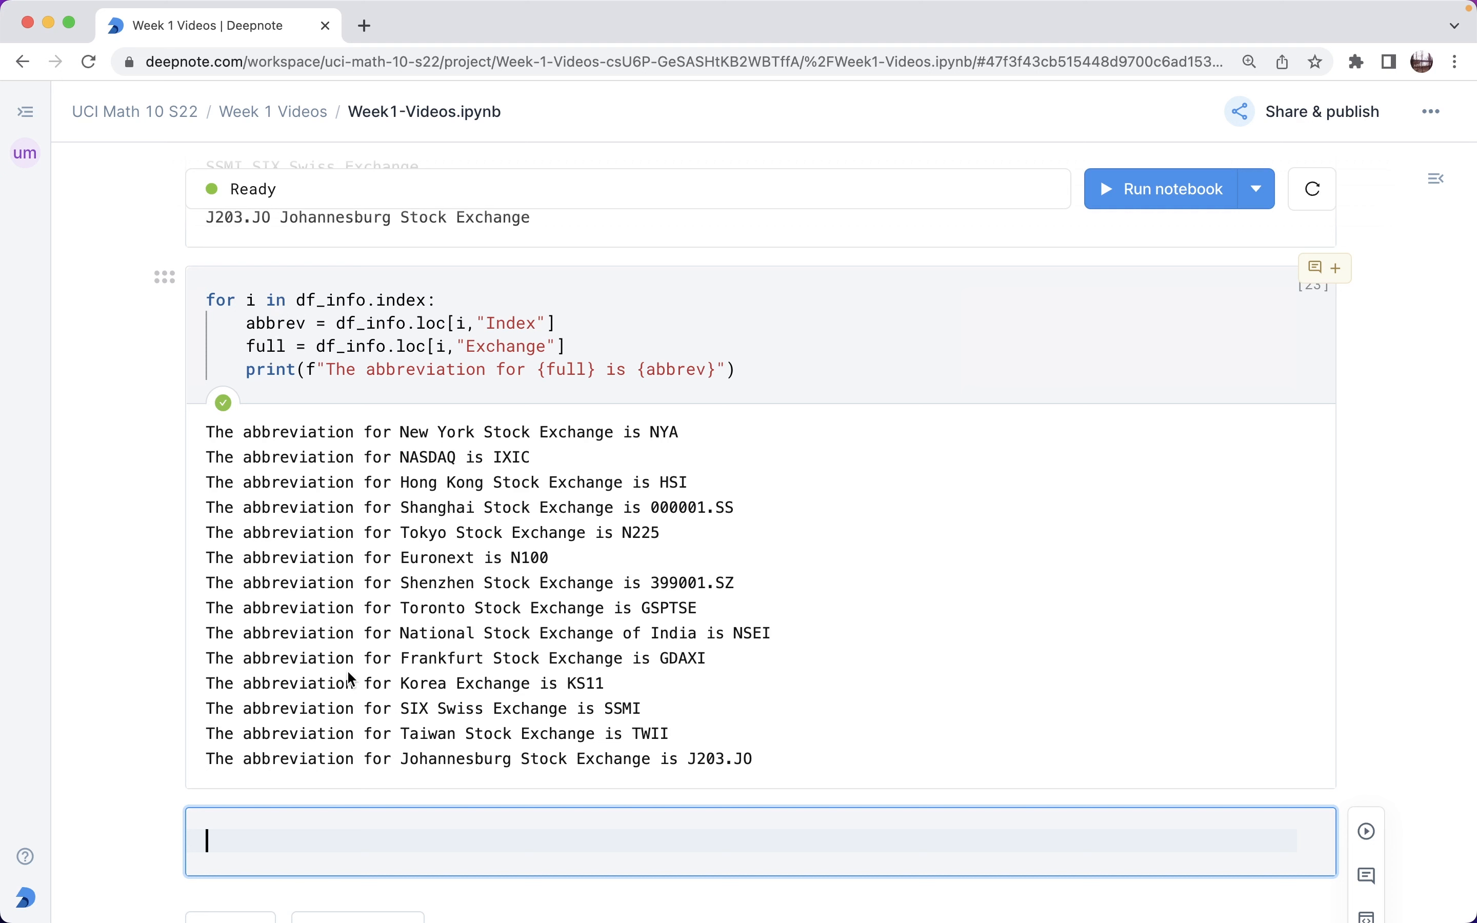
# Look up row 2 with df_info.loc[2] and run it.
pyautogui.write('df')
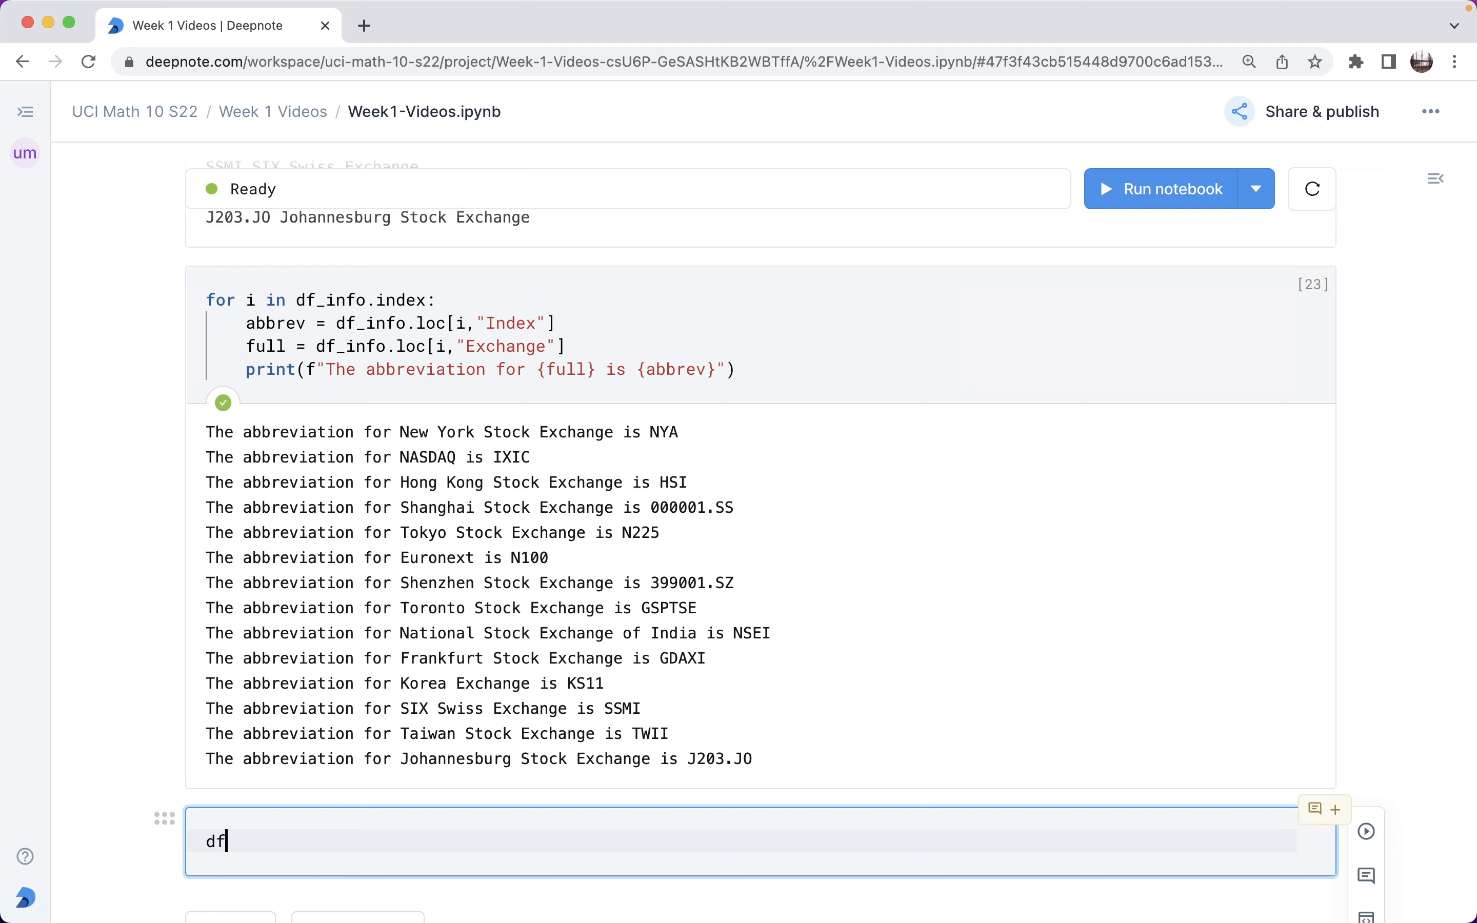
pyautogui.write('_info')
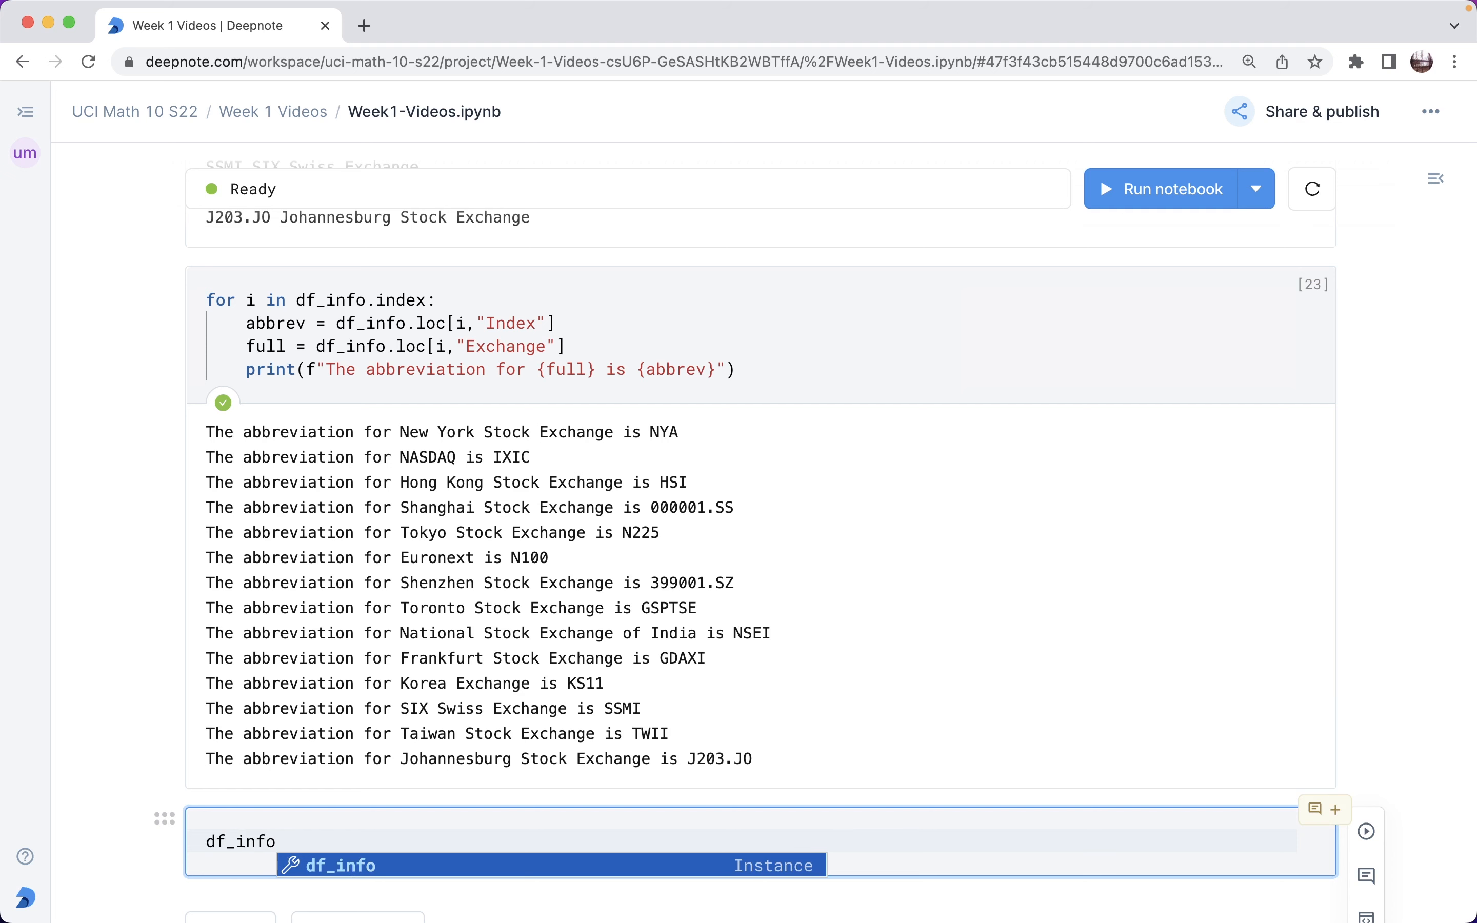
pyautogui.write('.loc[')
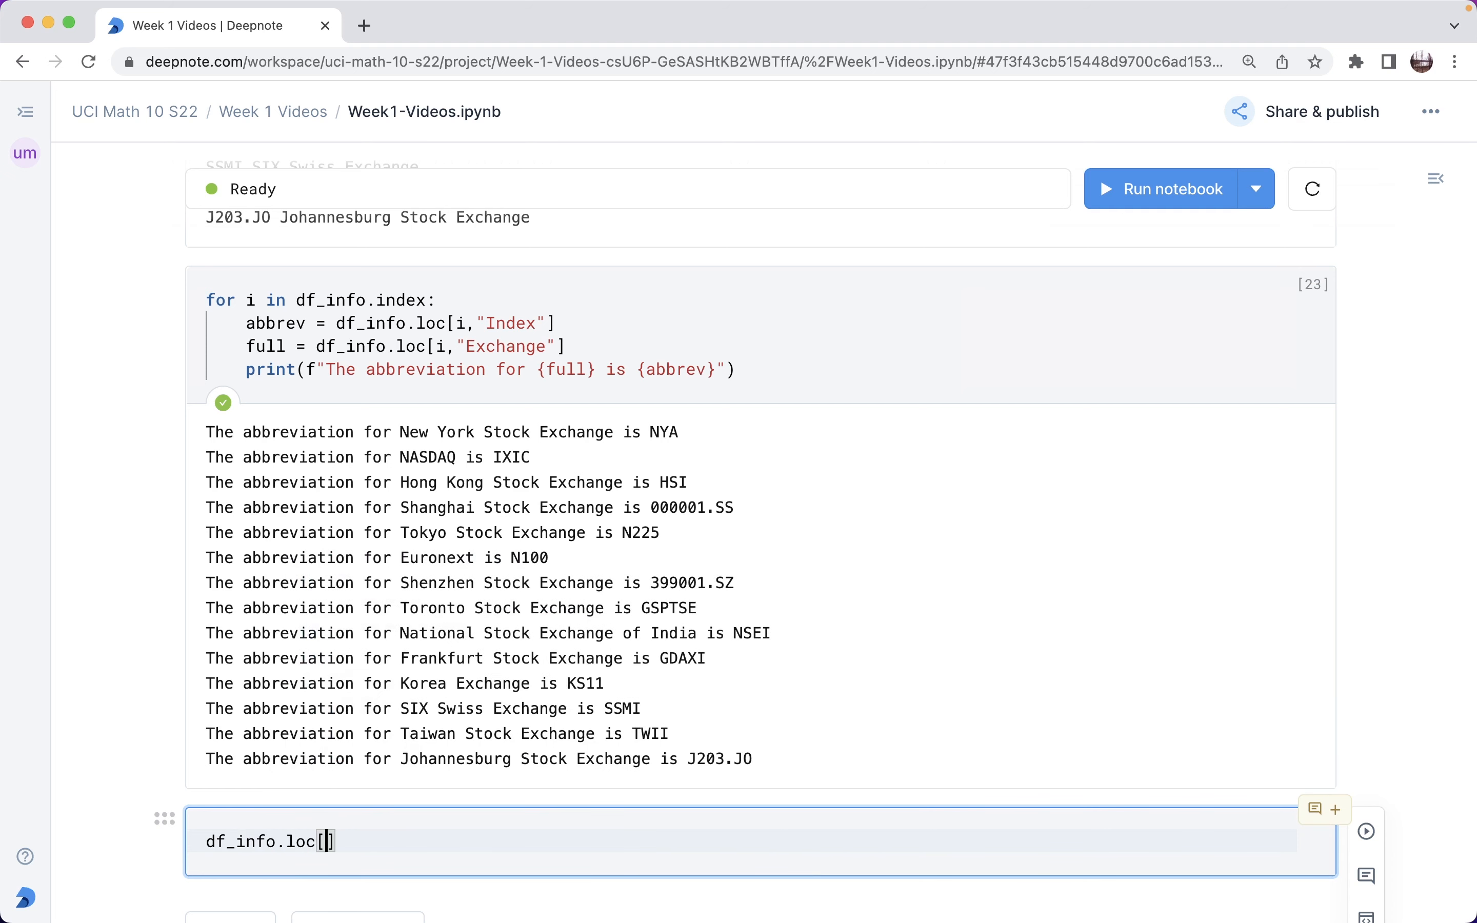
pyautogui.write('2')
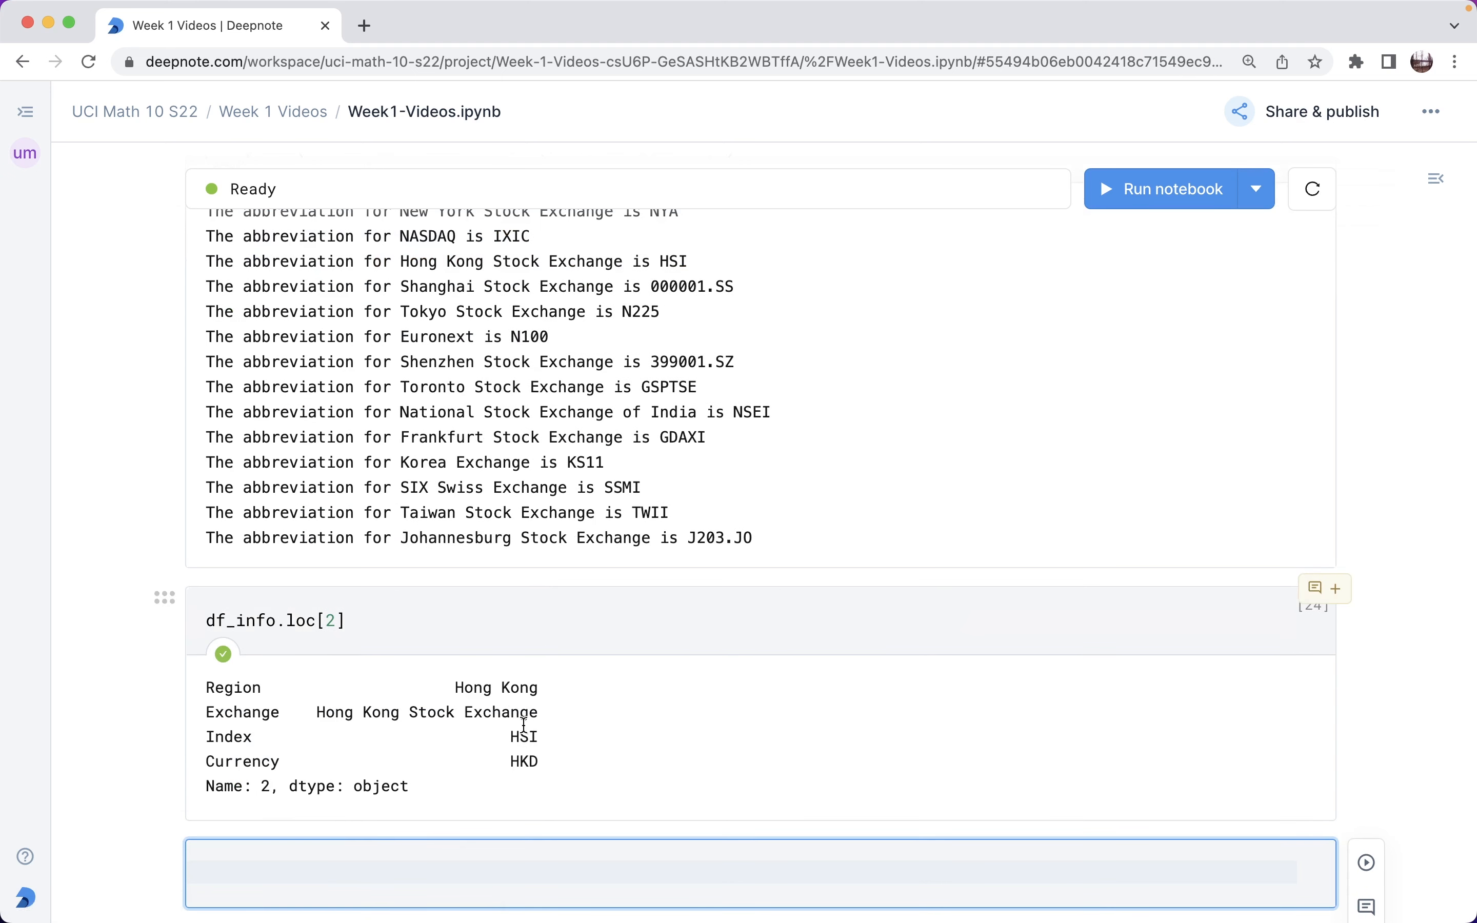
pyautogui.moveTo(523, 688)
pyautogui.write(',')
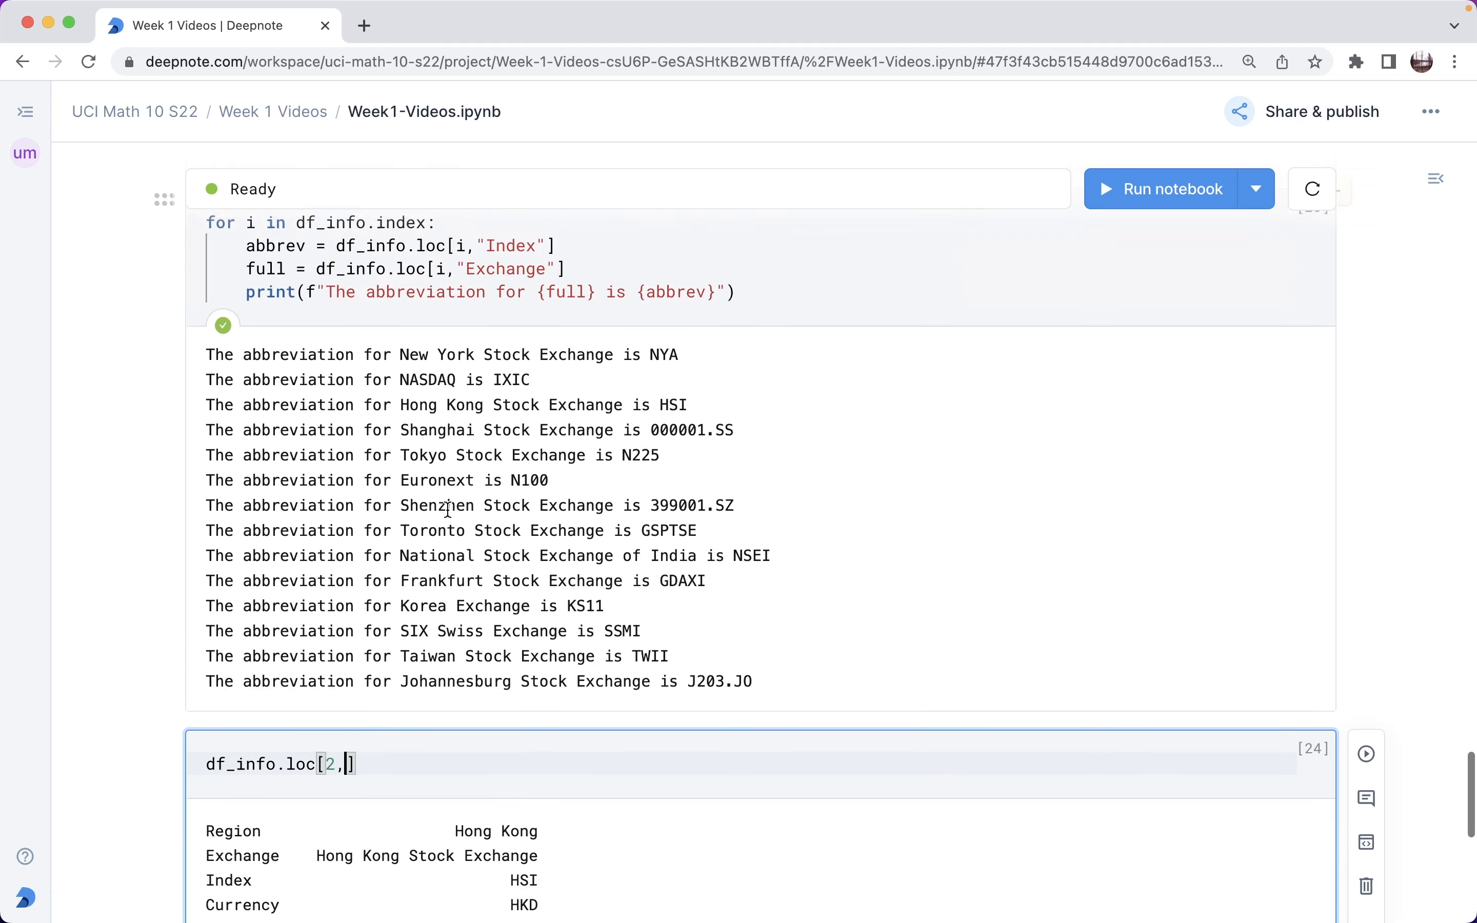
pyautogui.scroll(-3)
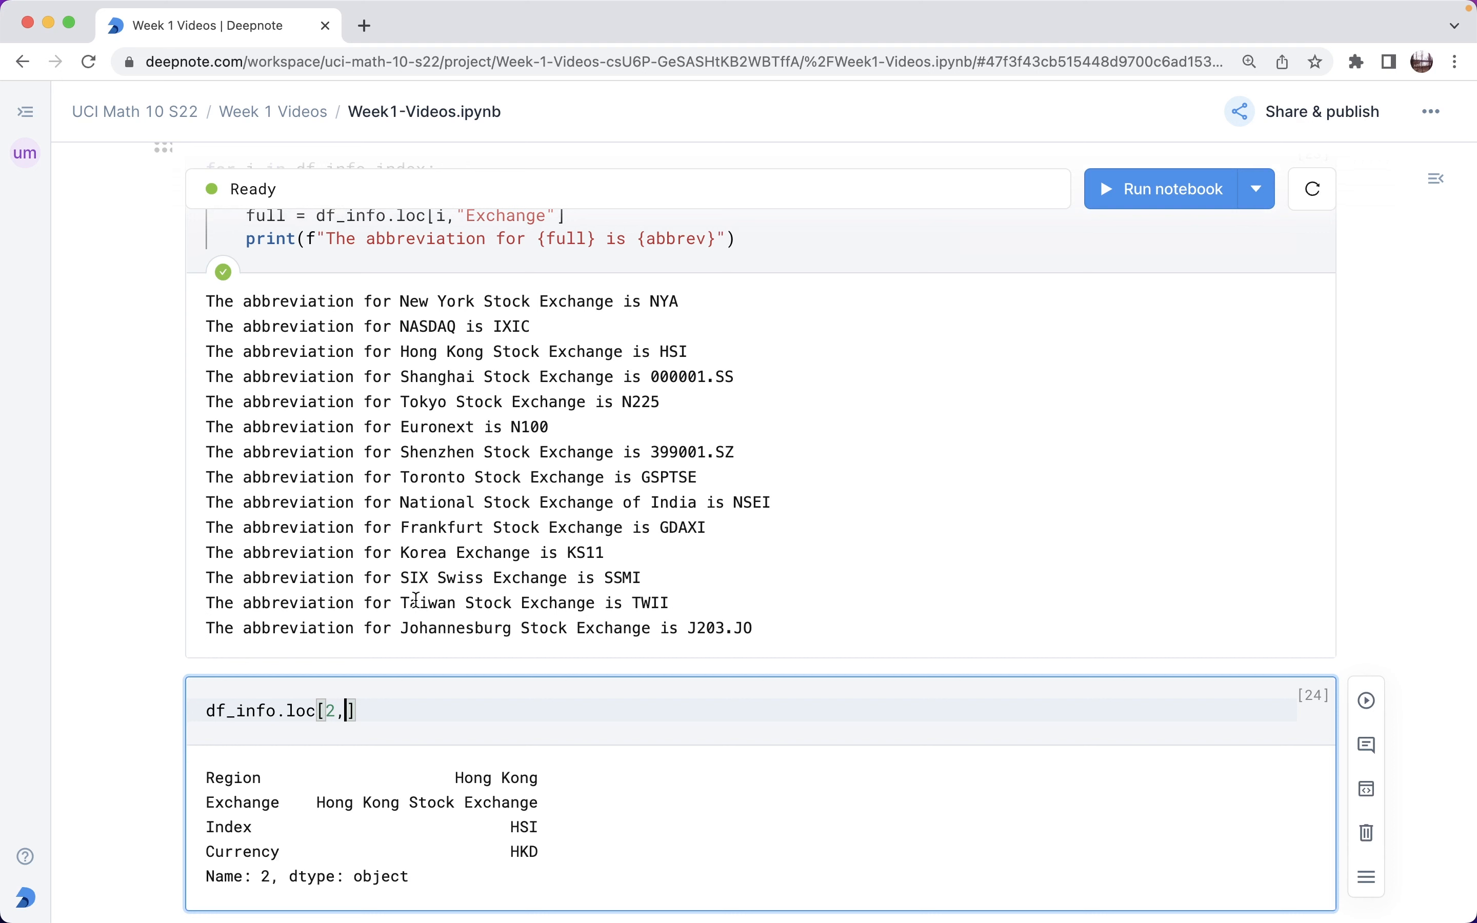
# Query row 2's Index and Exchange, first as separate labels (IndexingError) then as a list returning HSI, Hong Kong.
pyautogui.write('"Ind"')
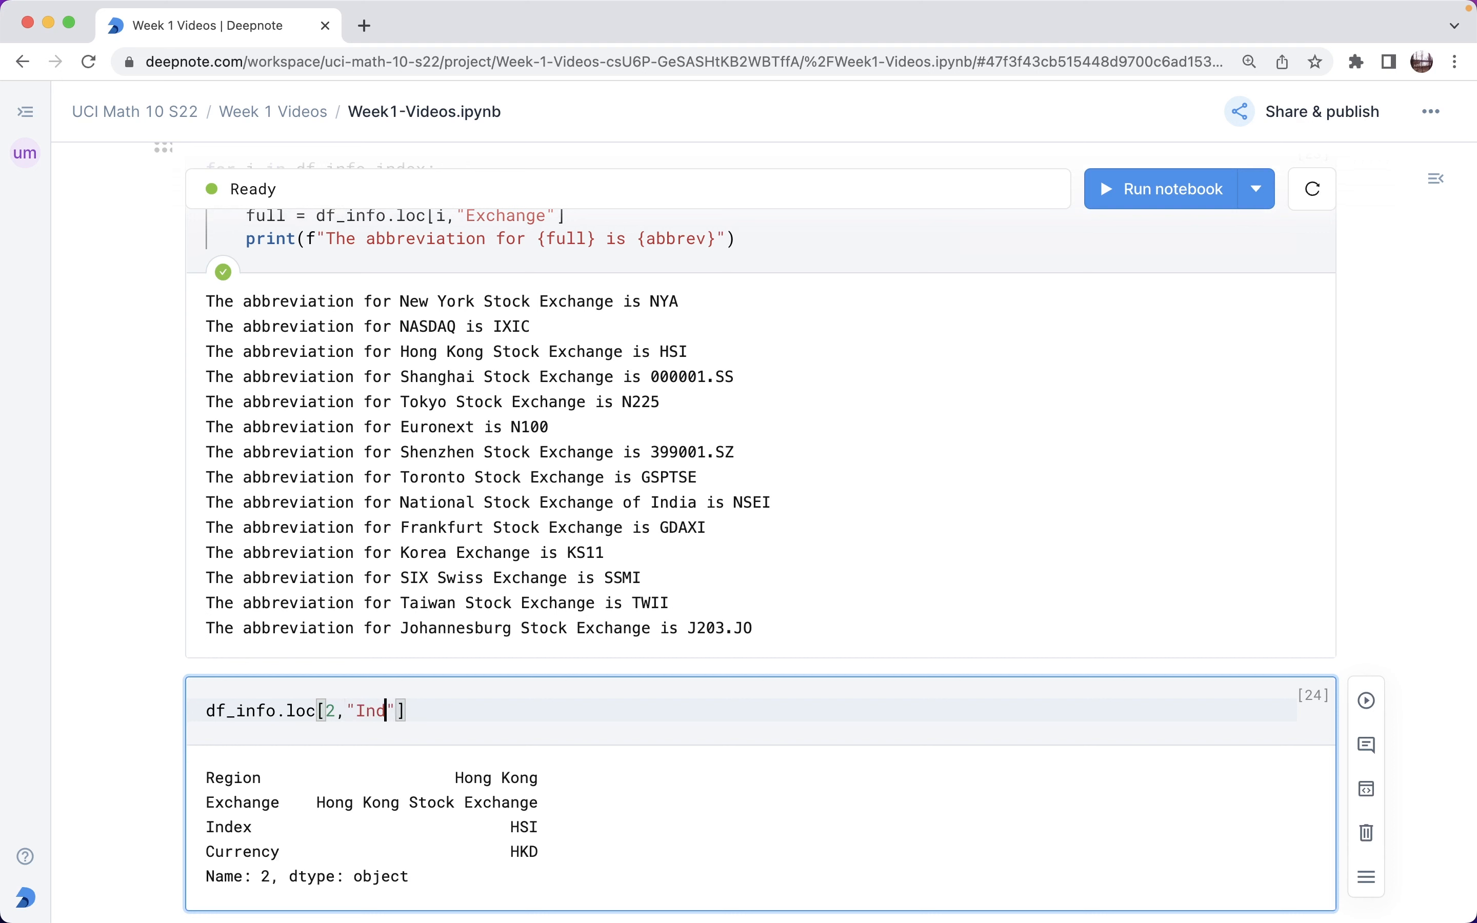
pyautogui.write('ex","Exchange')
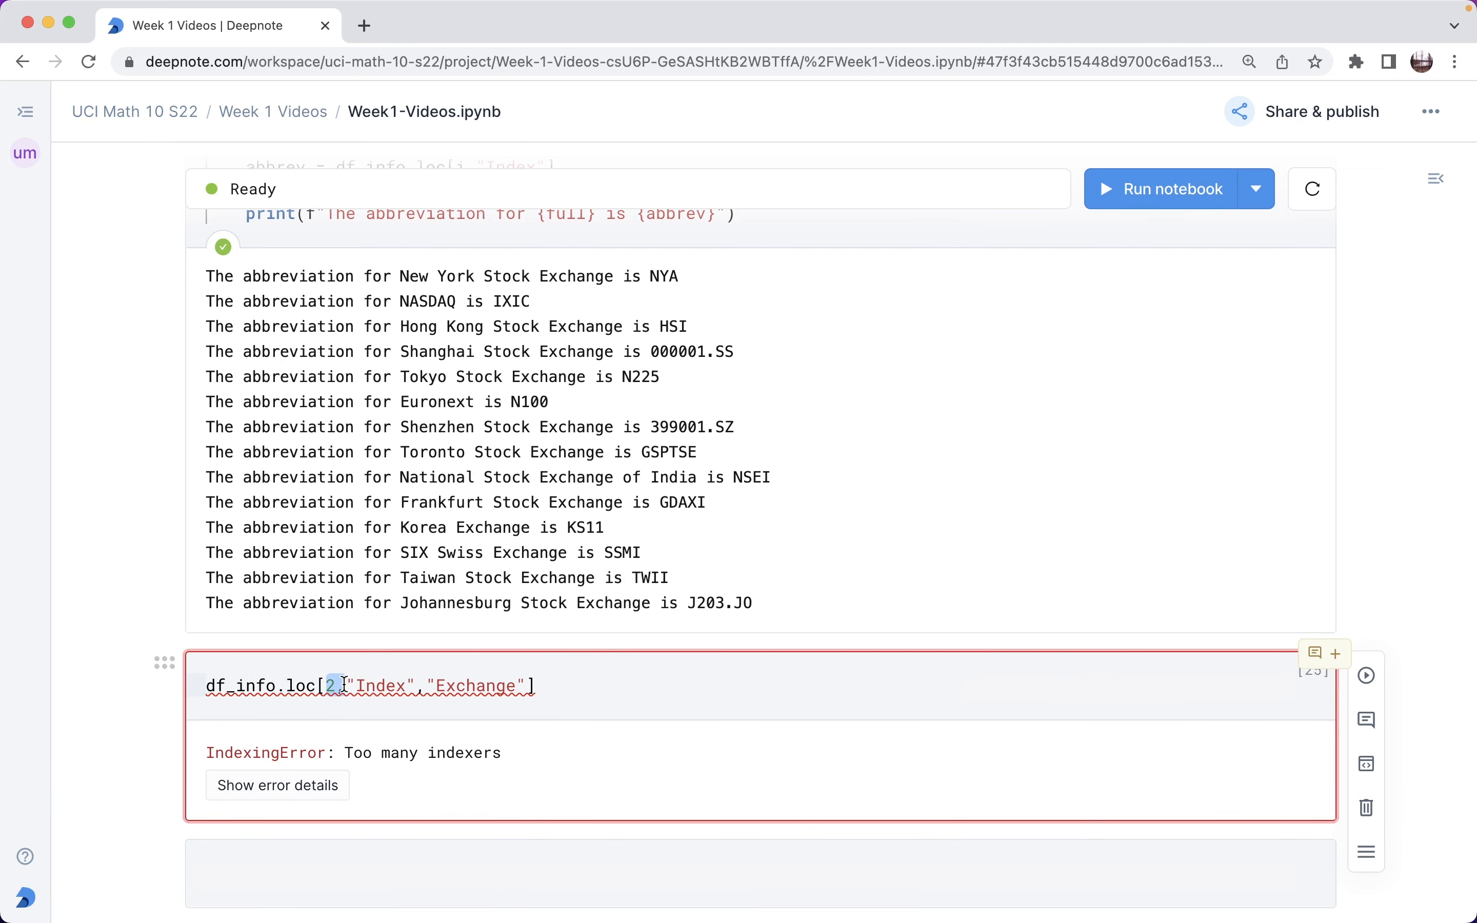
pyautogui.moveTo(331, 686)
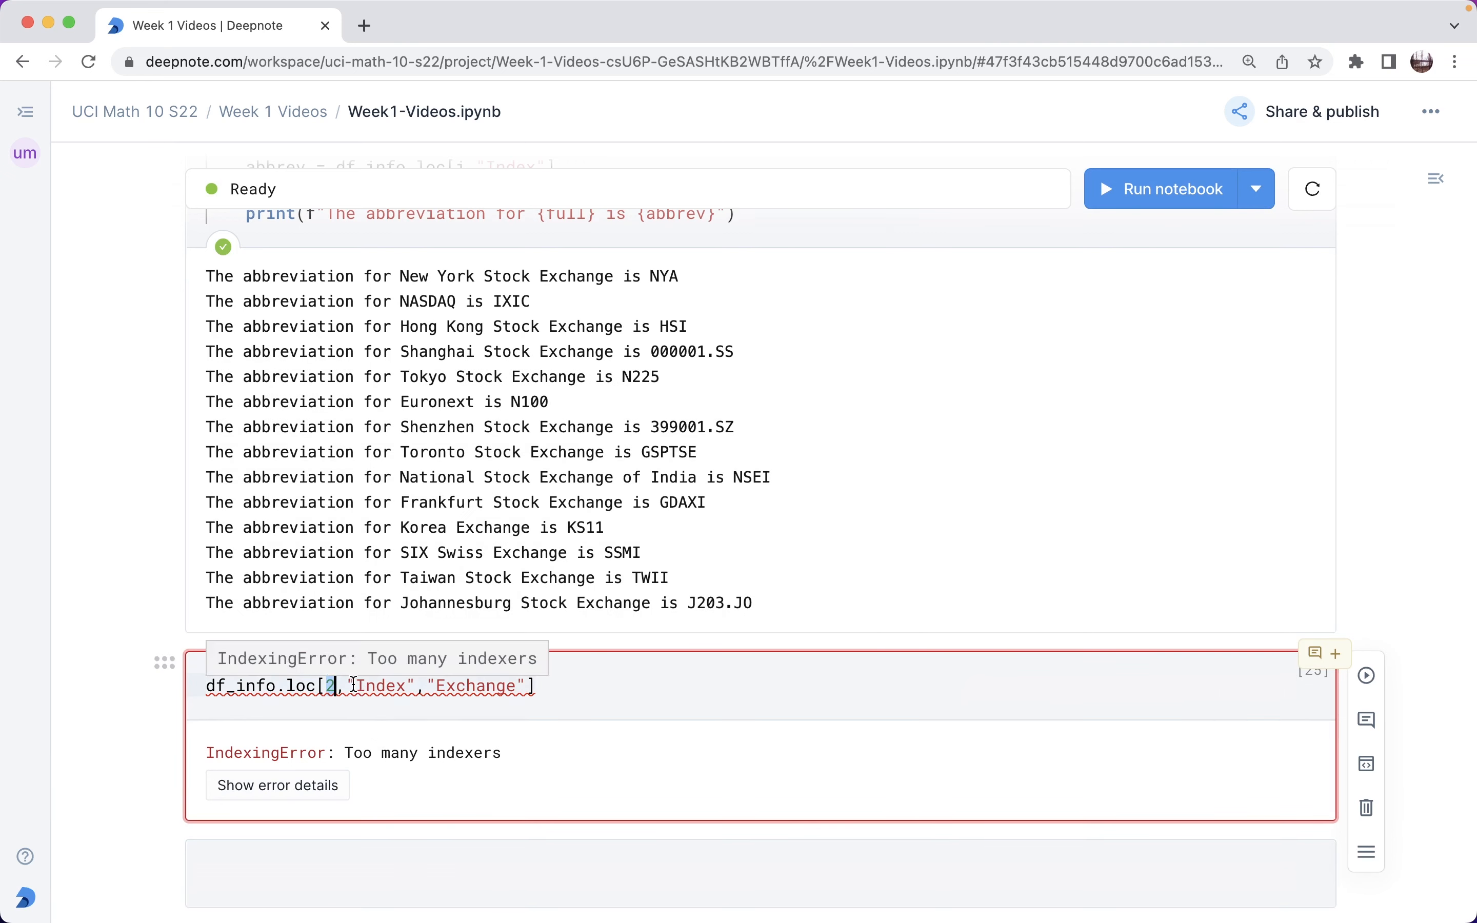
pyautogui.moveTo(351, 687); pyautogui.dragTo(525, 687)
pyautogui.write('df_info.loc[2,["Index","Exchange"]]')
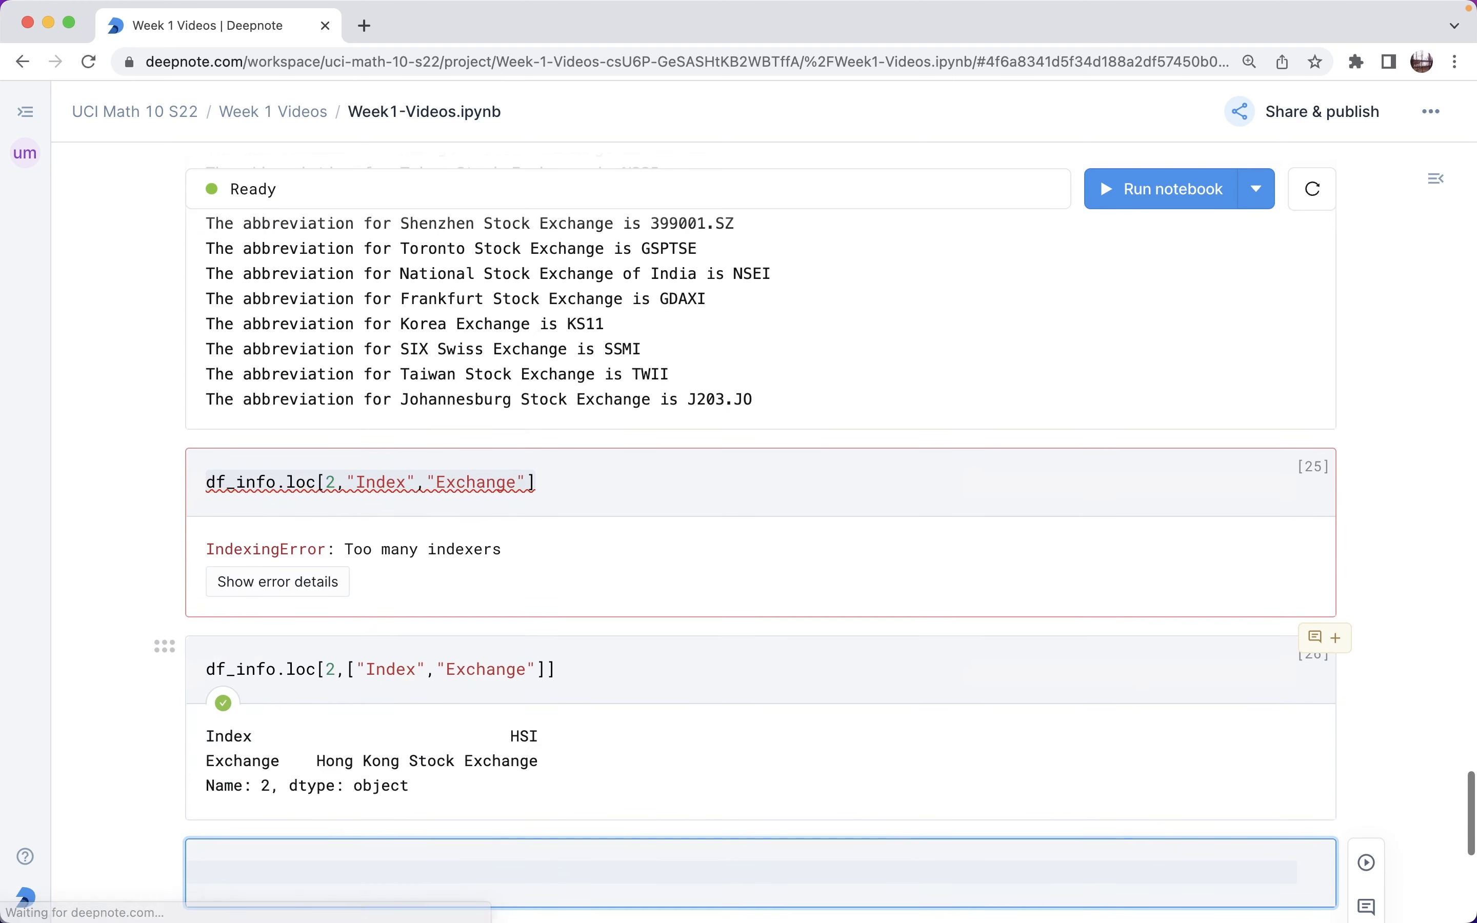
# Prepend abbrev, full = to df_info.loc[2, ["Index","Exchange"]].
pyautogui.scroll(-3)
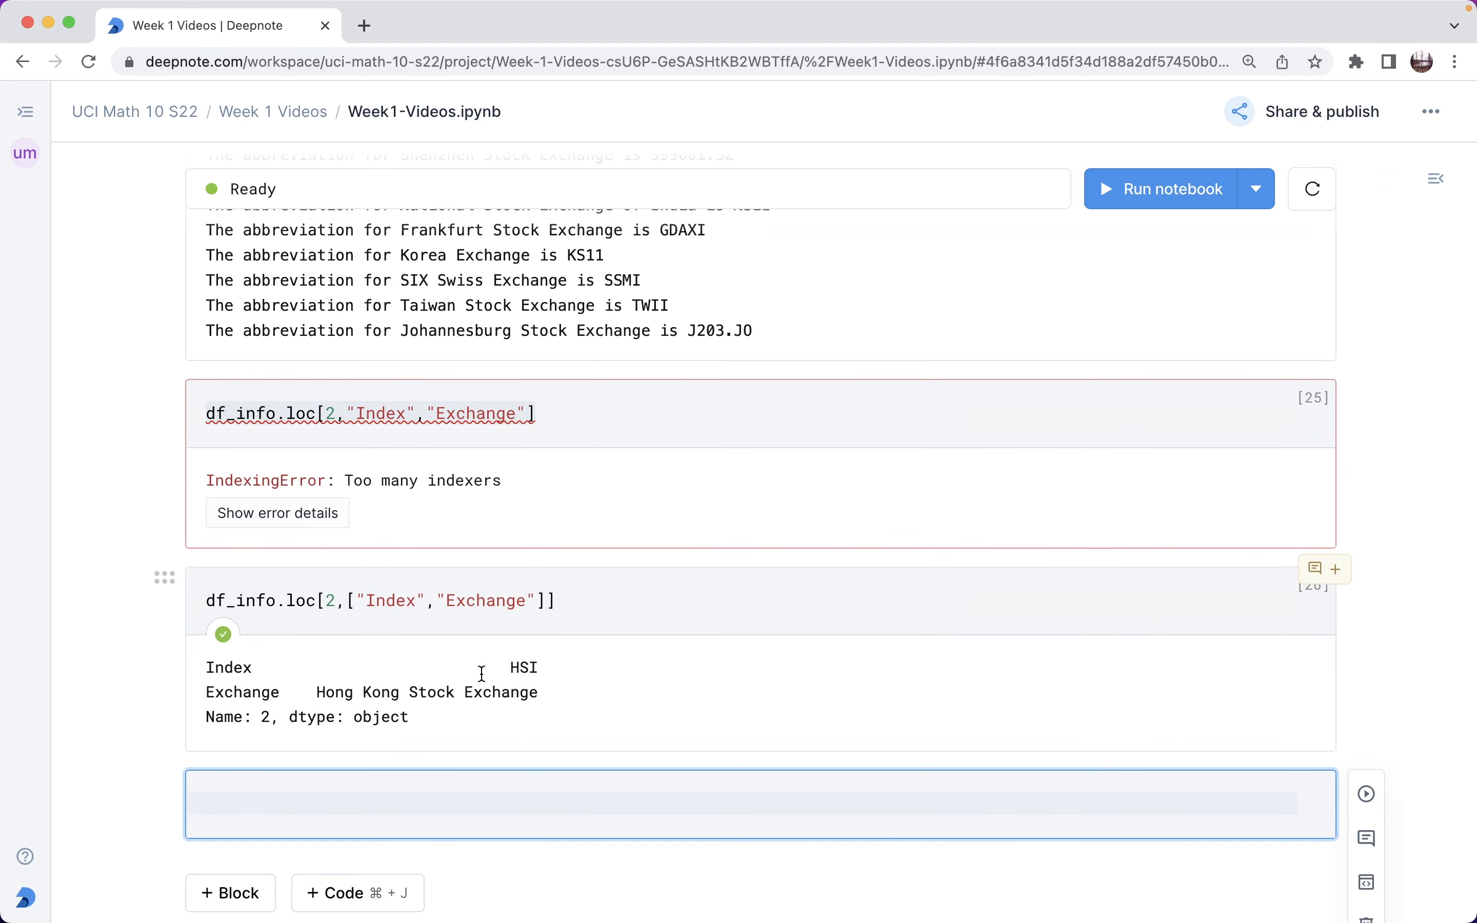
pyautogui.moveTo(518, 660)
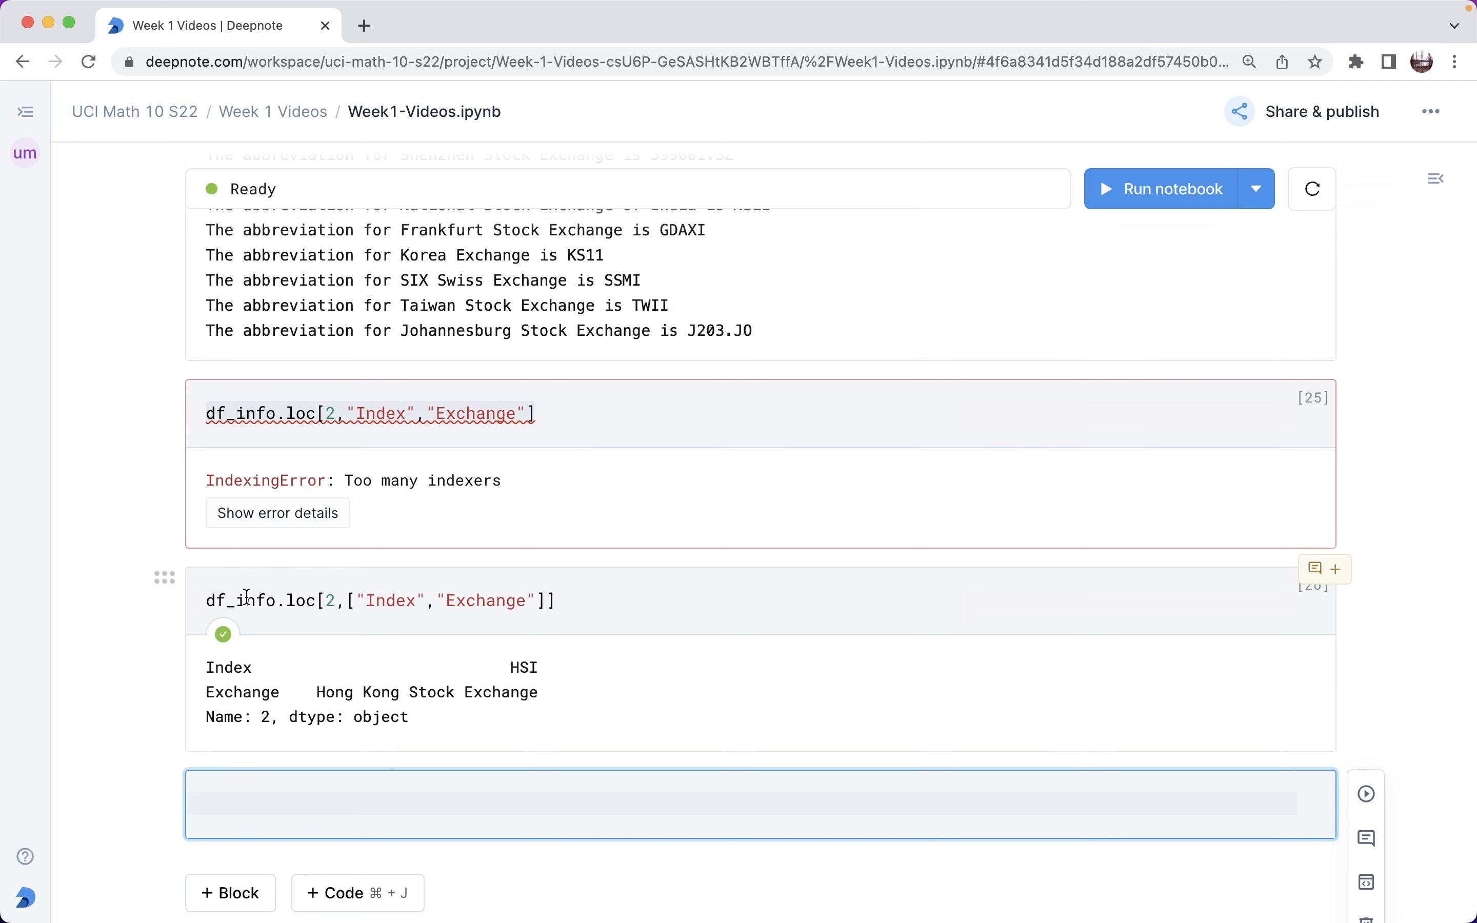
pyautogui.scroll(3)
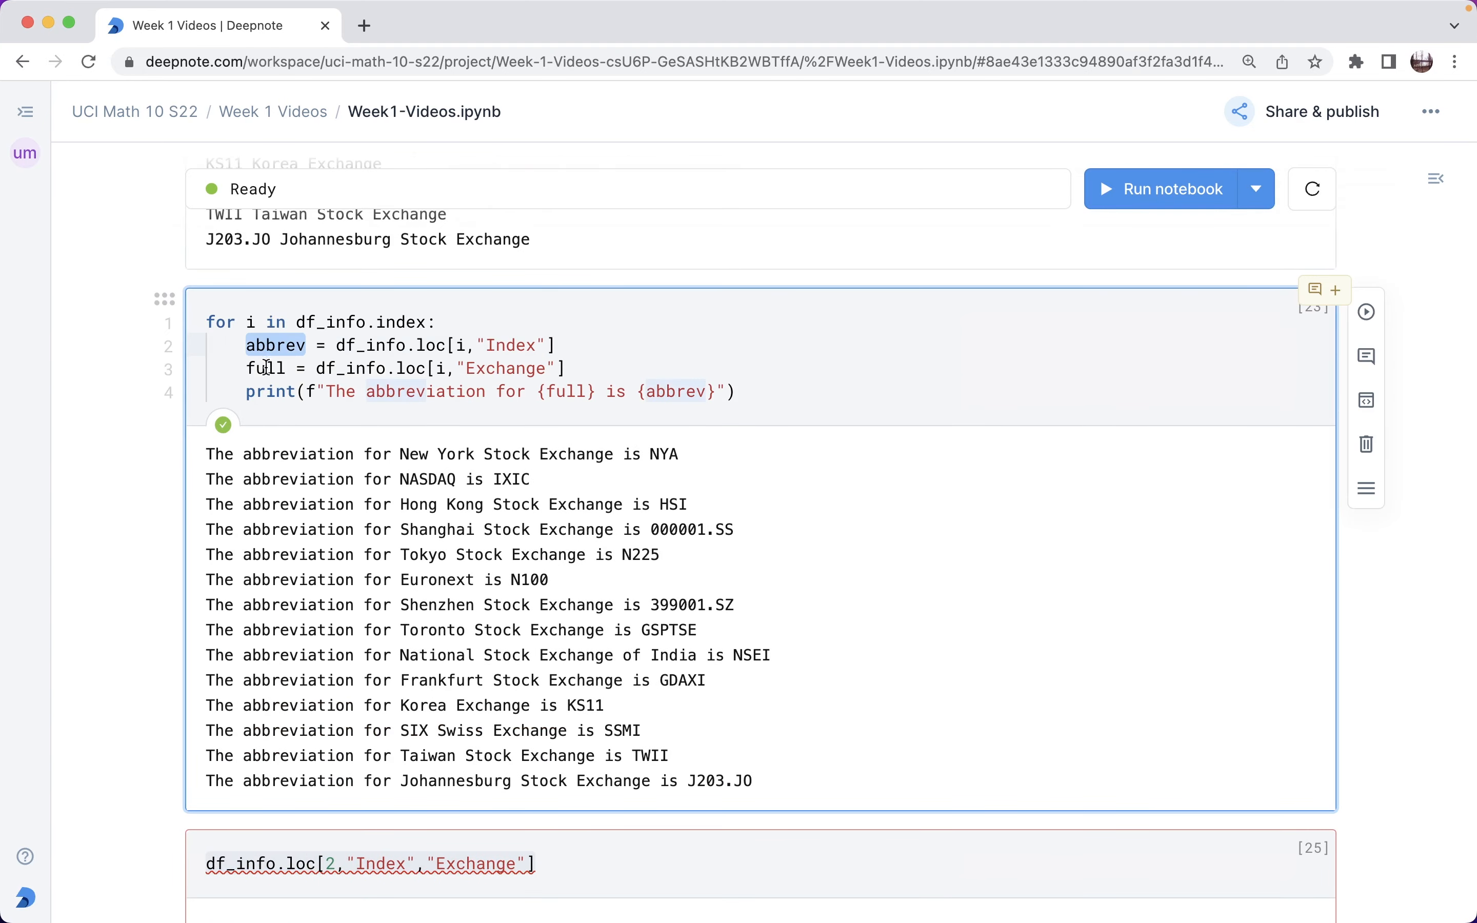
pyautogui.scroll(-3)
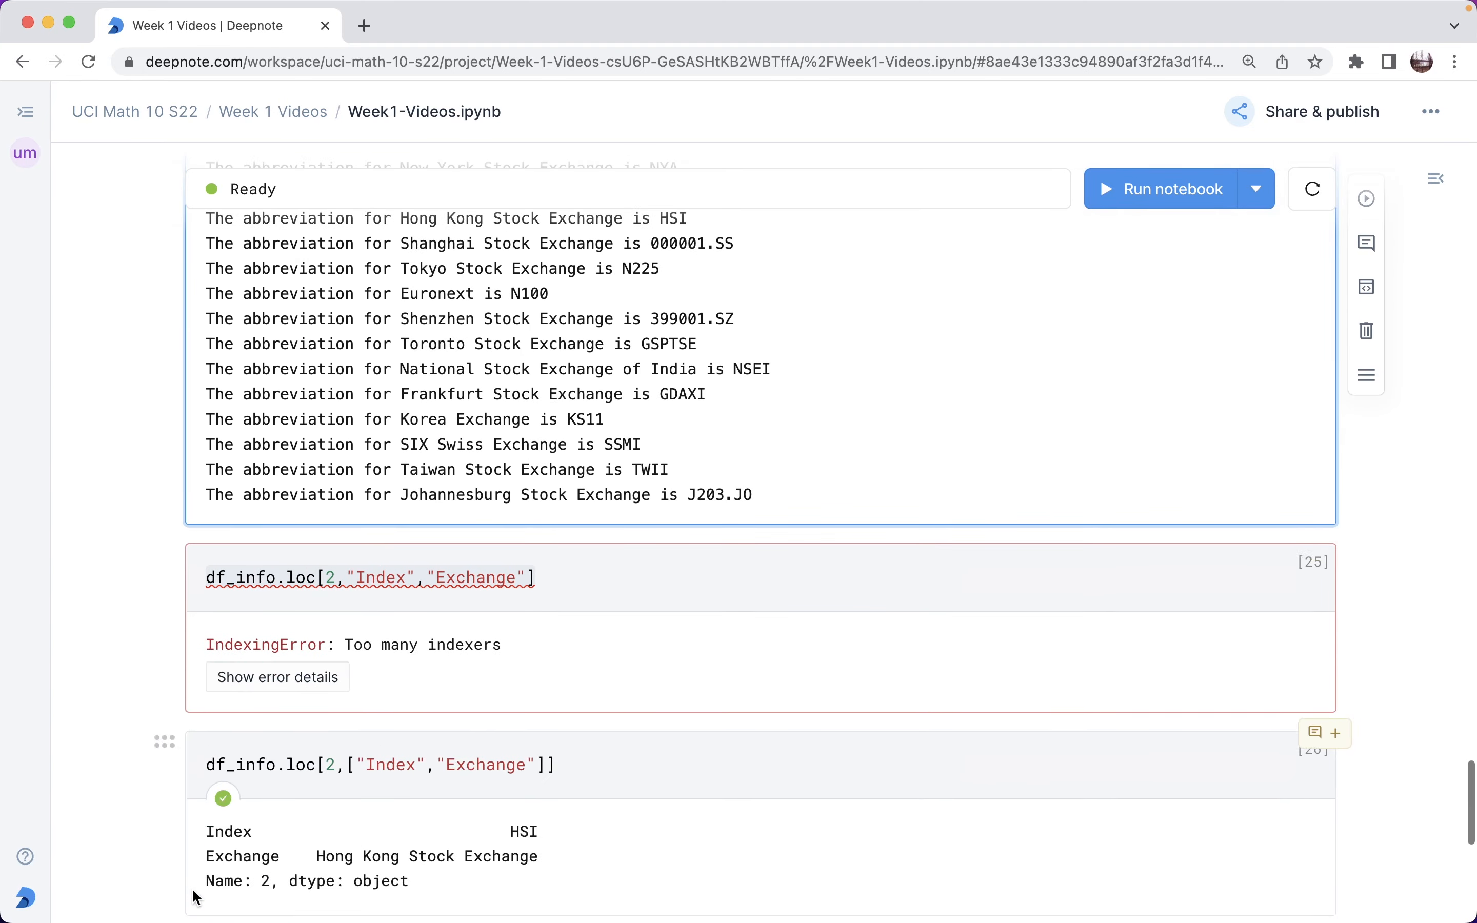
pyautogui.scroll(-3)
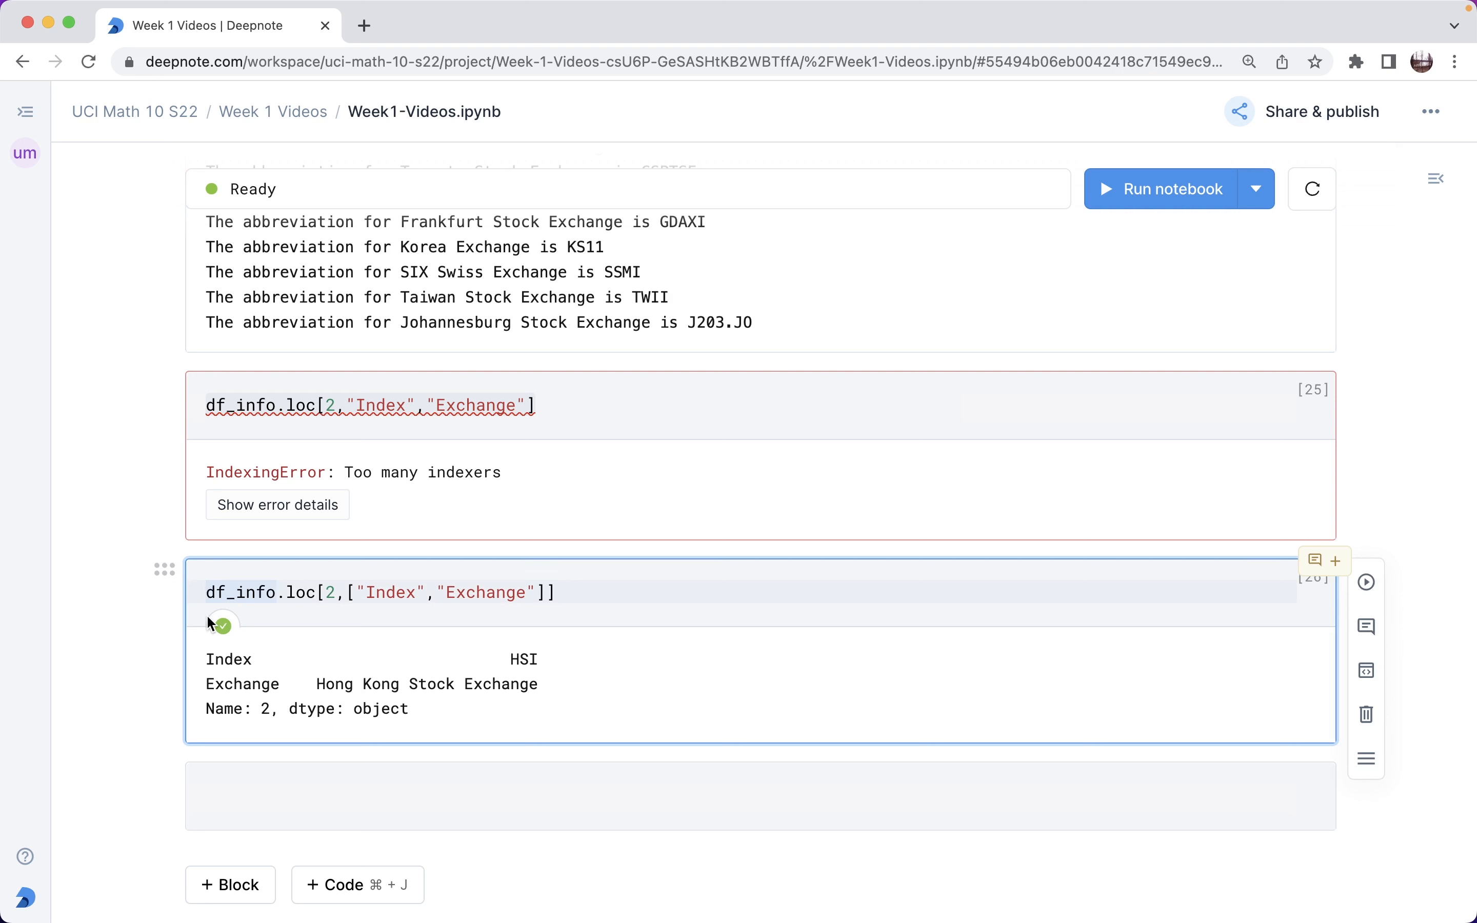
pyautogui.write('abbrev')
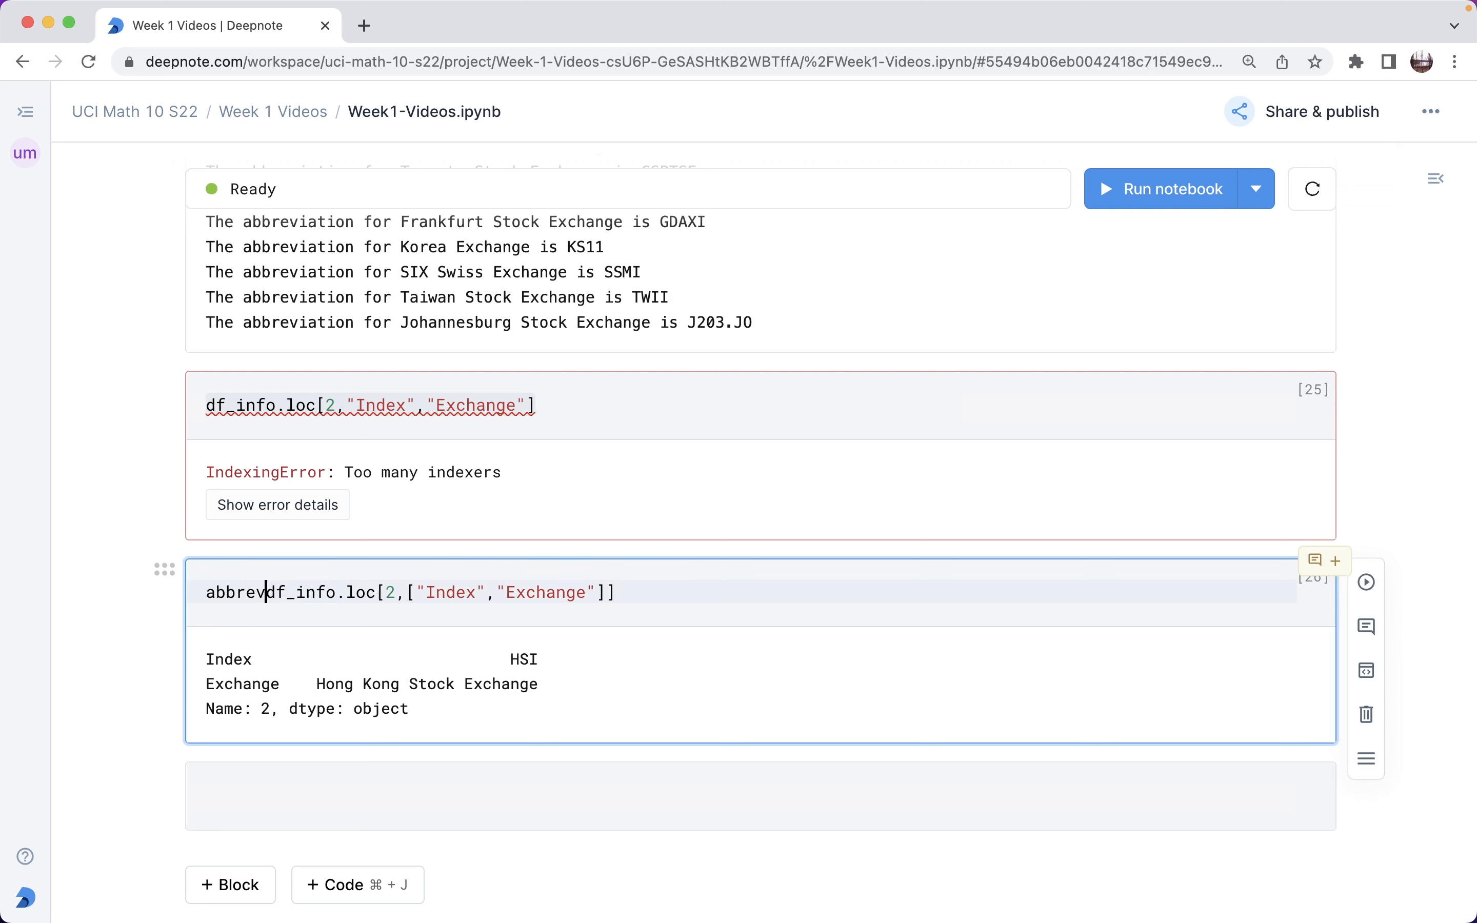
pyautogui.write(', full =')
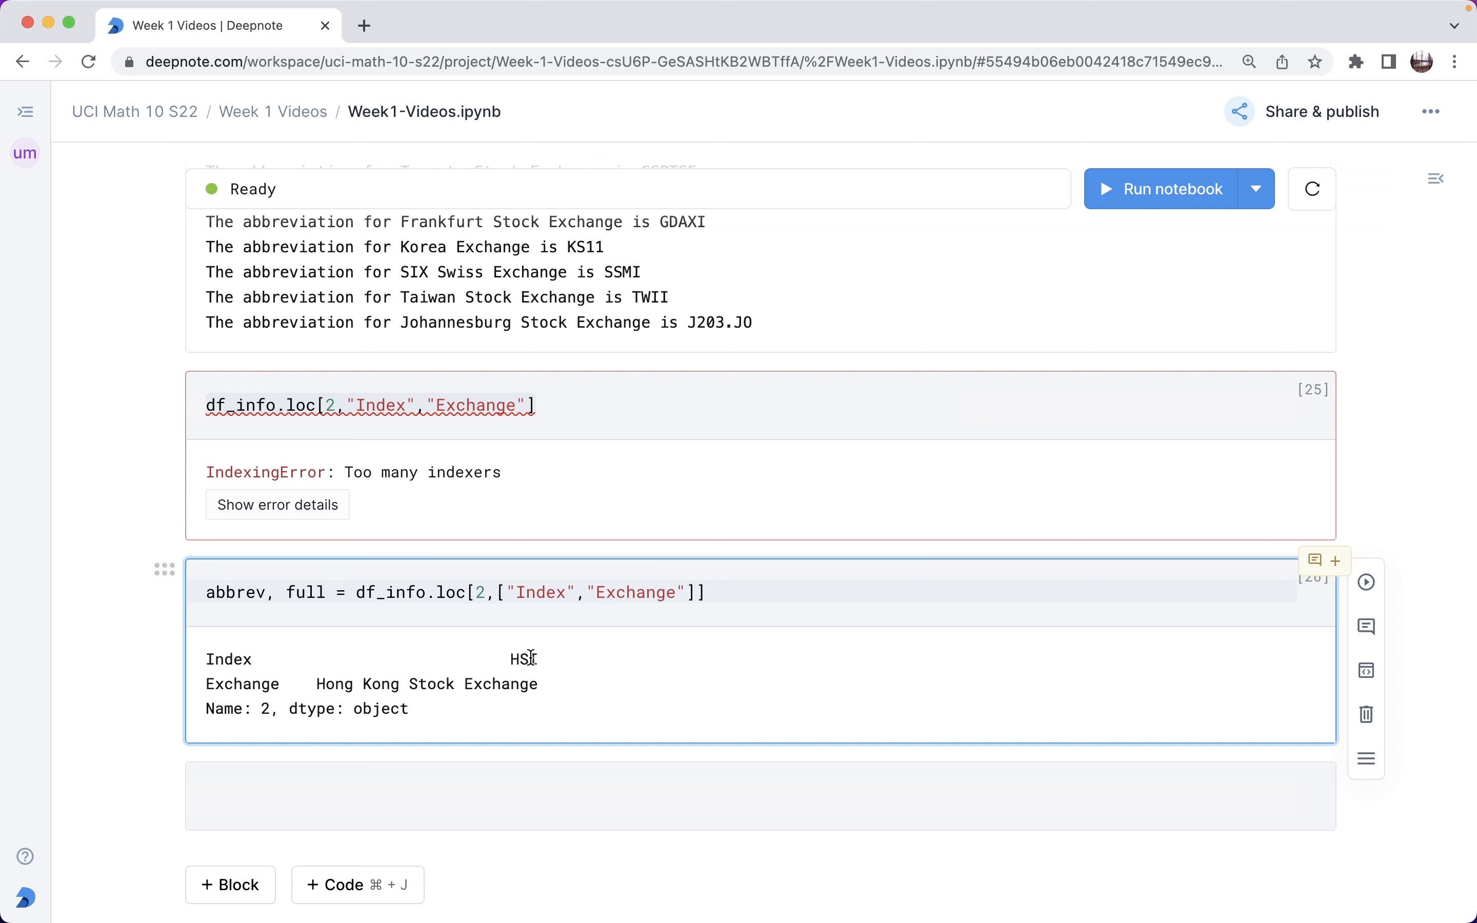
# Point out that abbrev maps to HSI and full to Hong Kong Stock Exchange.
pyautogui.doubleClick(521, 658)
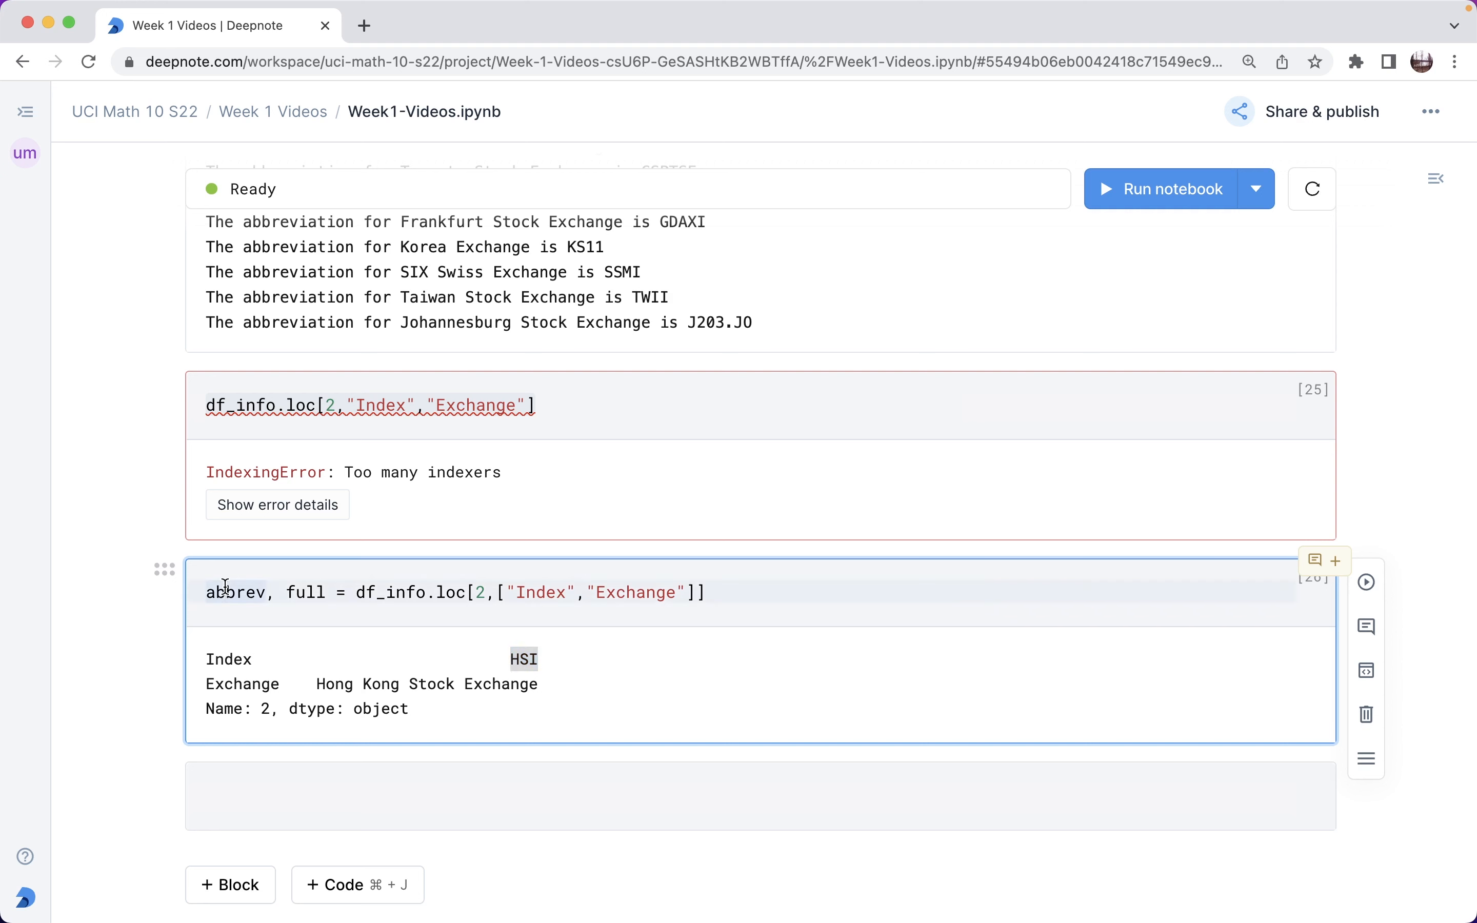
pyautogui.doubleClick(236, 592)
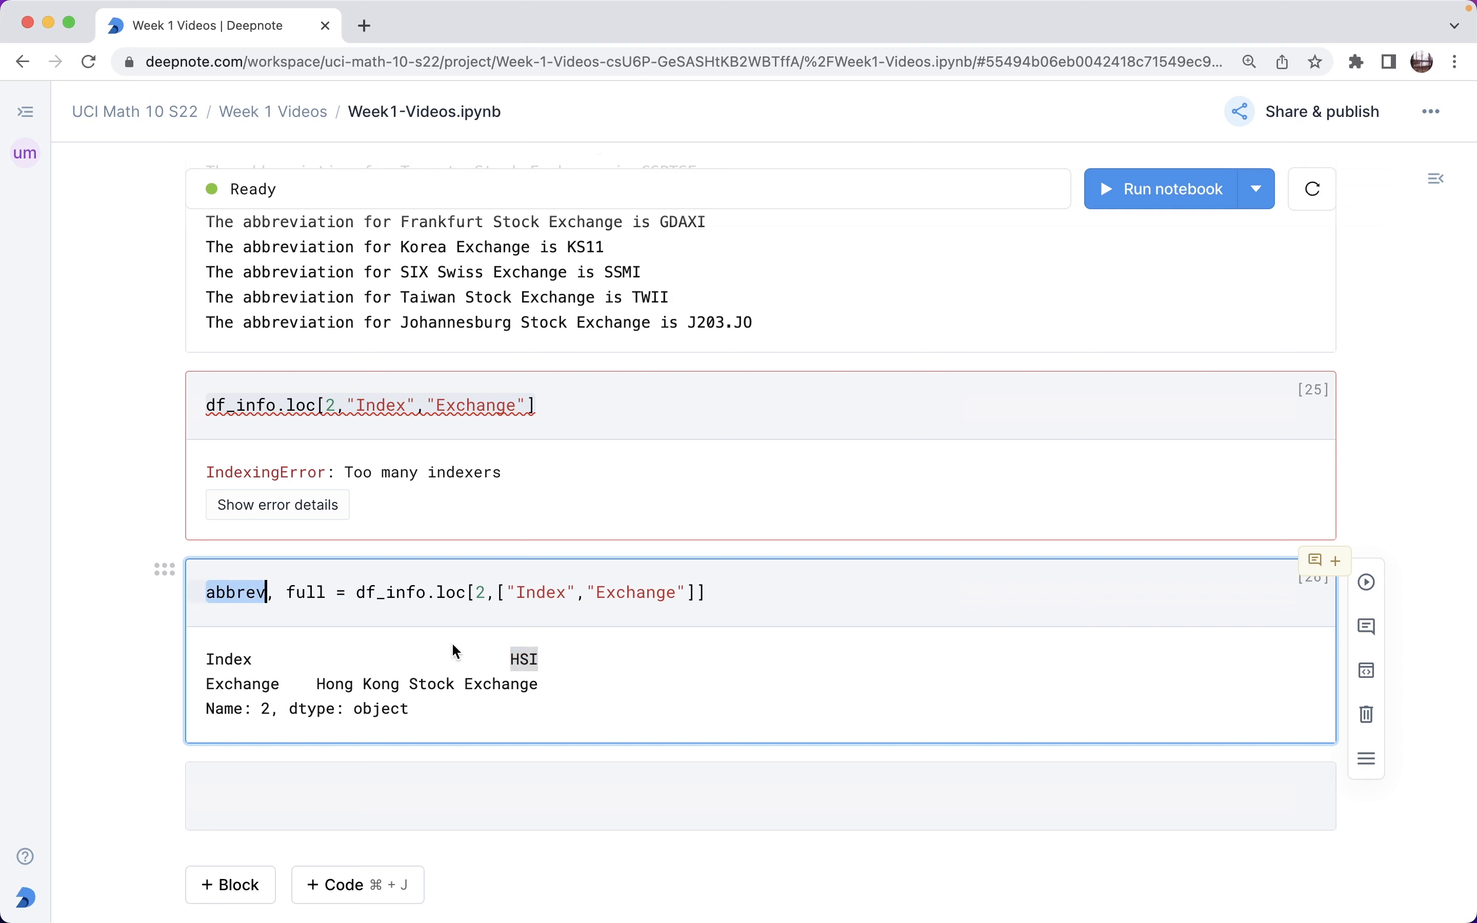
pyautogui.moveTo(362, 685); pyautogui.dragTo(538, 684)
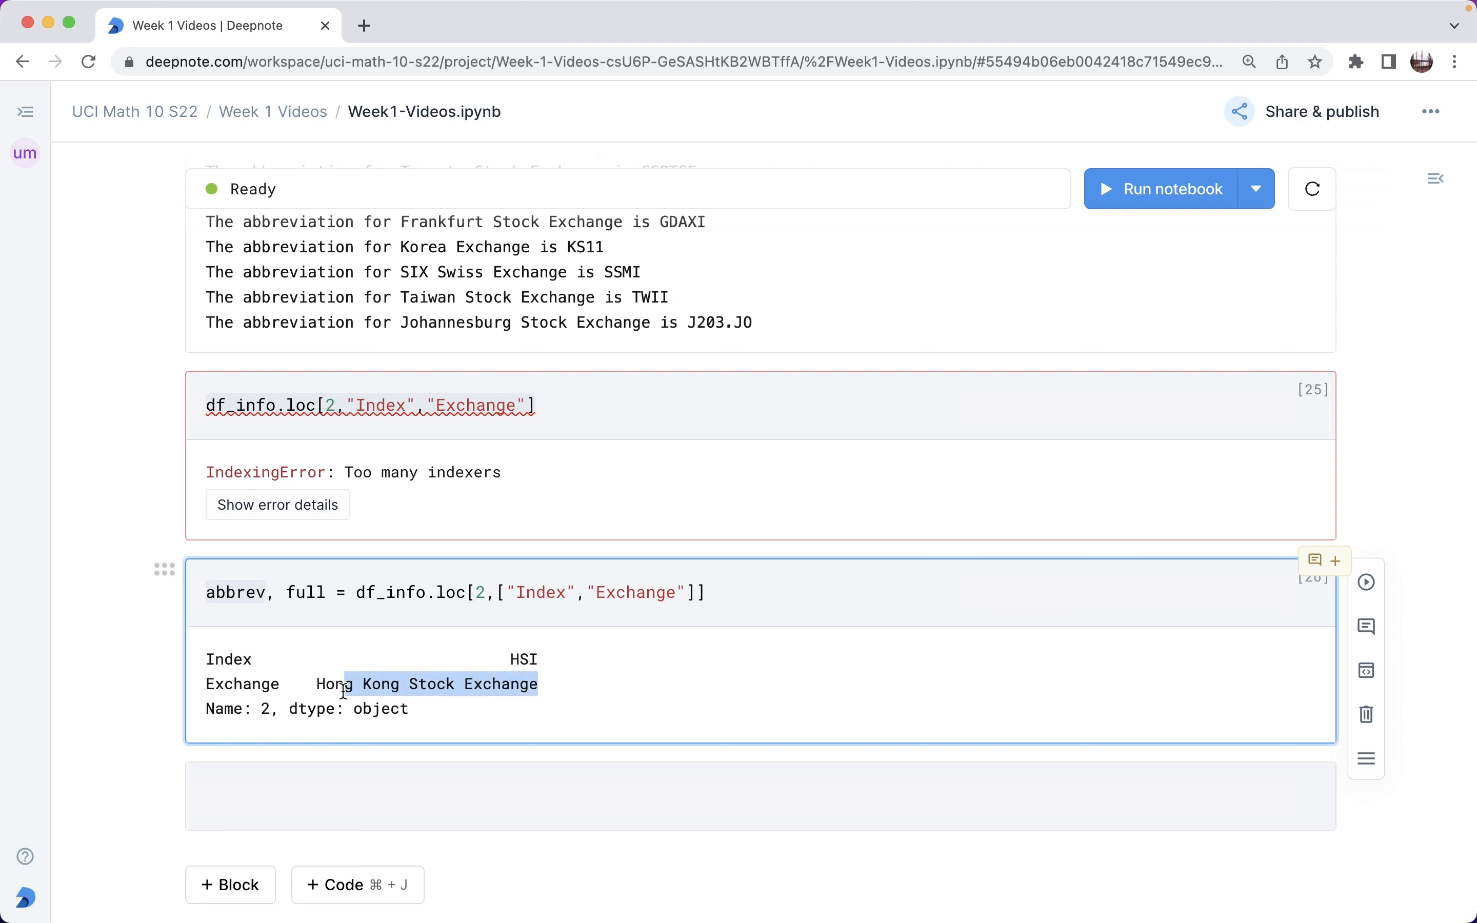
pyautogui.doubleClick(304, 593)
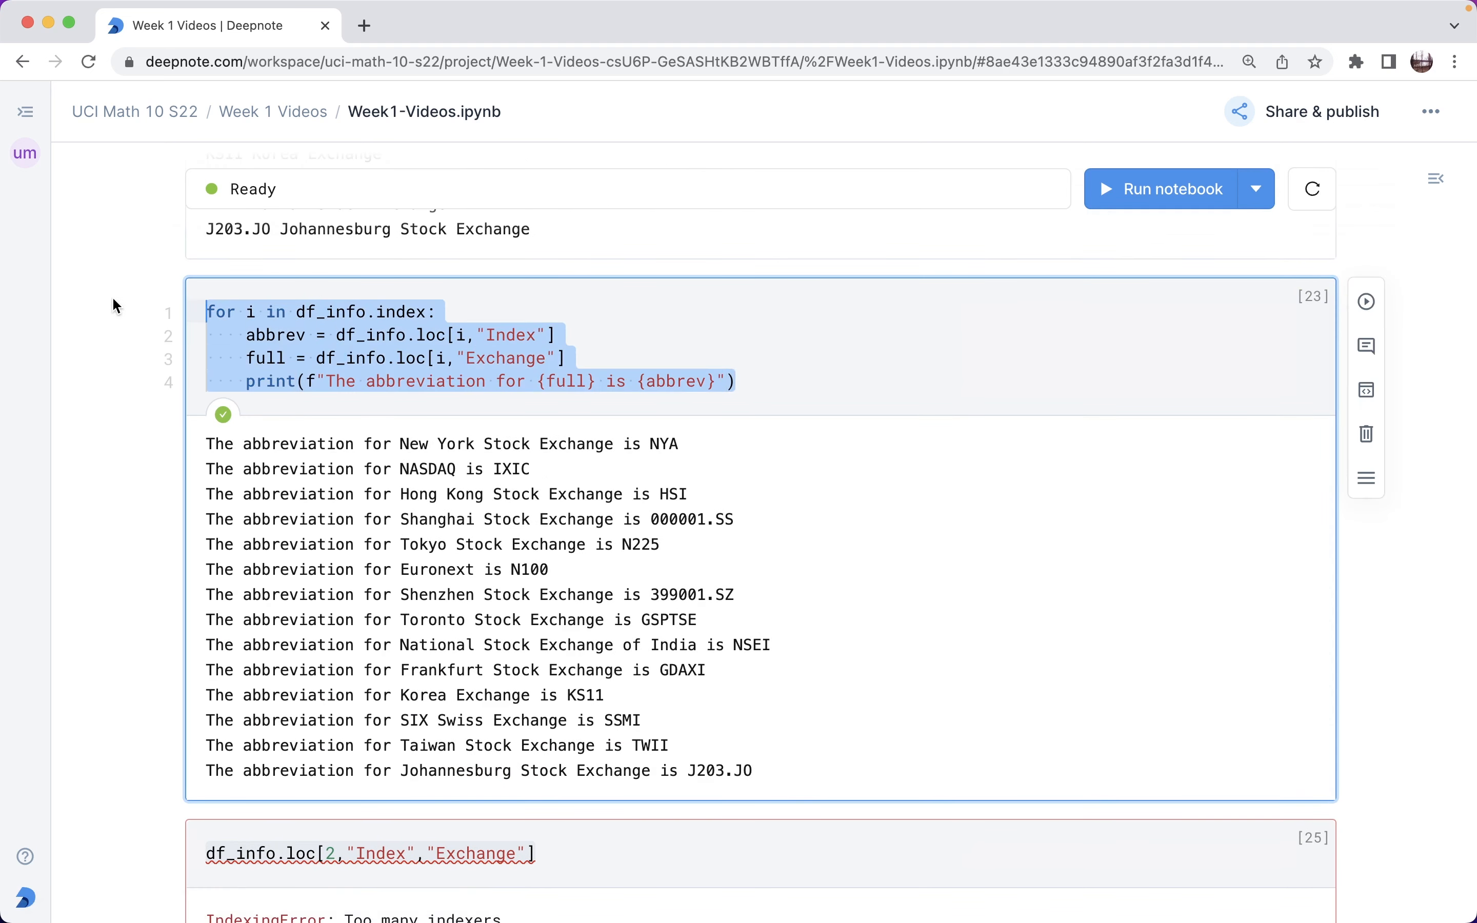
# Rewrite the loop body as abbrev, full = df_info.loc[i,["Index","Exchange"]] and rerun all 14 sentences.
pyautogui.scroll(-3)
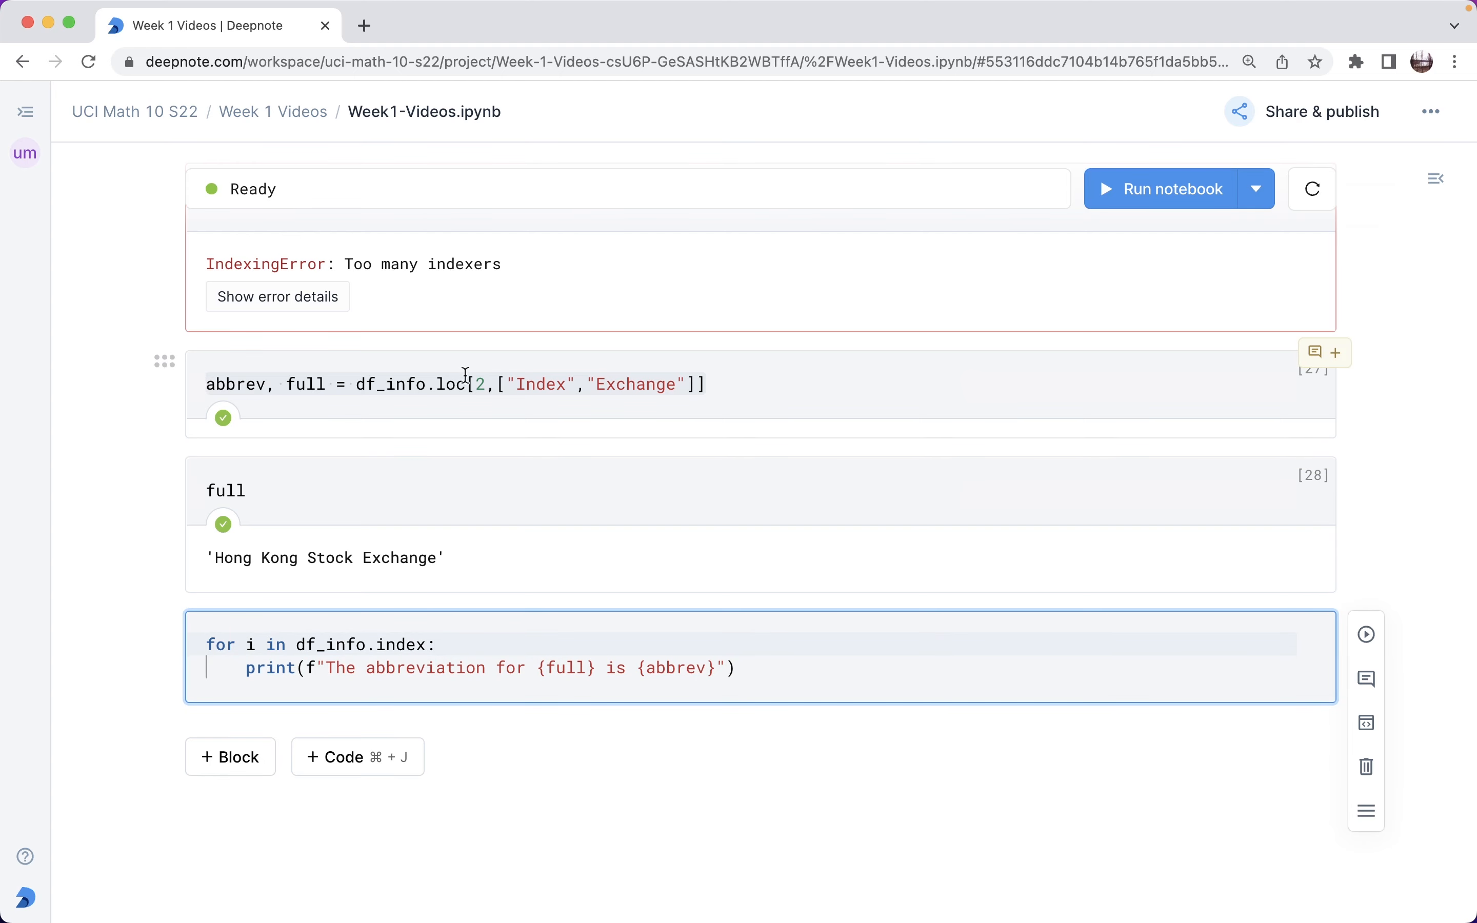
pyautogui.click(452, 384)
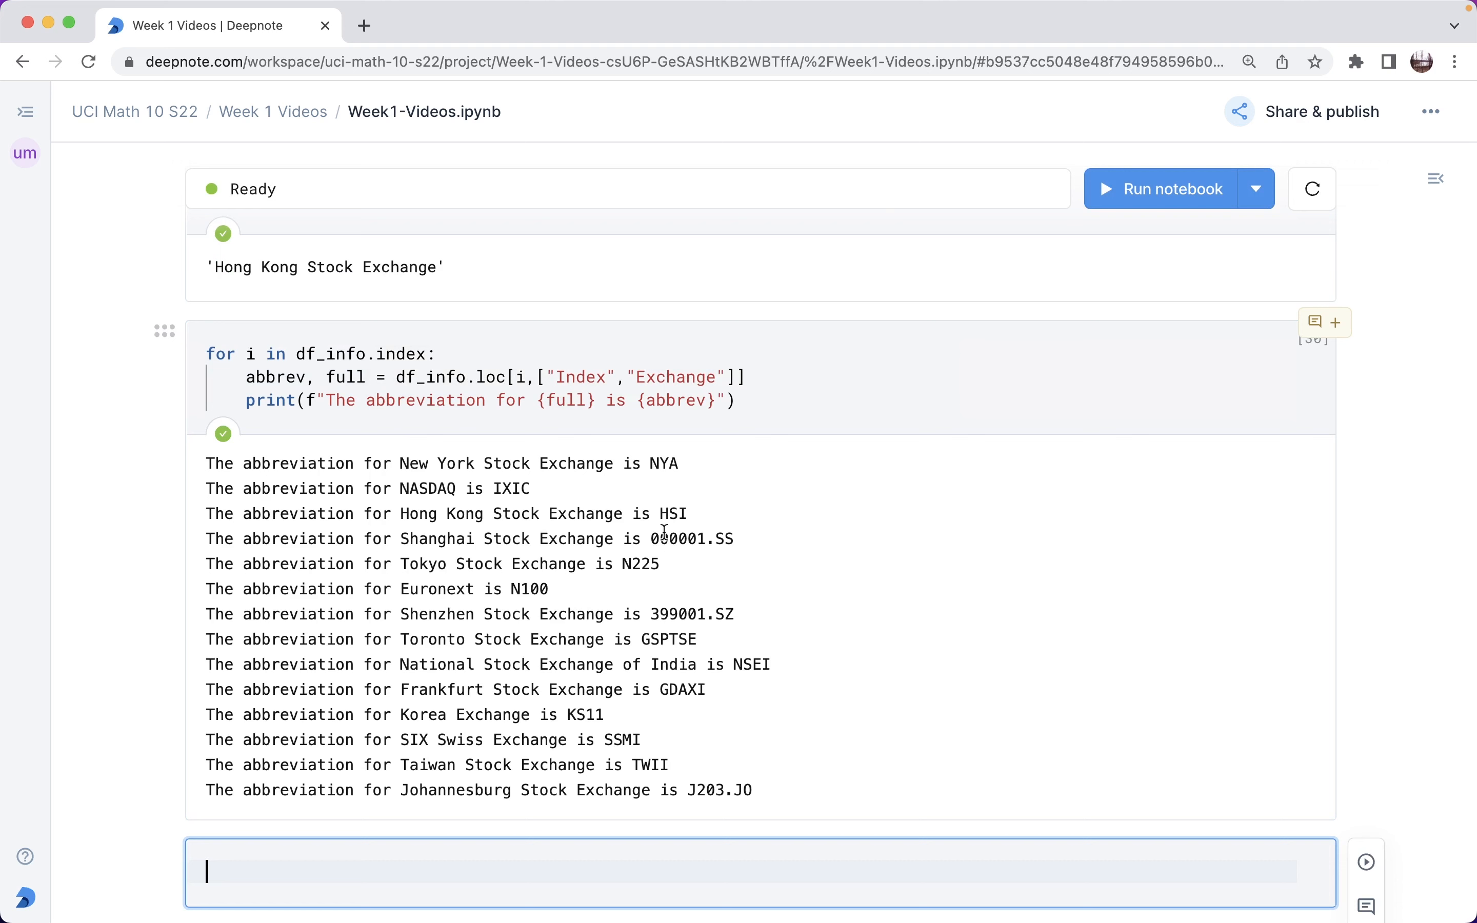
pyautogui.moveTo(463, 495)
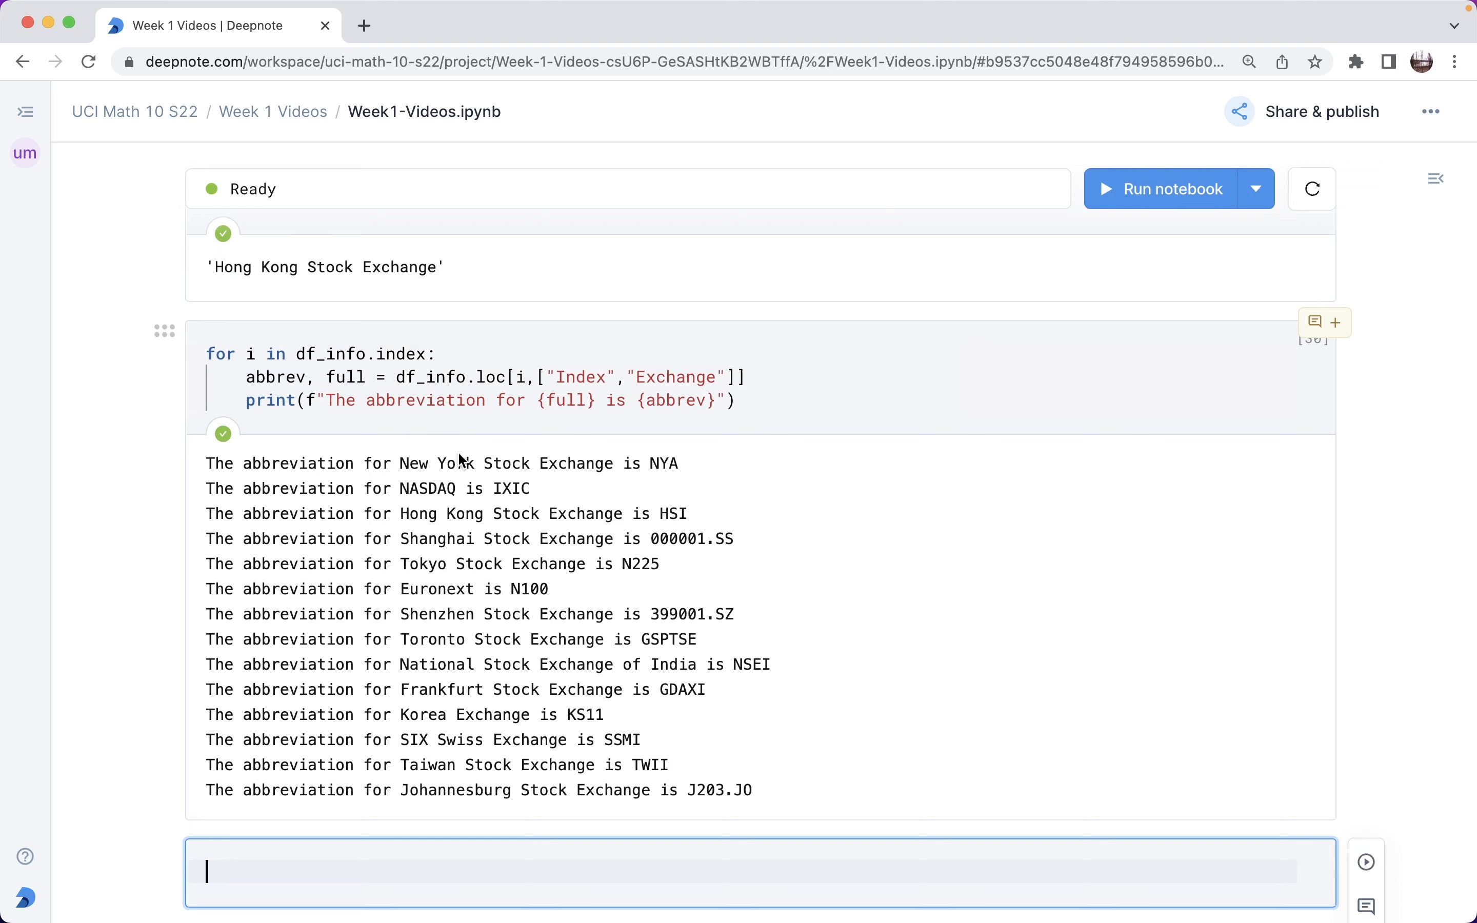
pyautogui.scroll(-3)
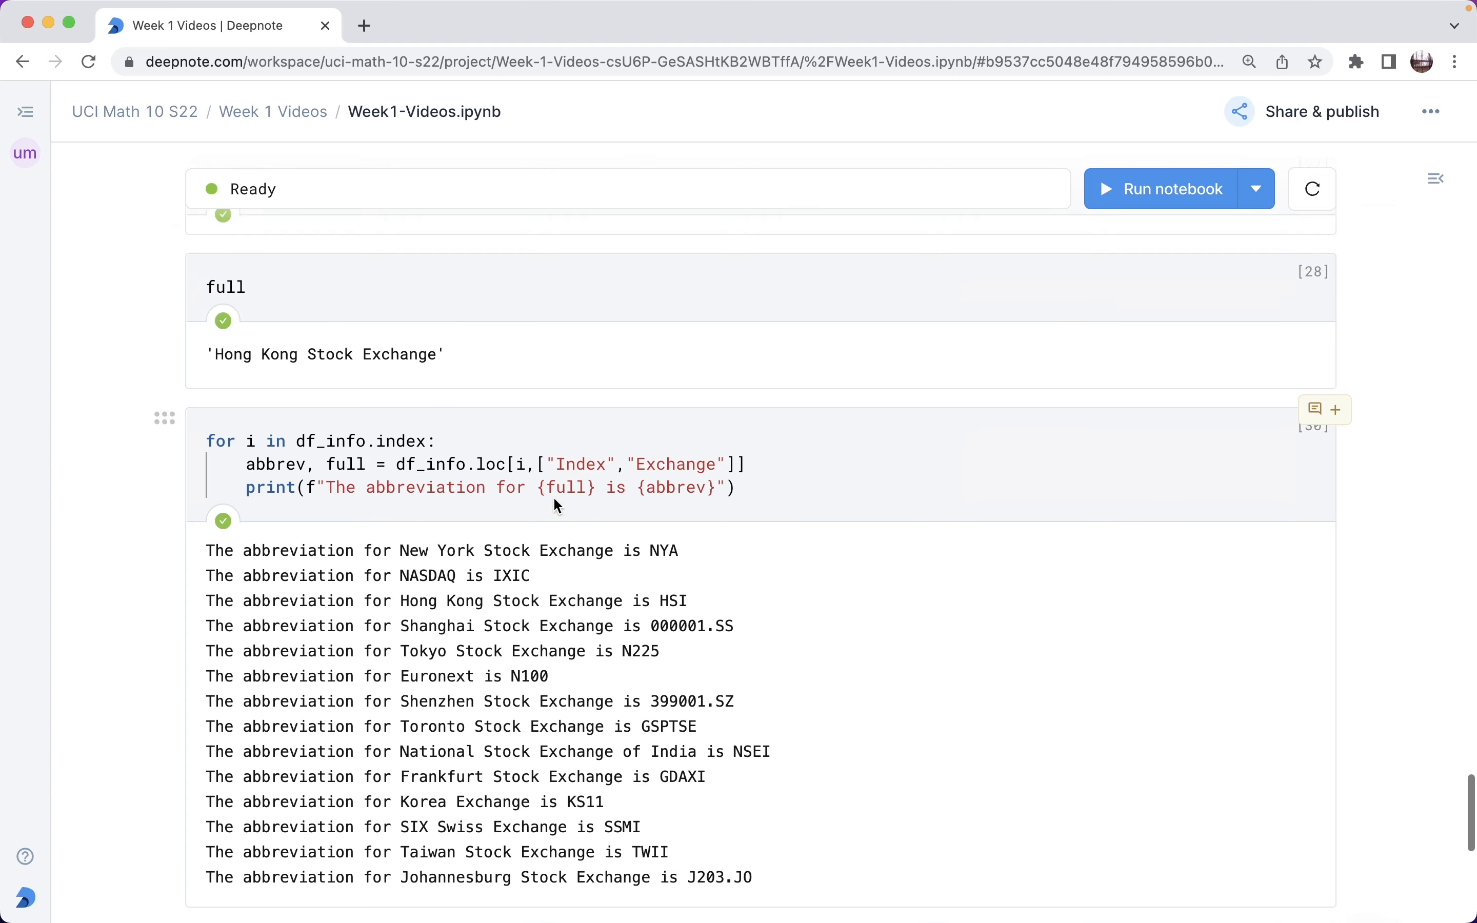